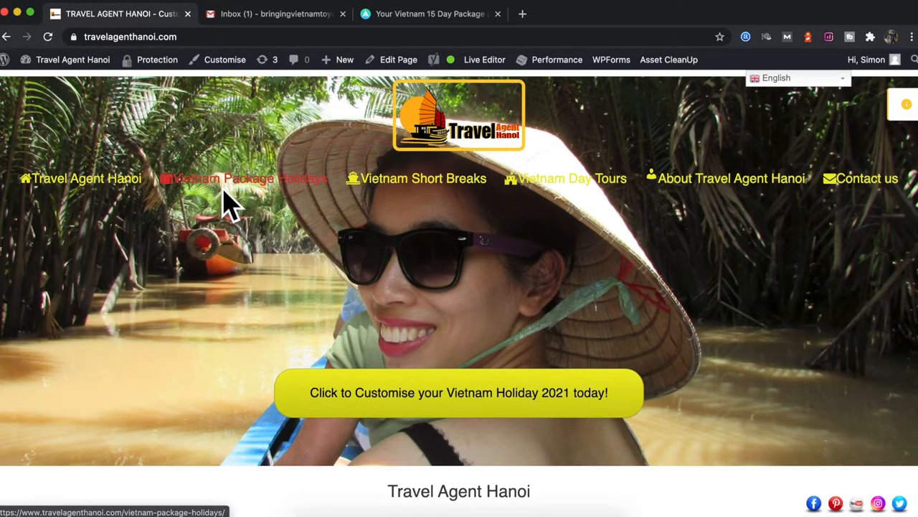
pyautogui.moveTo(420, 193)
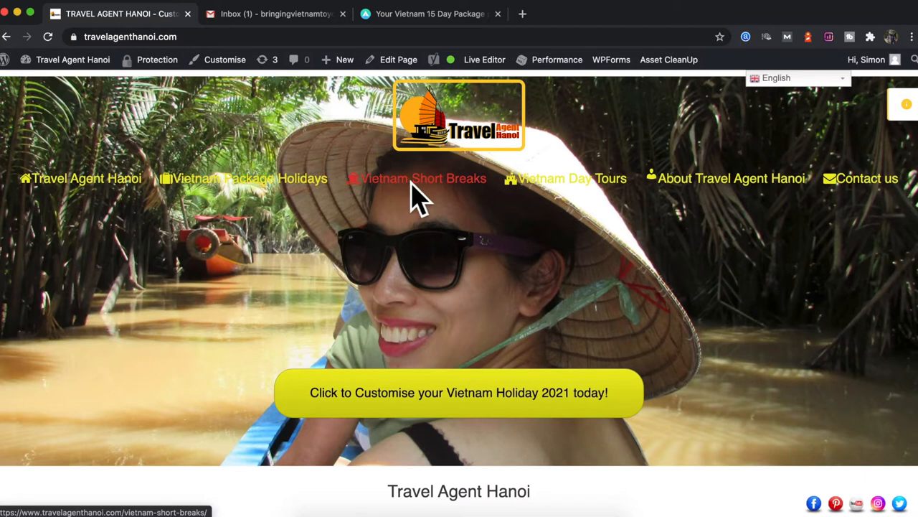
pyautogui.moveTo(688, 201)
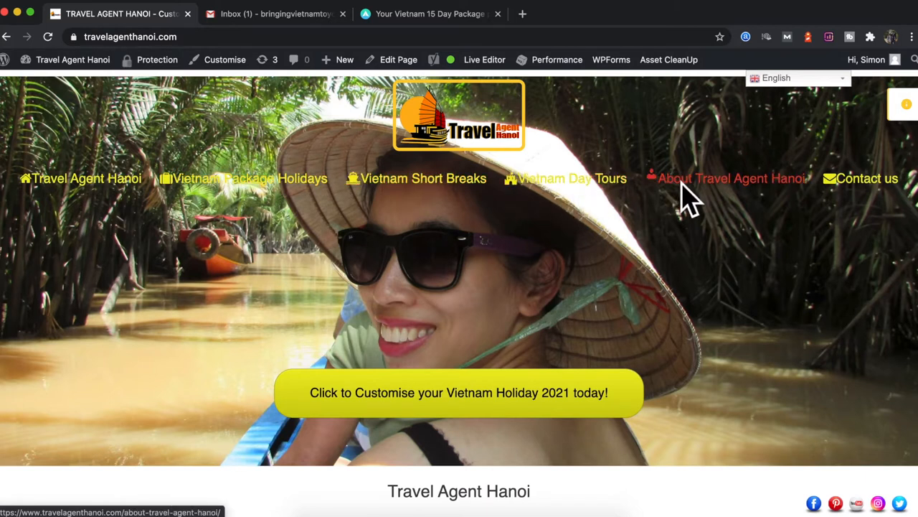
pyautogui.moveTo(746, 204)
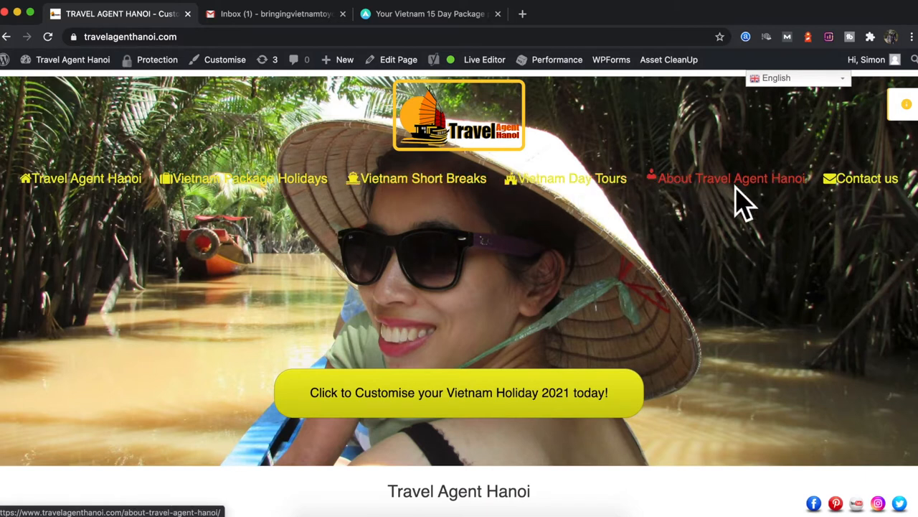
pyautogui.moveTo(861, 186)
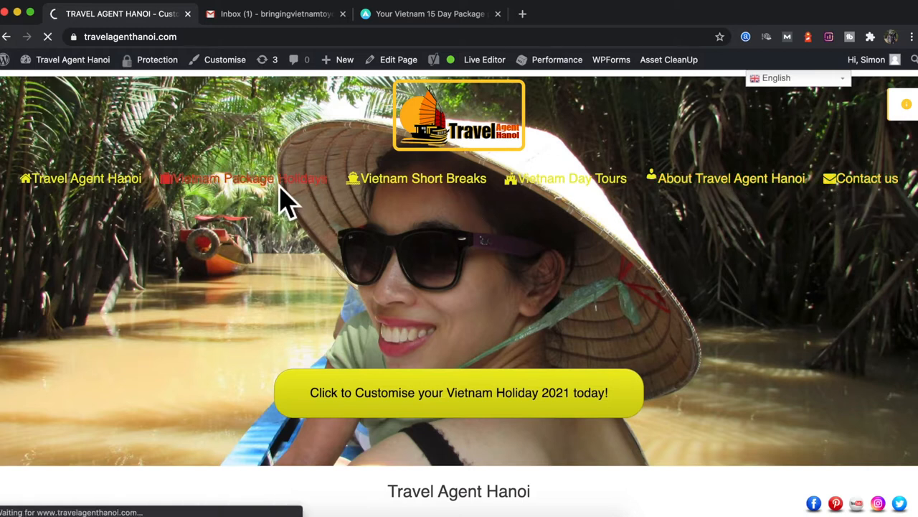
pyautogui.moveTo(437, 251)
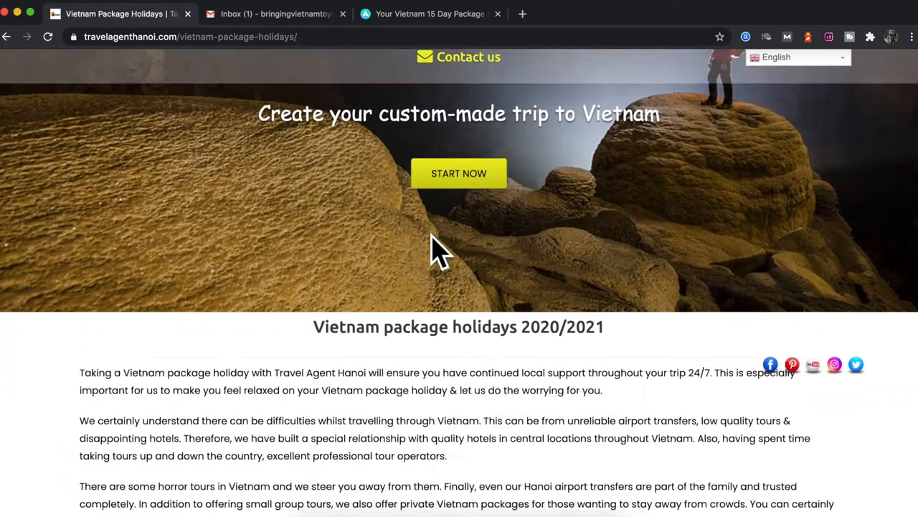
pyautogui.scroll(-3)
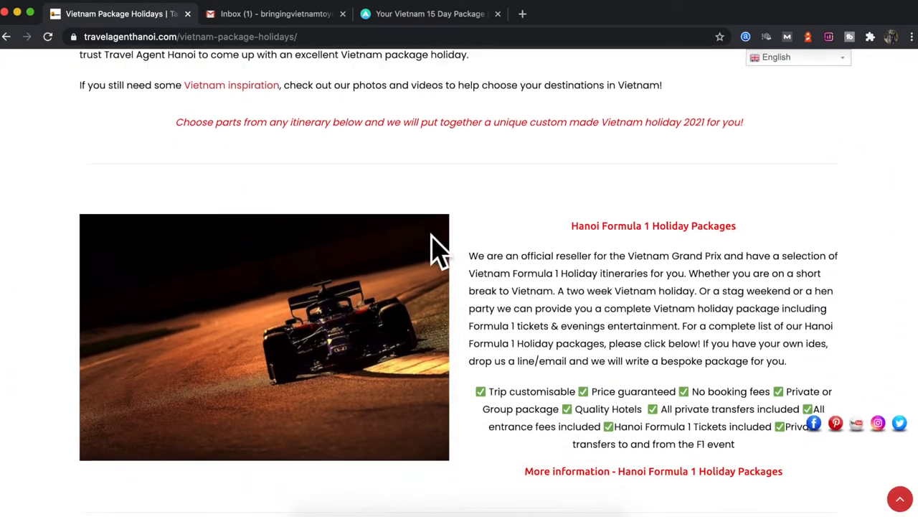
pyautogui.scroll(-3)
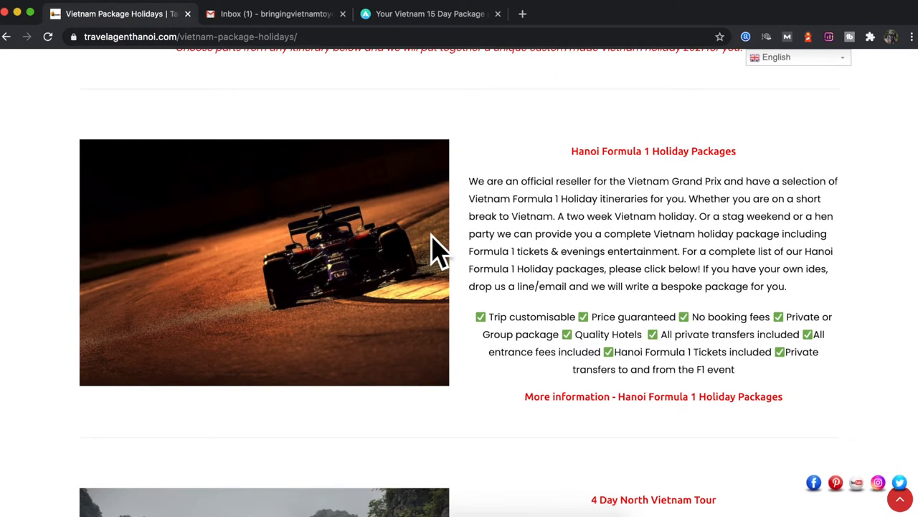
pyautogui.scroll(-3)
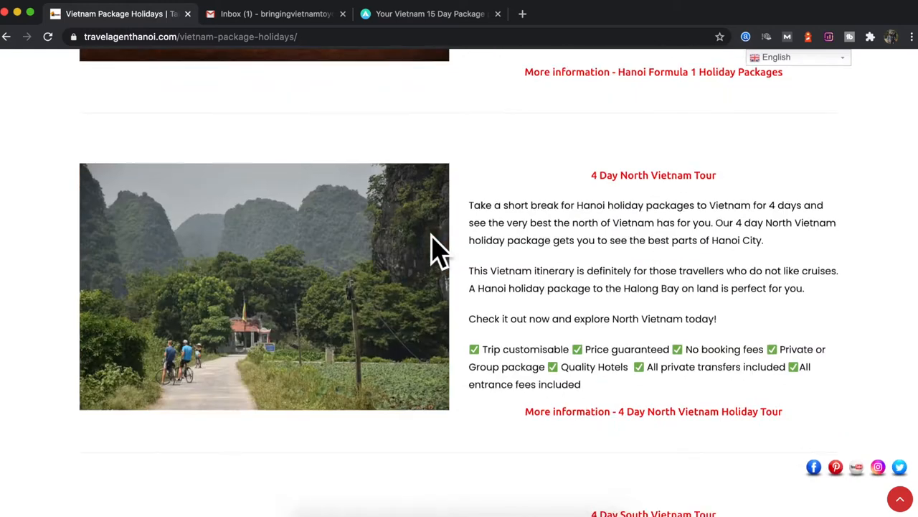
pyautogui.scroll(-3)
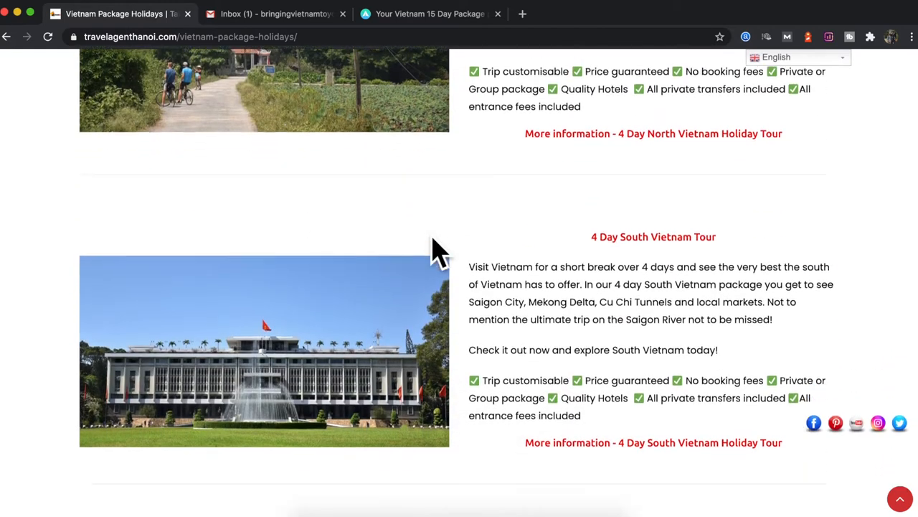
pyautogui.scroll(-3)
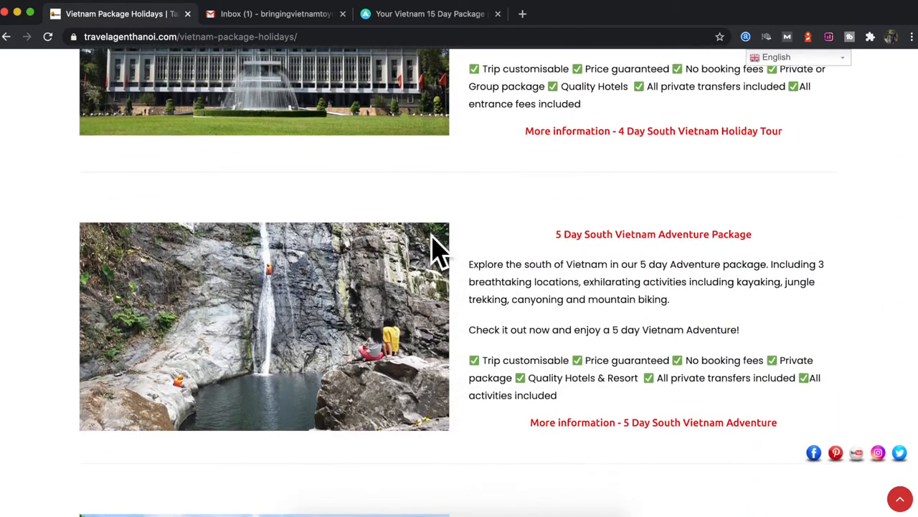
pyautogui.scroll(-3)
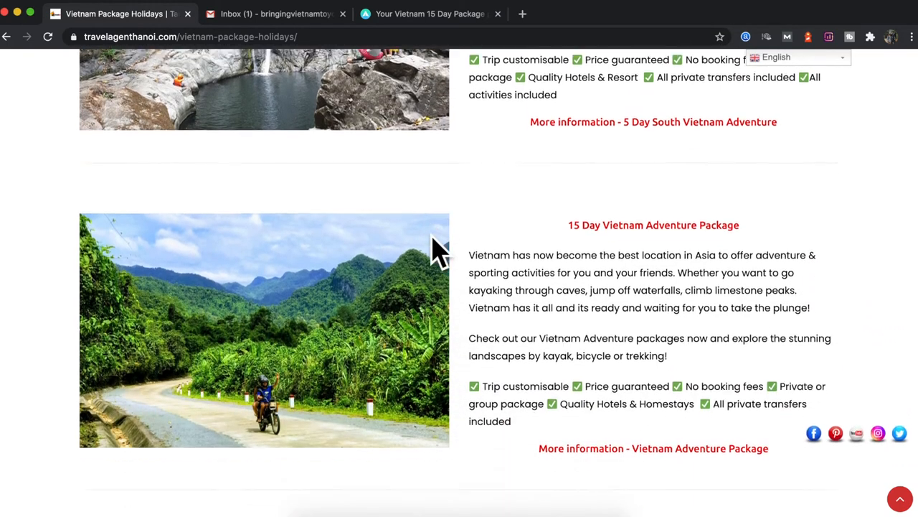
pyautogui.scroll(-3)
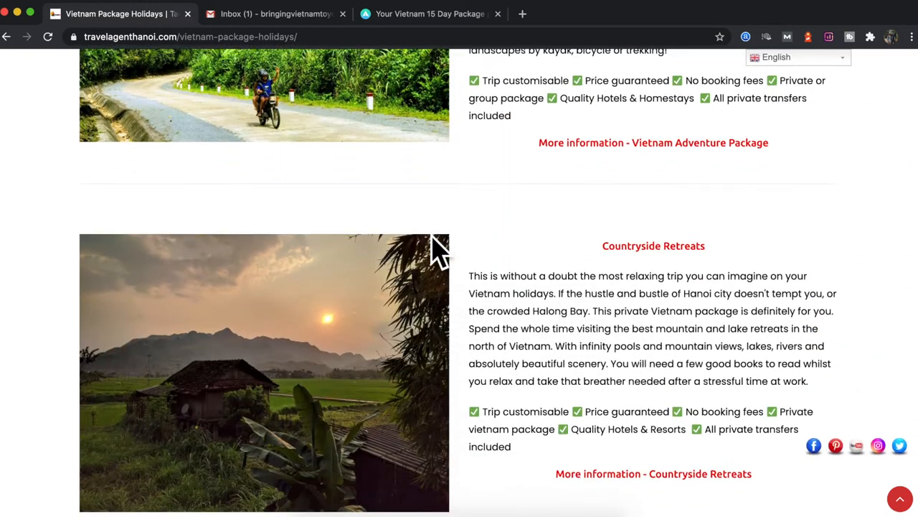
pyautogui.scroll(-3)
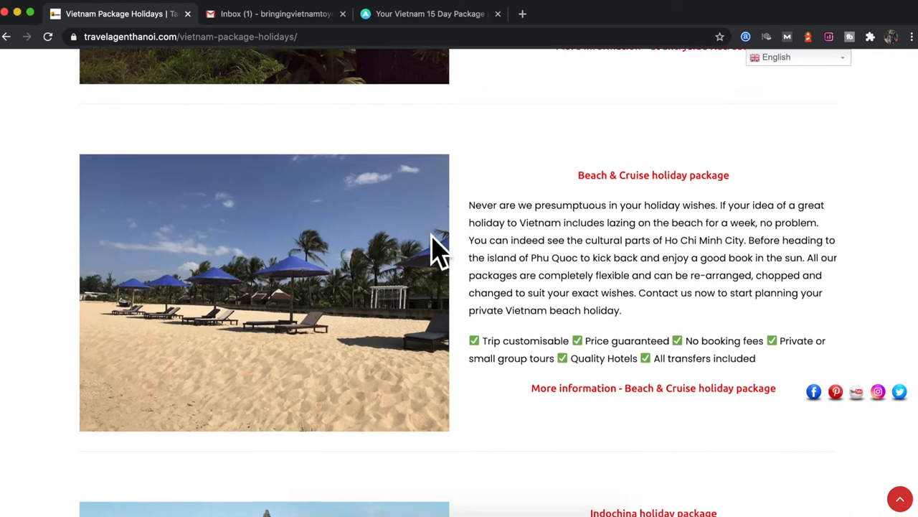
pyautogui.scroll(-3)
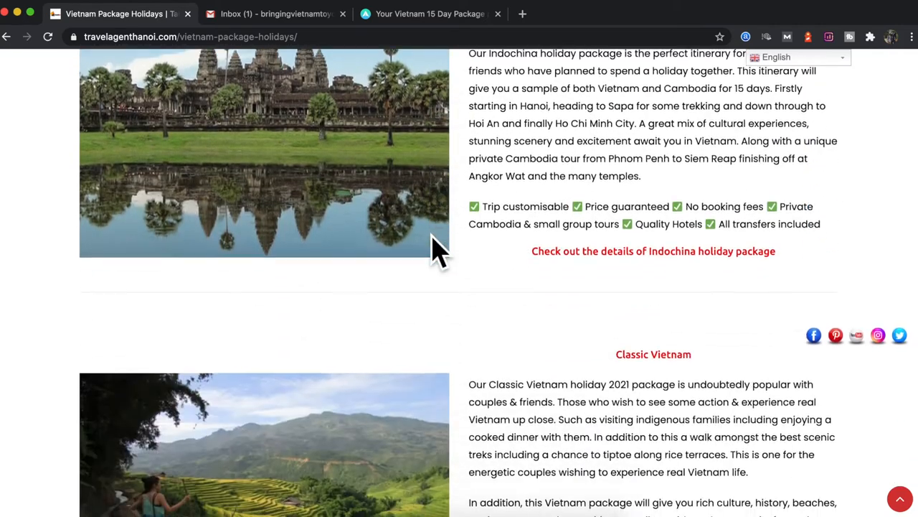
pyautogui.scroll(-3)
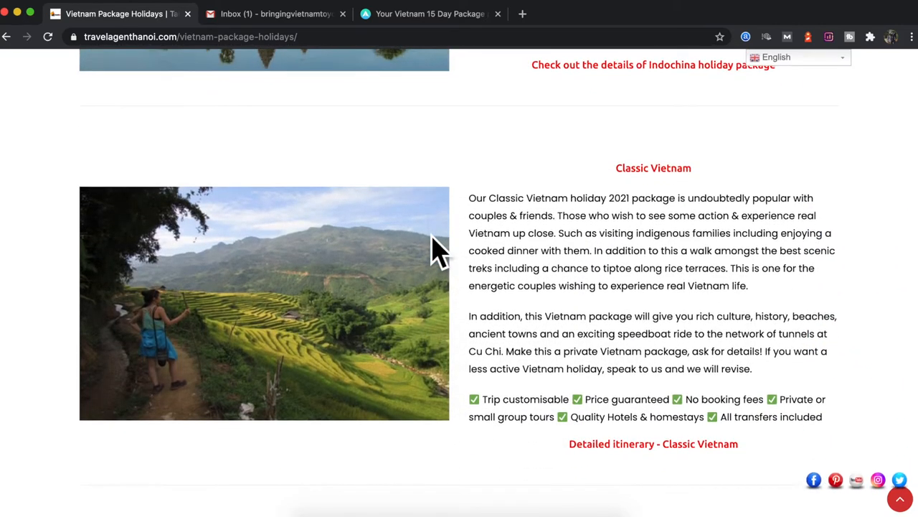
pyautogui.scroll(-3)
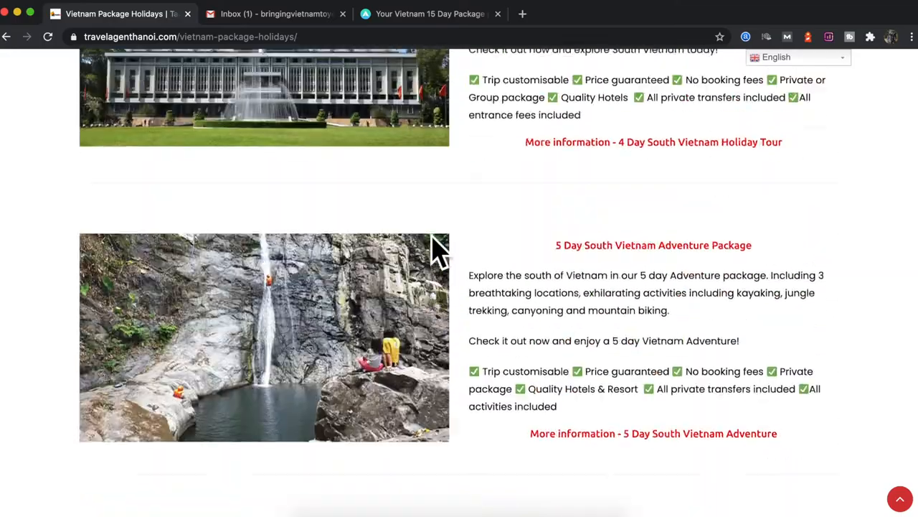
pyautogui.scroll(3)
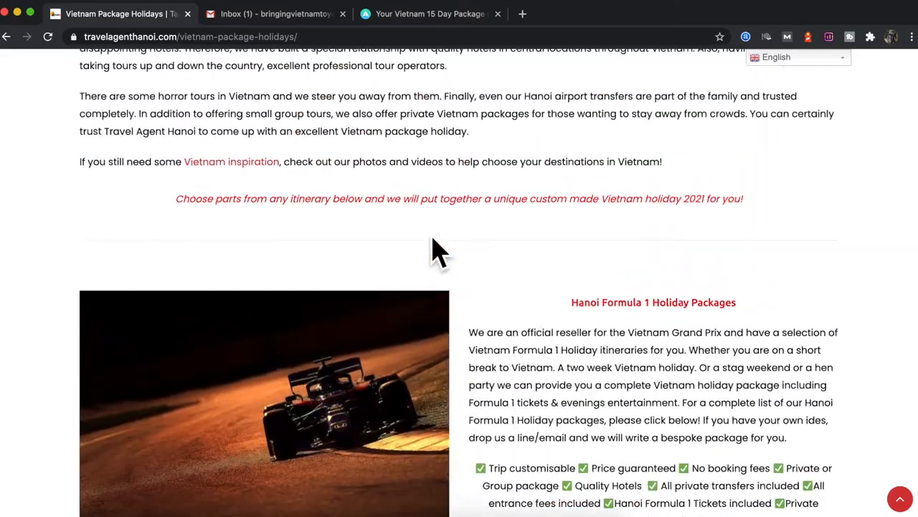
pyautogui.scroll(3)
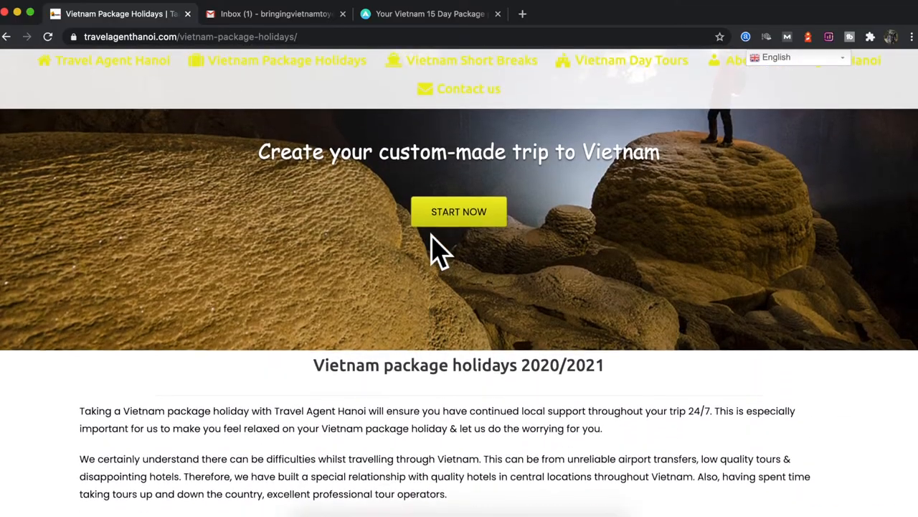
pyautogui.scroll(3)
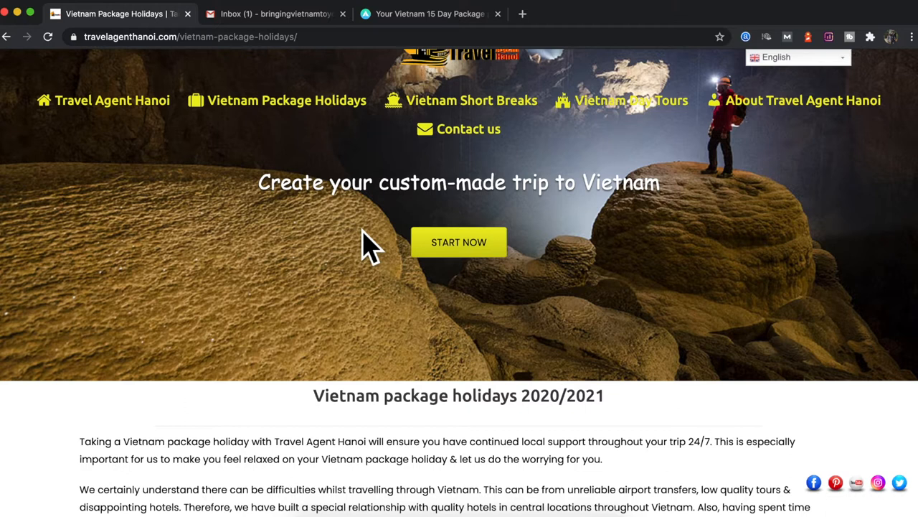
pyautogui.moveTo(466, 129)
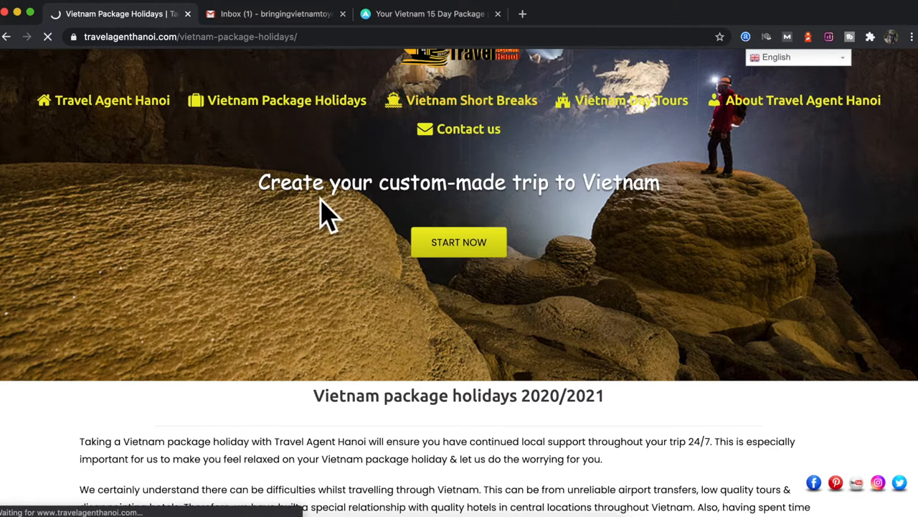
# Scroll through the Vietnam Short Breaks page, back up, then go to Vietnam Day Tours.
pyautogui.click(472, 100)
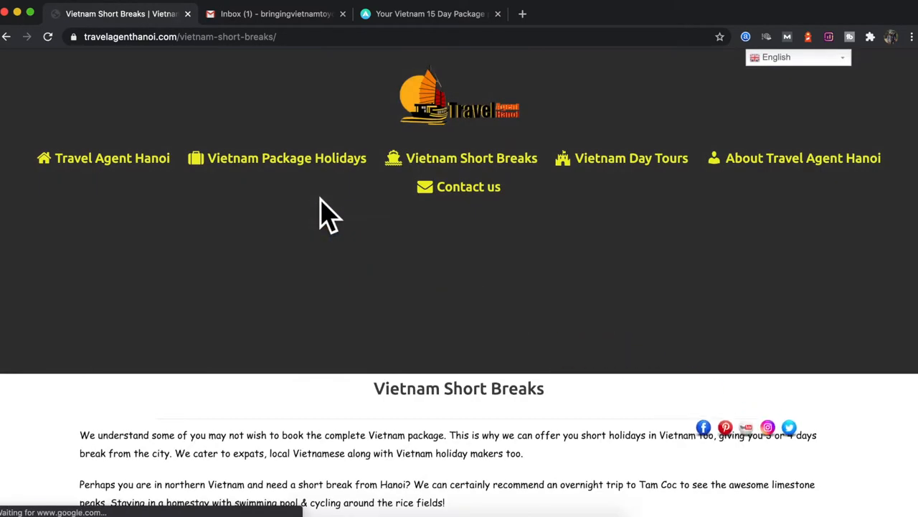
pyautogui.scroll(-3)
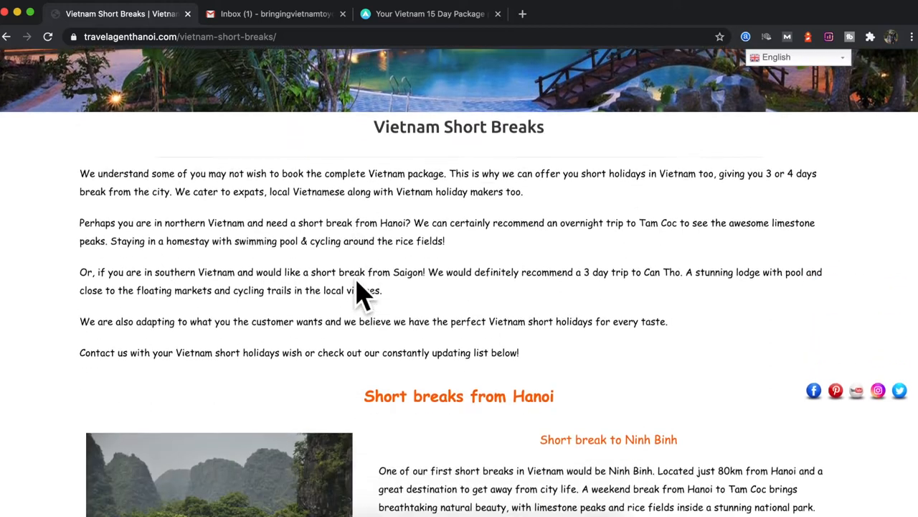
pyautogui.scroll(-3)
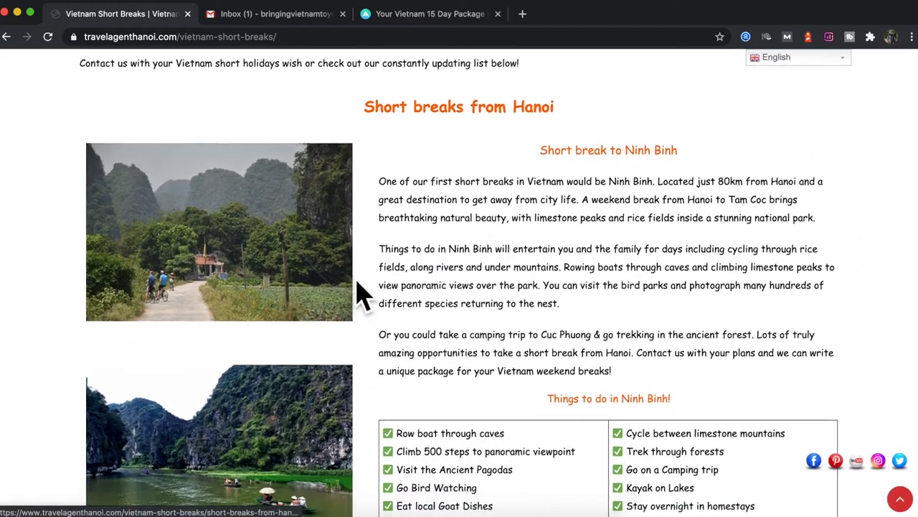
pyautogui.scroll(-3)
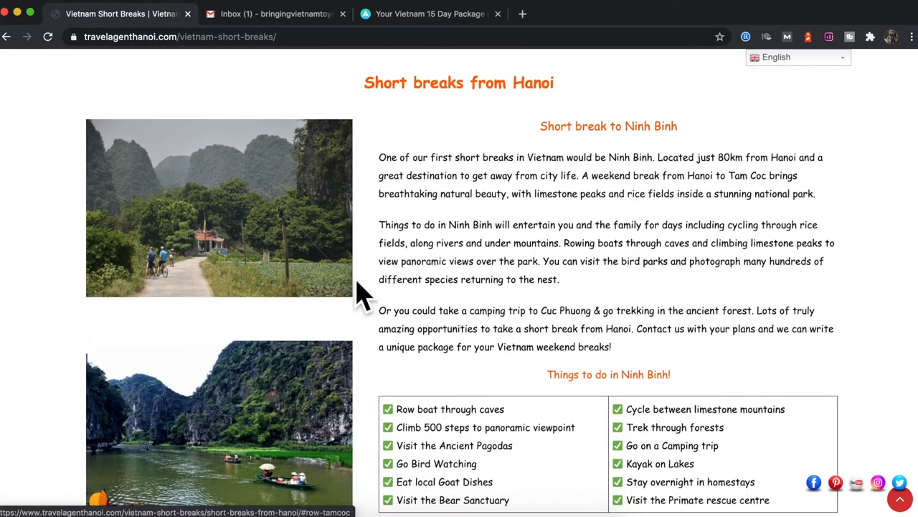
pyautogui.scroll(-3)
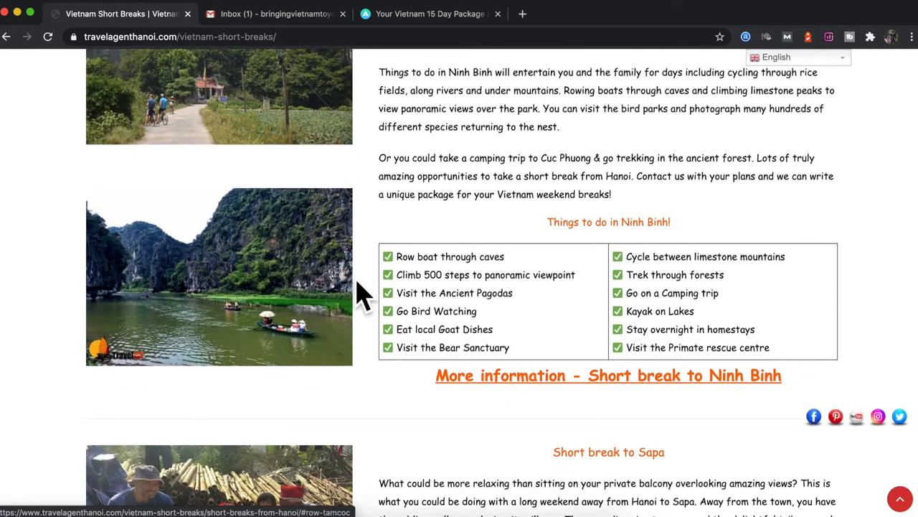
pyautogui.scroll(-3)
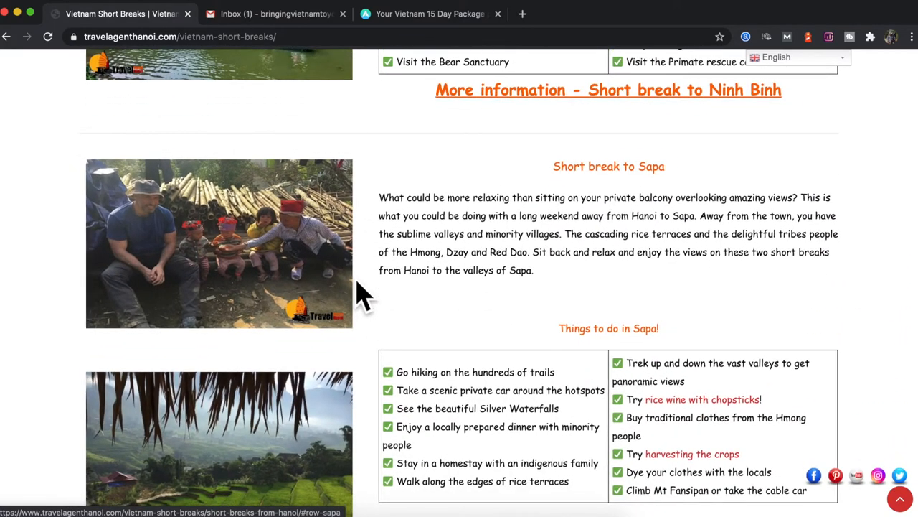
pyautogui.scroll(-3)
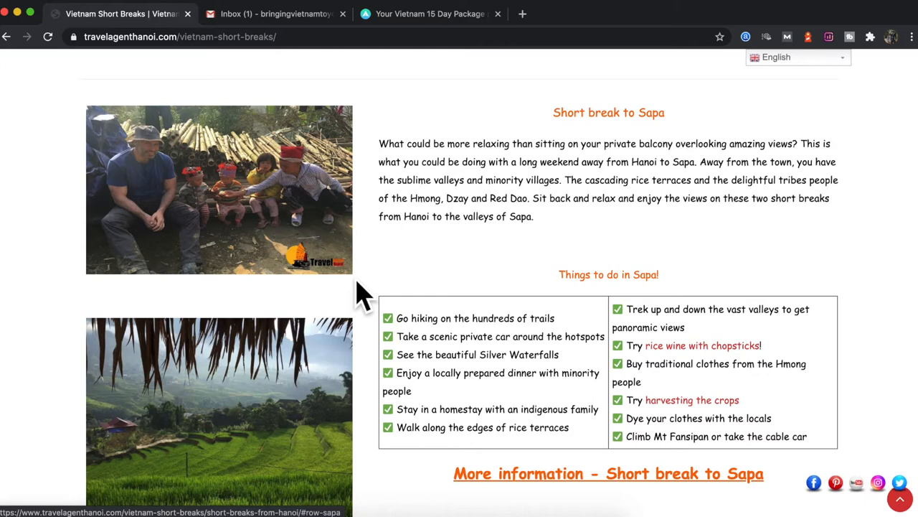
pyautogui.scroll(-3)
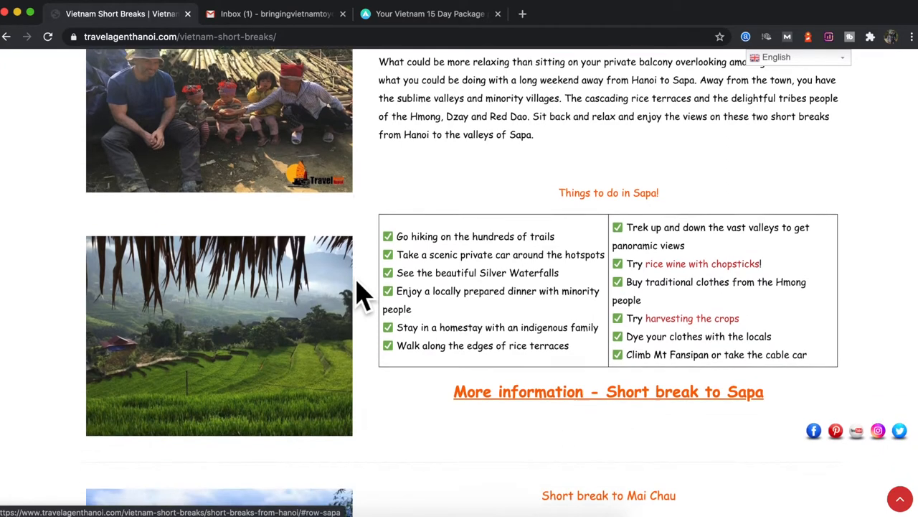
pyautogui.scroll(-3)
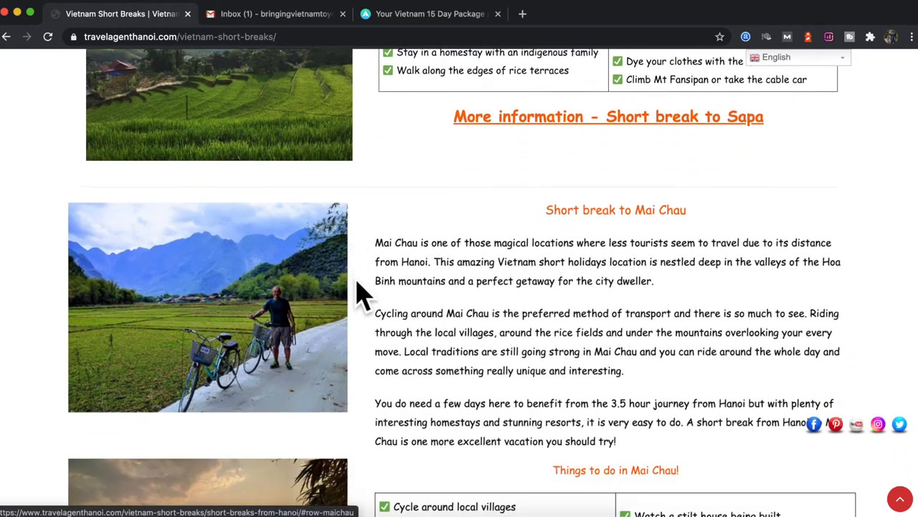
pyautogui.scroll(3)
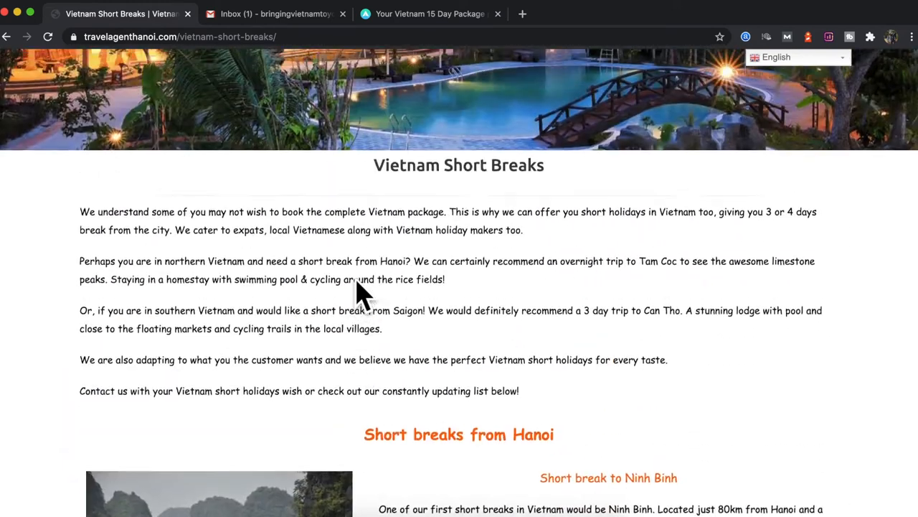
pyautogui.scroll(3)
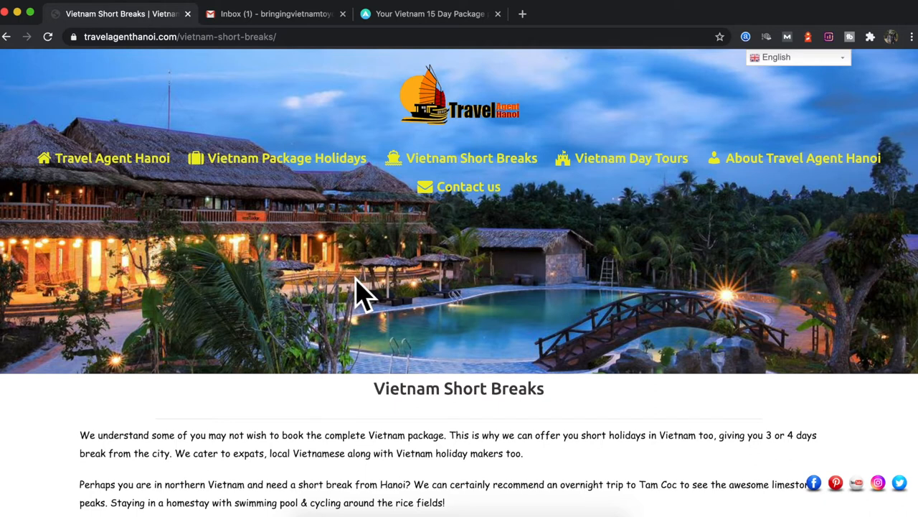
pyautogui.moveTo(542, 280)
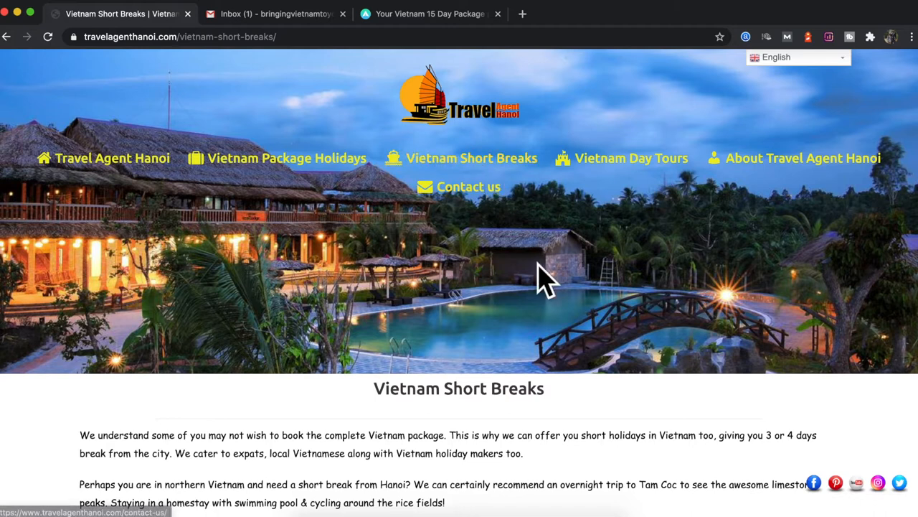
pyautogui.click(631, 157)
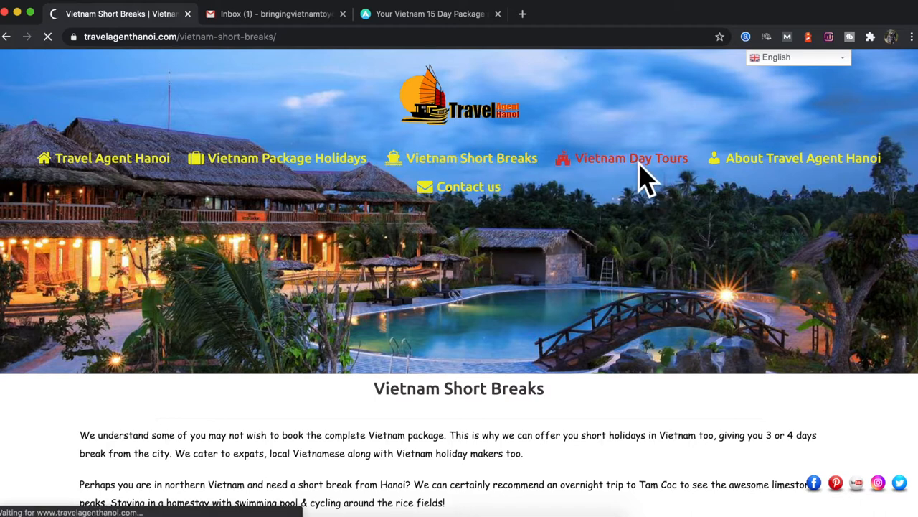
# Scroll down past the Hanoi, Saigon, Hue and Hoi An day tours, then back up.
pyautogui.click(631, 158)
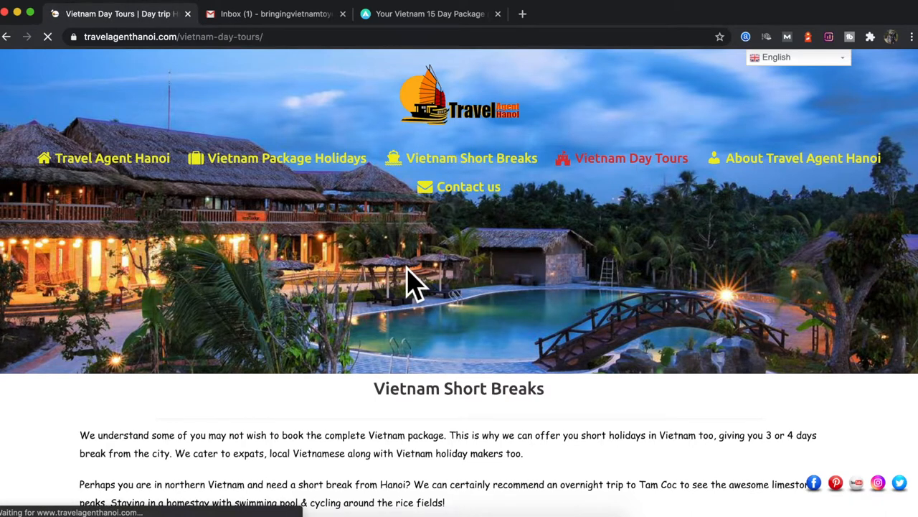
pyautogui.scroll(-3)
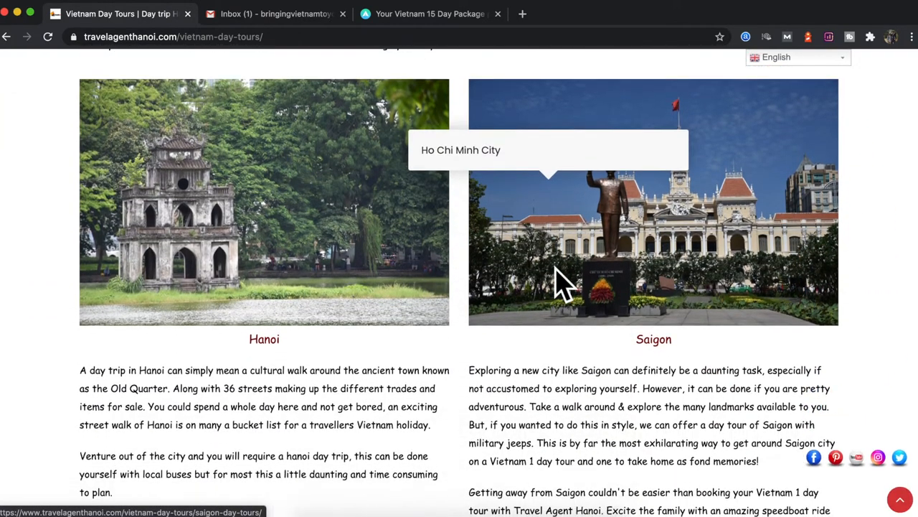
pyautogui.scroll(-3)
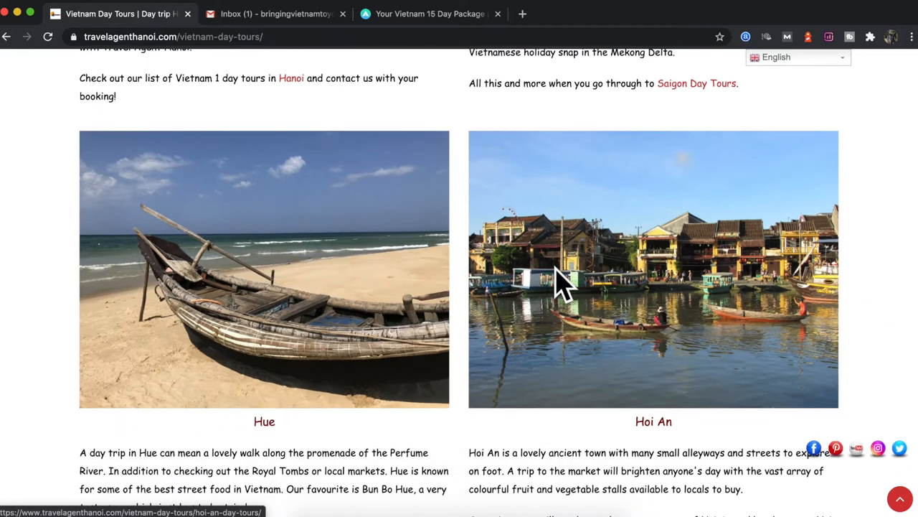
pyautogui.moveTo(298, 312)
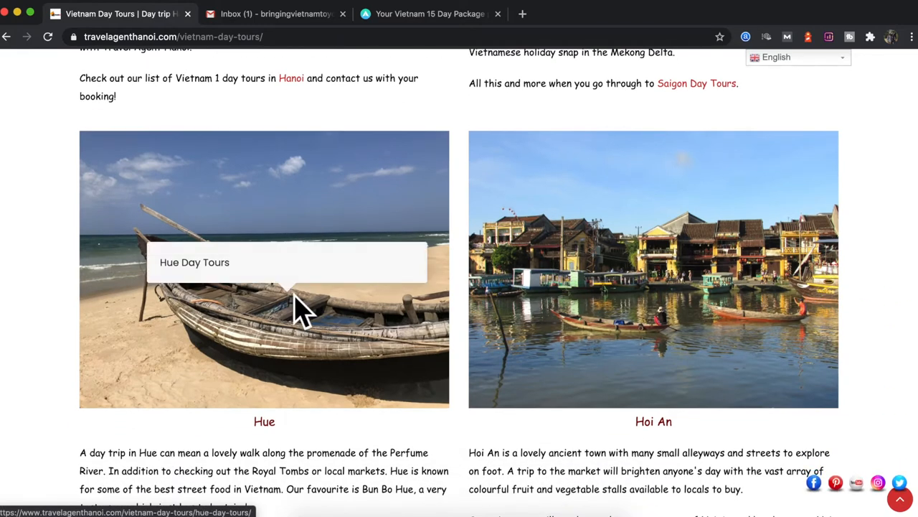
pyautogui.scroll(3)
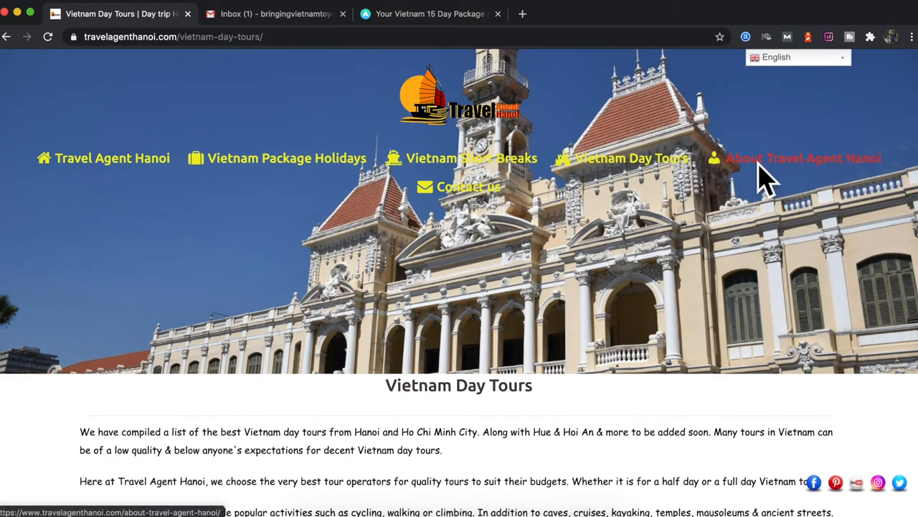
# Read the About page through the Covid-19 update and ongoing projects, then return to top.
pyautogui.click(802, 157)
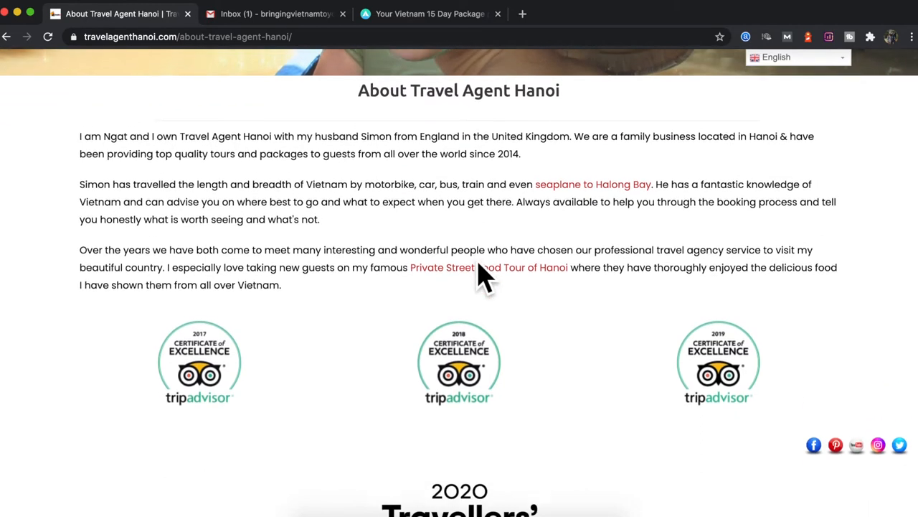
pyautogui.scroll(-3)
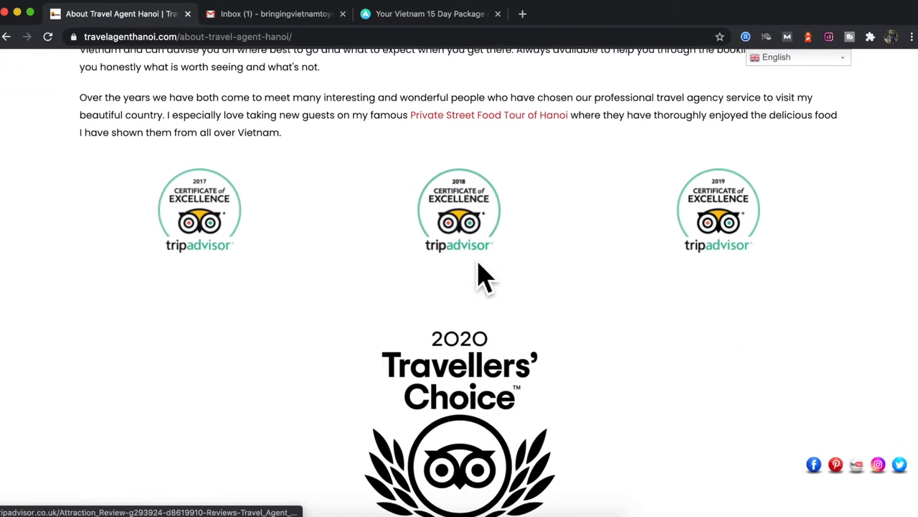
pyautogui.moveTo(459, 230)
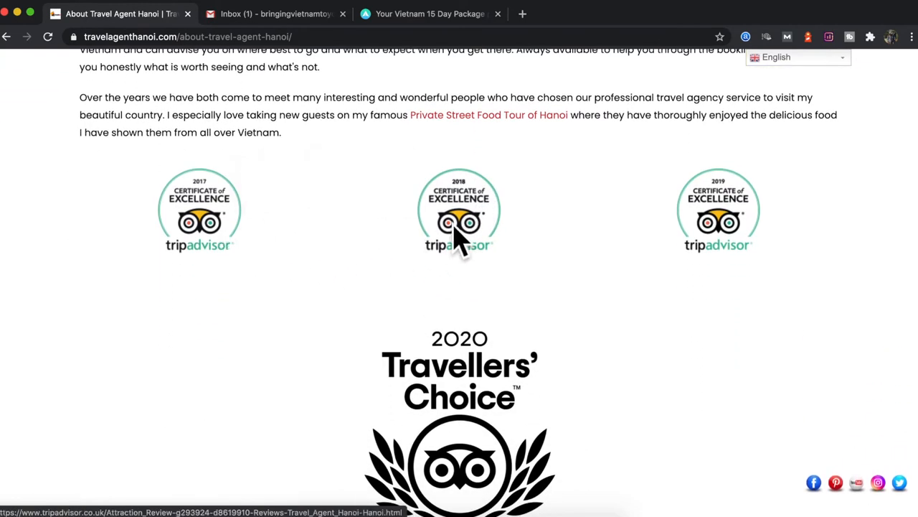
pyautogui.moveTo(451, 230)
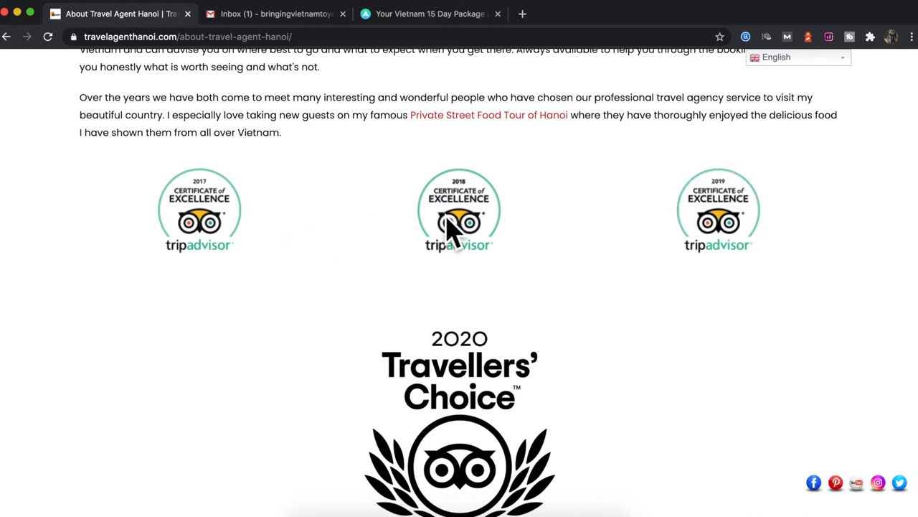
pyautogui.scroll(-3)
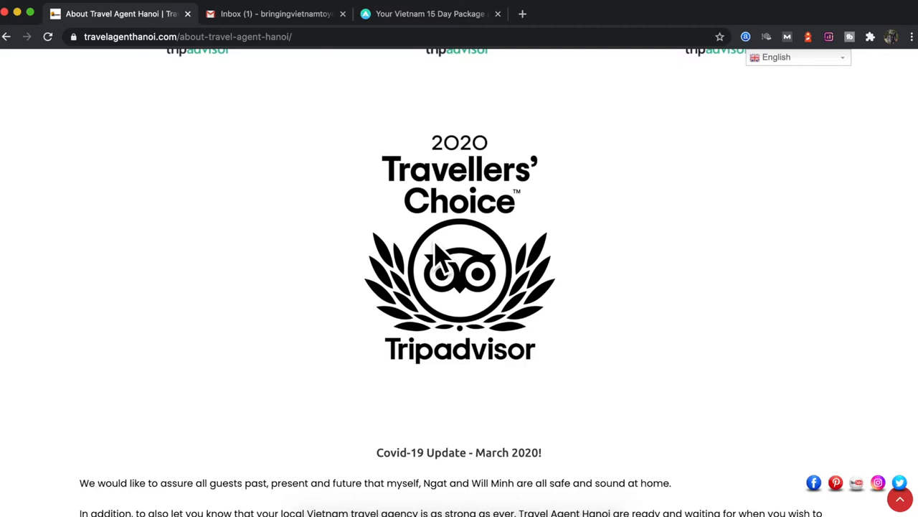
pyautogui.scroll(-3)
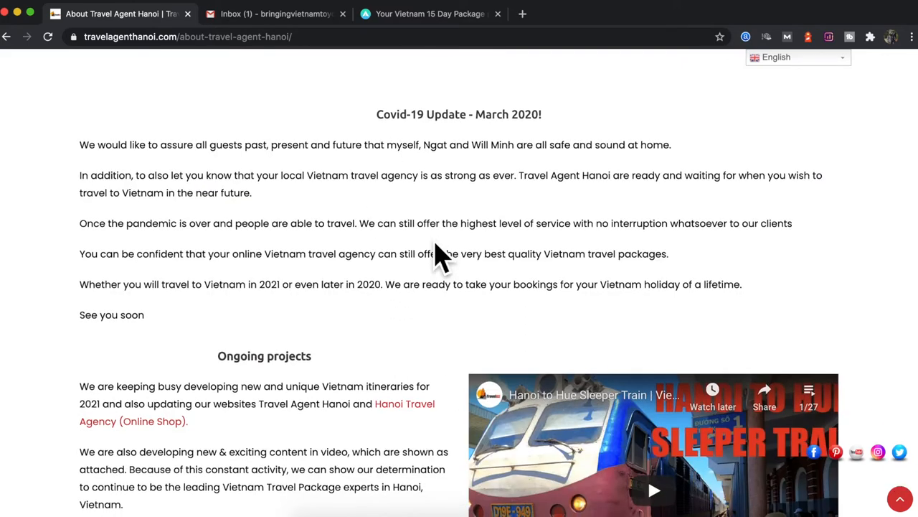
pyautogui.scroll(-3)
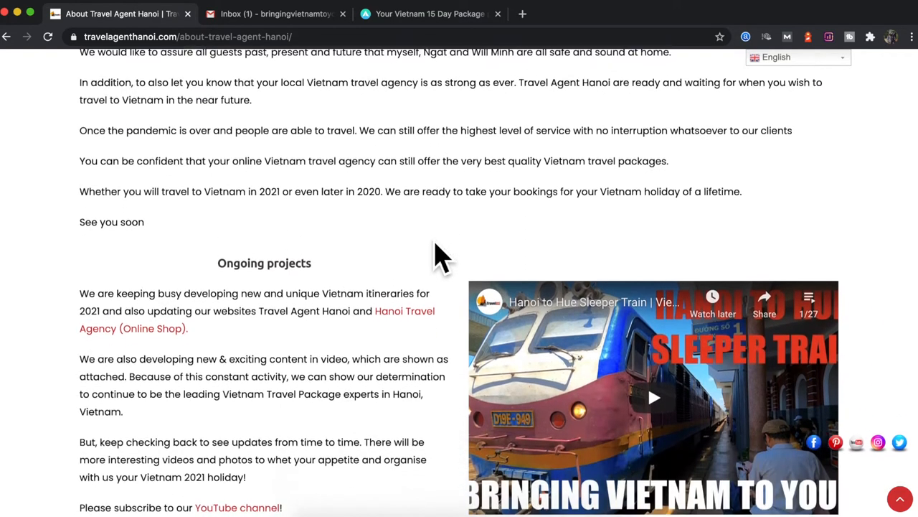
pyautogui.scroll(-3)
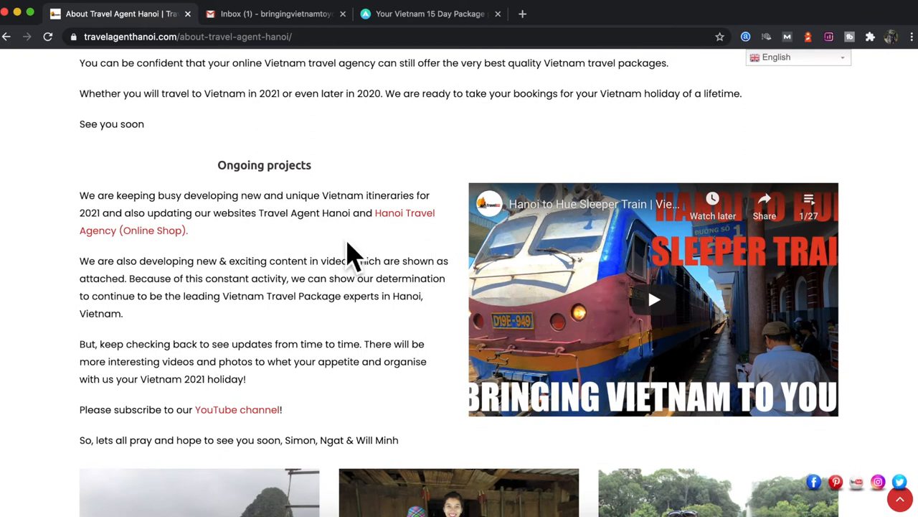
pyautogui.moveTo(320, 241)
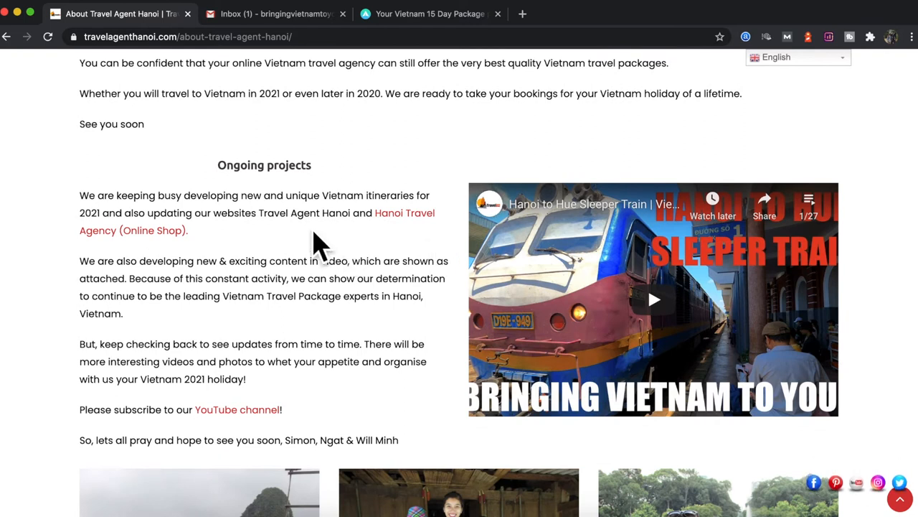
pyautogui.moveTo(653, 299)
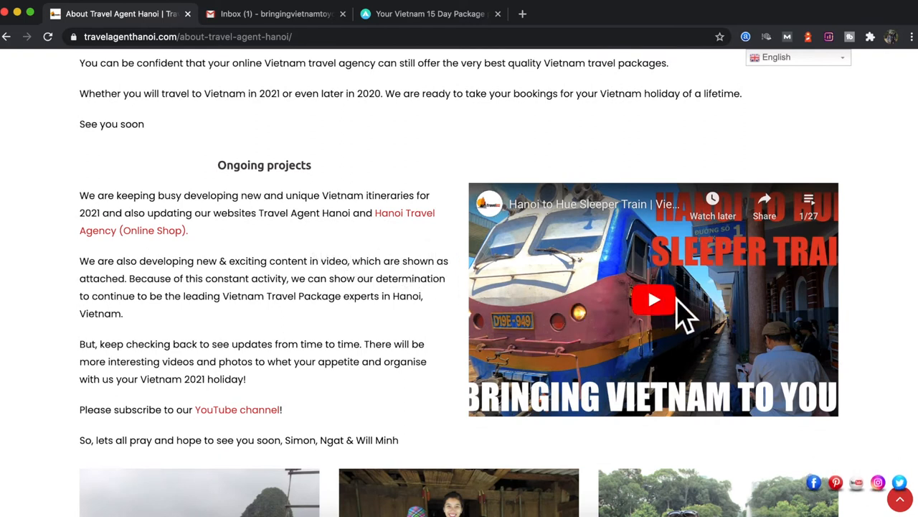
pyautogui.moveTo(667, 315)
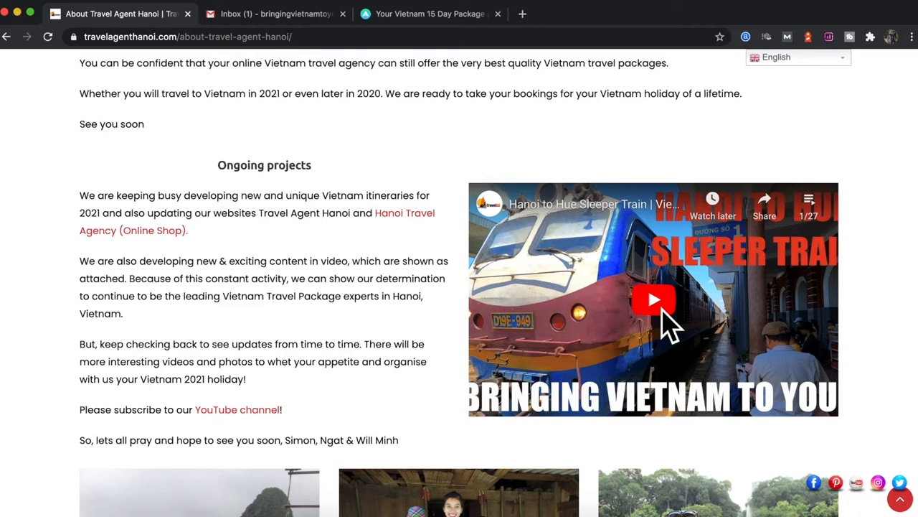
pyautogui.moveTo(312, 312)
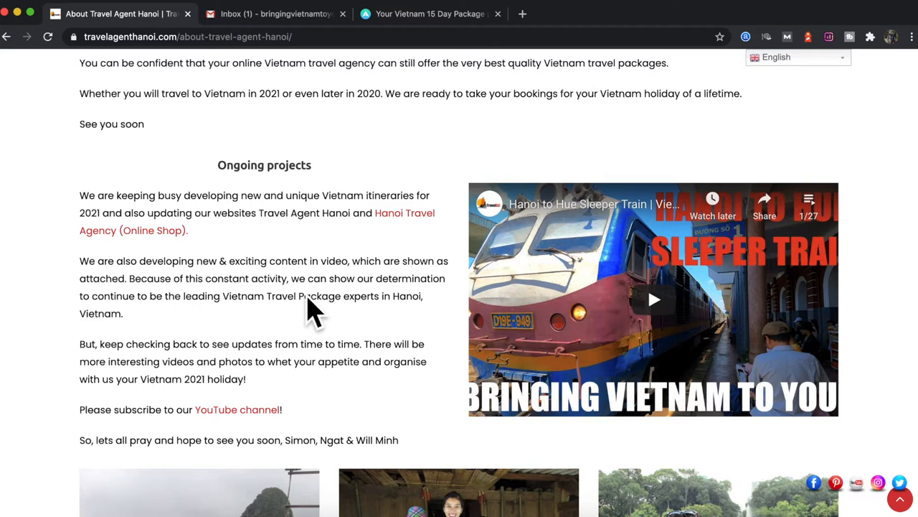
pyautogui.scroll(3)
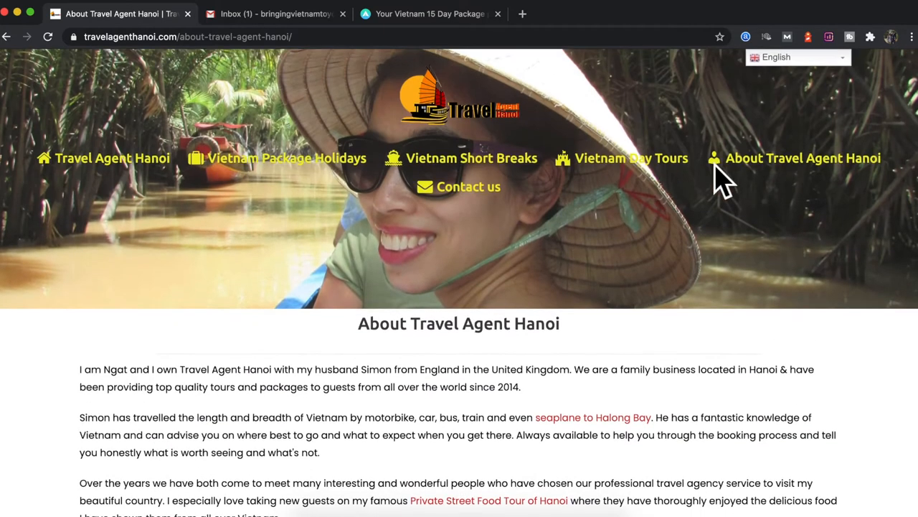
# Open the Contact us page and scroll down to the enquiry form.
pyautogui.click(467, 186)
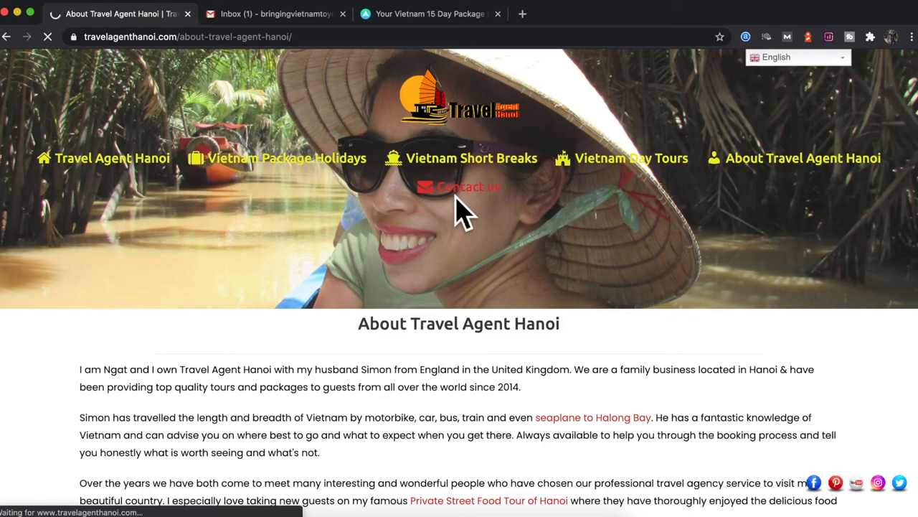
pyautogui.click(468, 186)
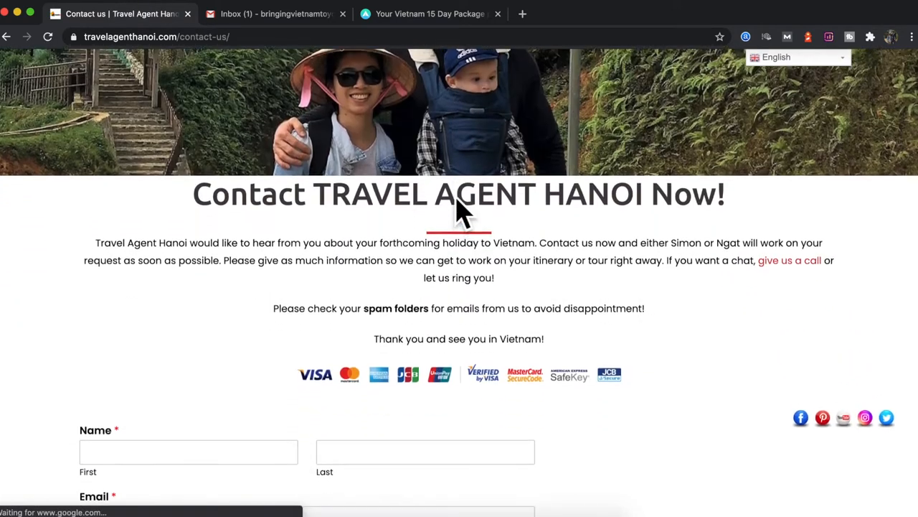
pyautogui.scroll(-3)
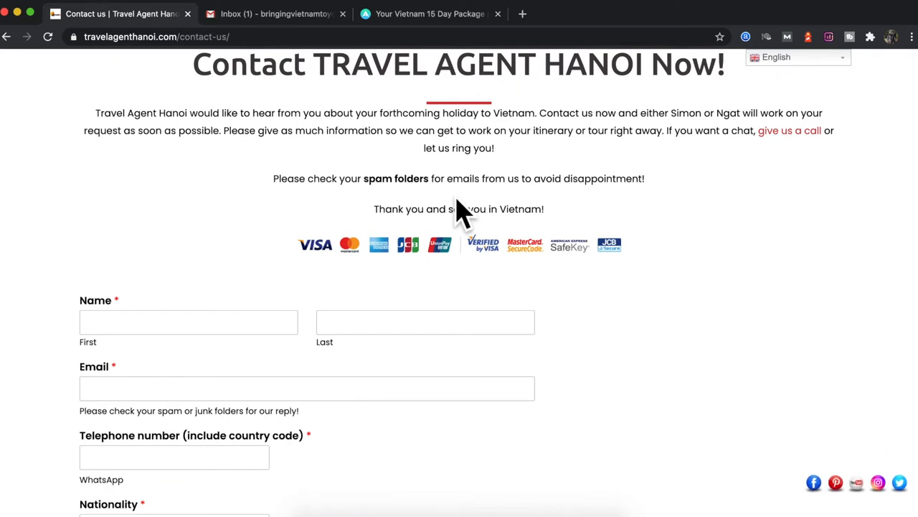
pyautogui.moveTo(173, 305)
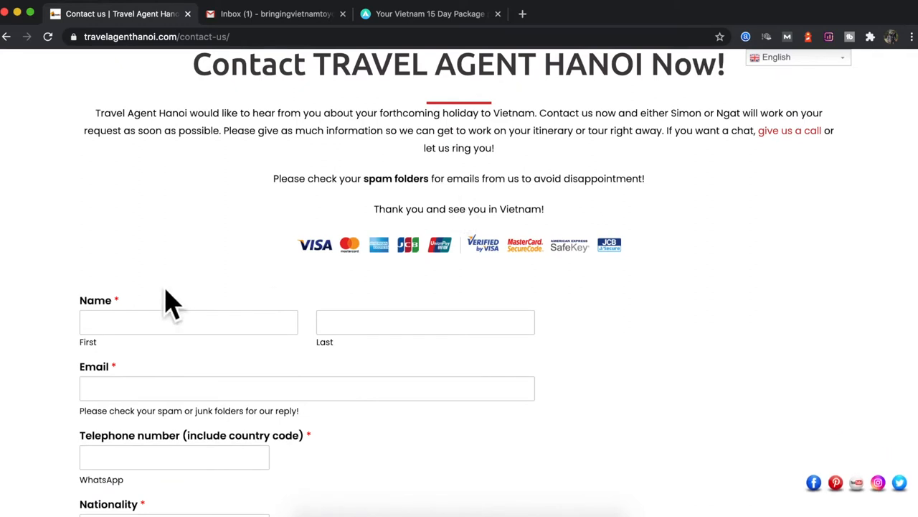
pyautogui.click(188, 322)
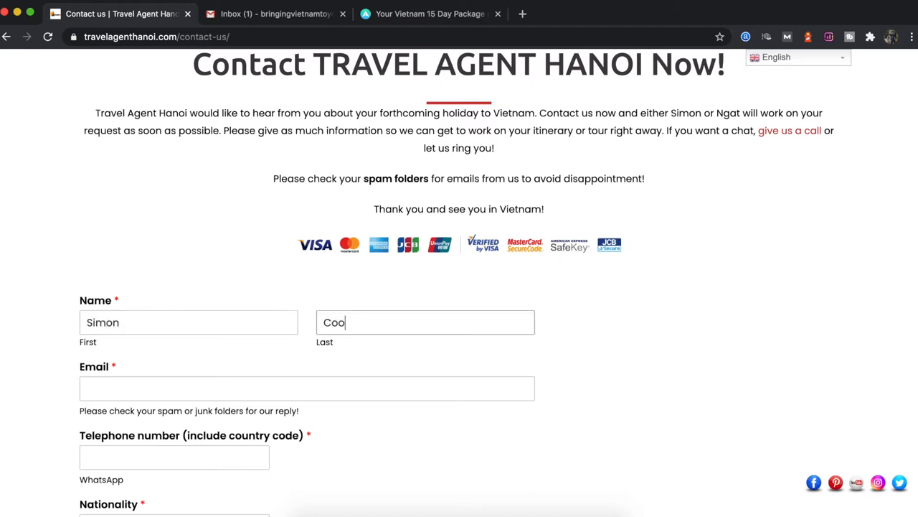
pyautogui.write('ppinger')
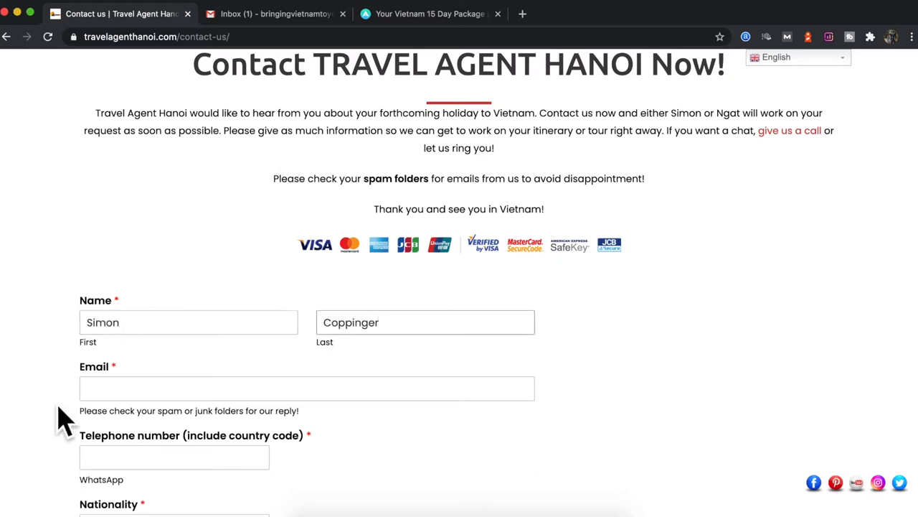
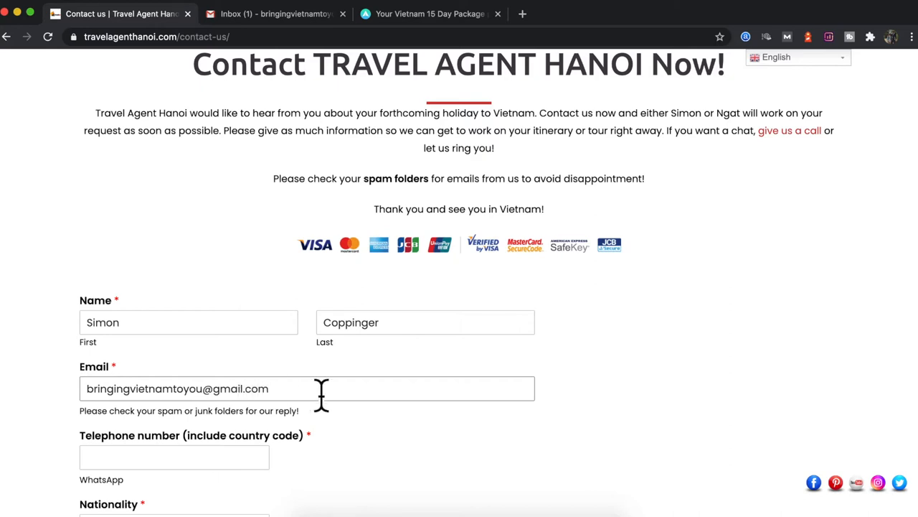
pyautogui.scroll(-3)
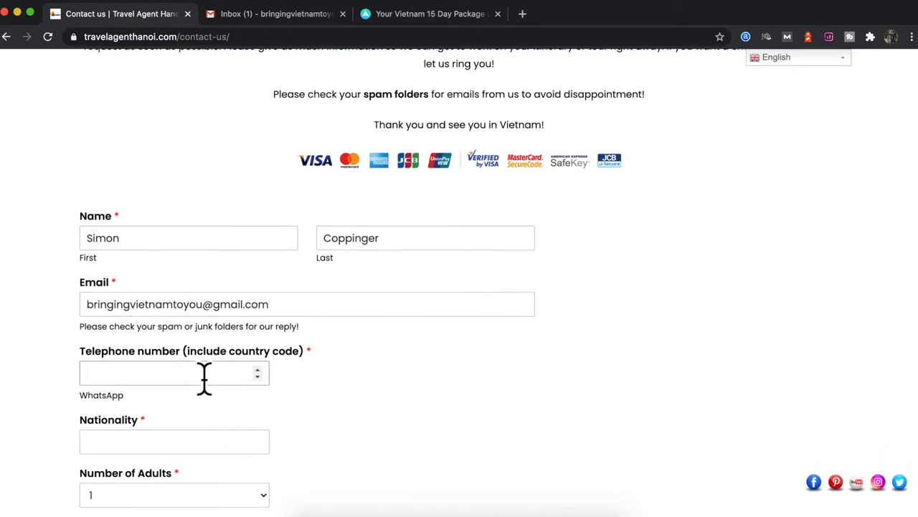
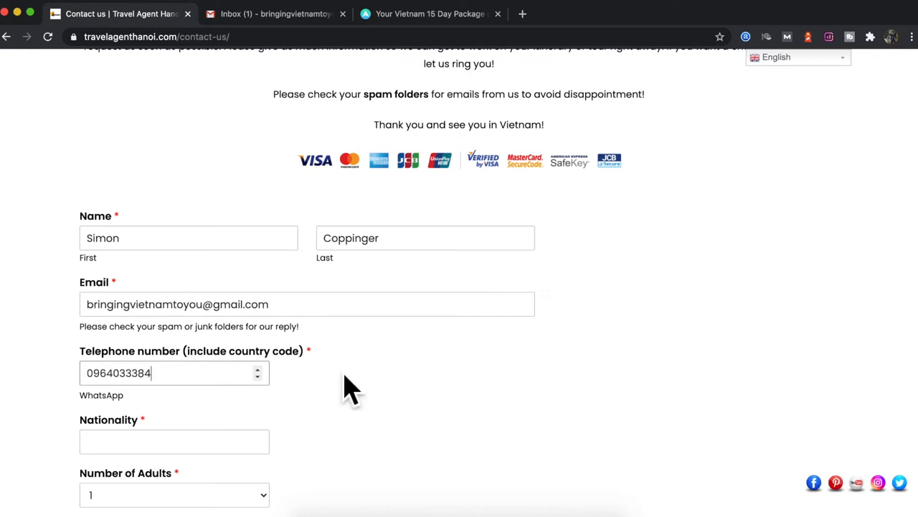
pyautogui.scroll(-3)
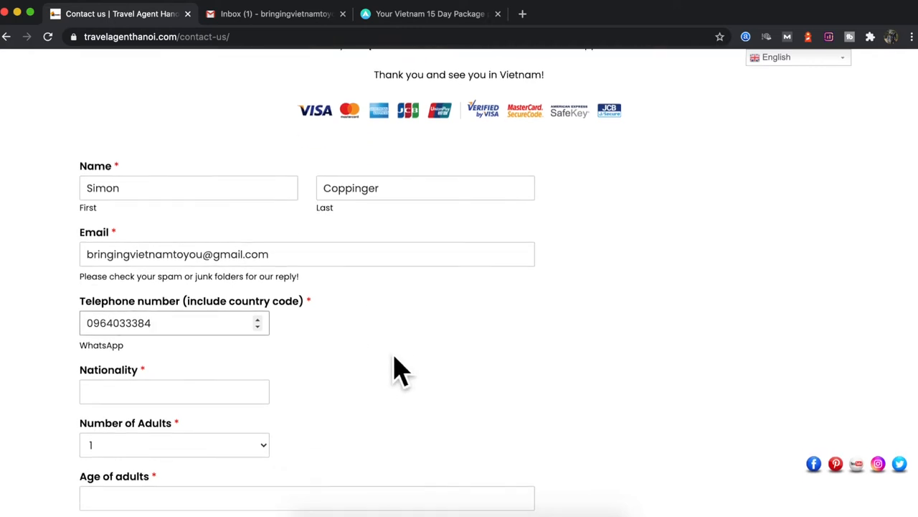
pyautogui.click(172, 322)
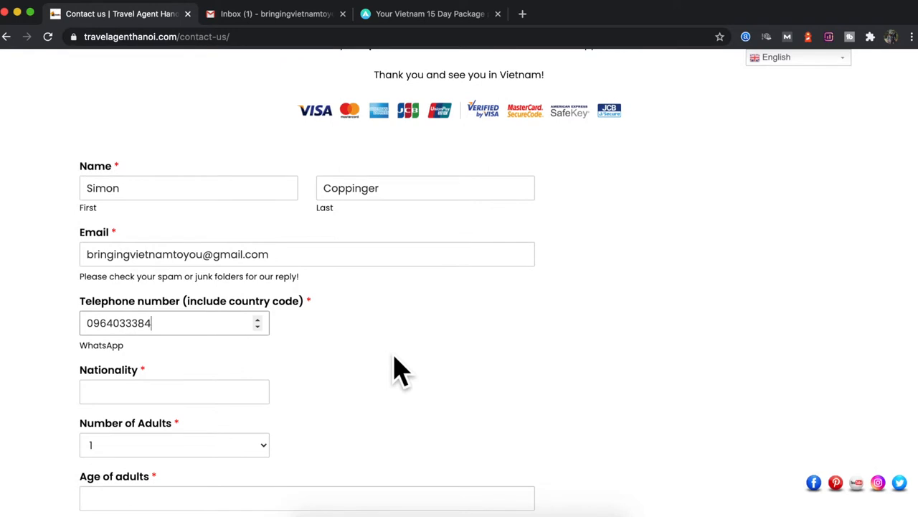
pyautogui.write('British')
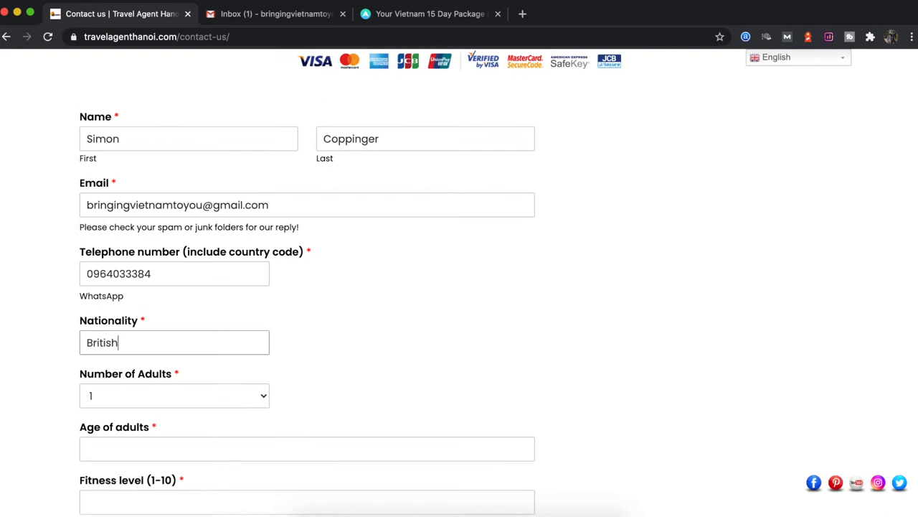
pyautogui.click(173, 395)
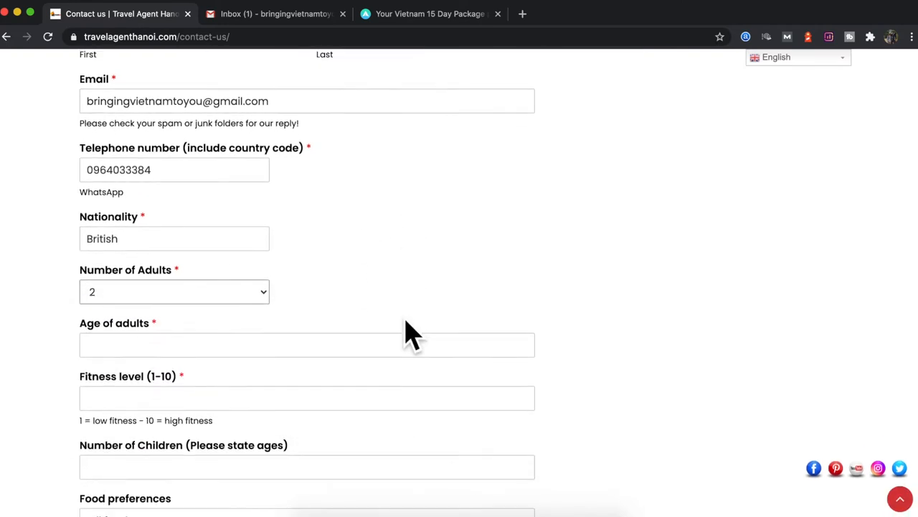
pyautogui.click(308, 345)
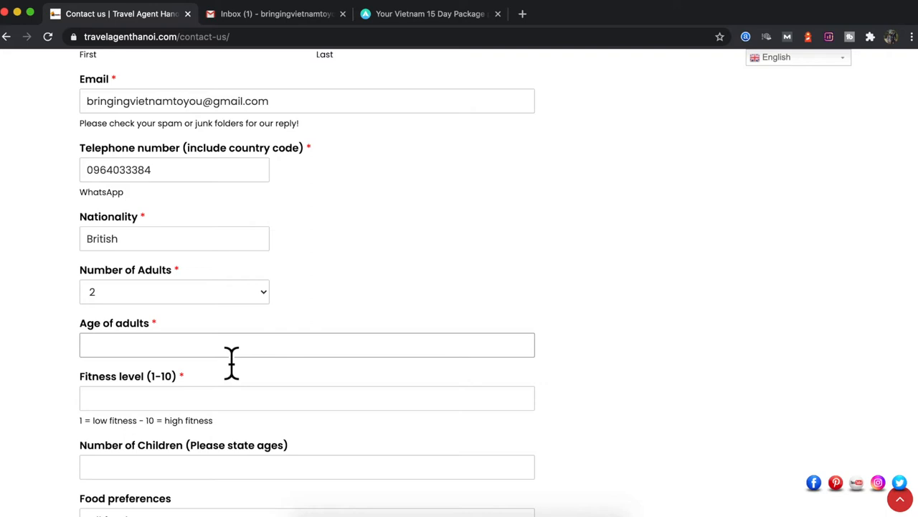
pyautogui.click(306, 344)
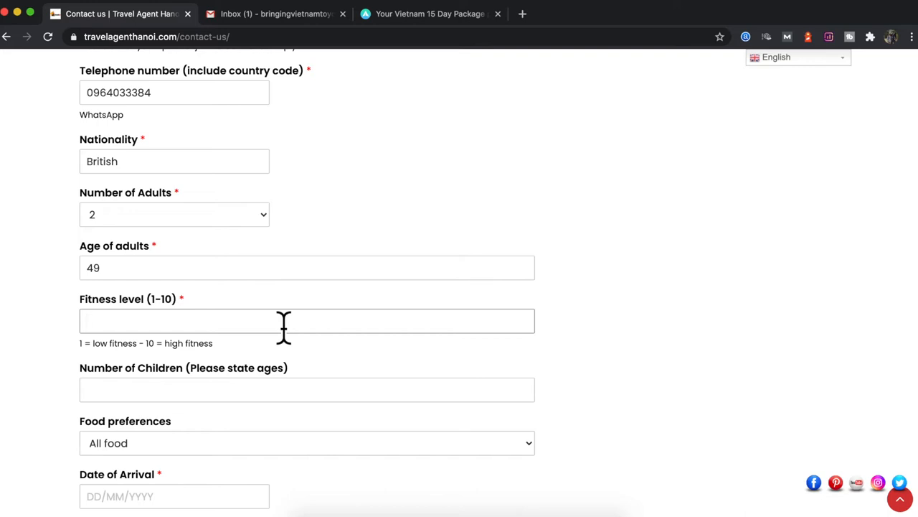
# Enter fitness level 8-9 and 0 children.
pyautogui.write('8')
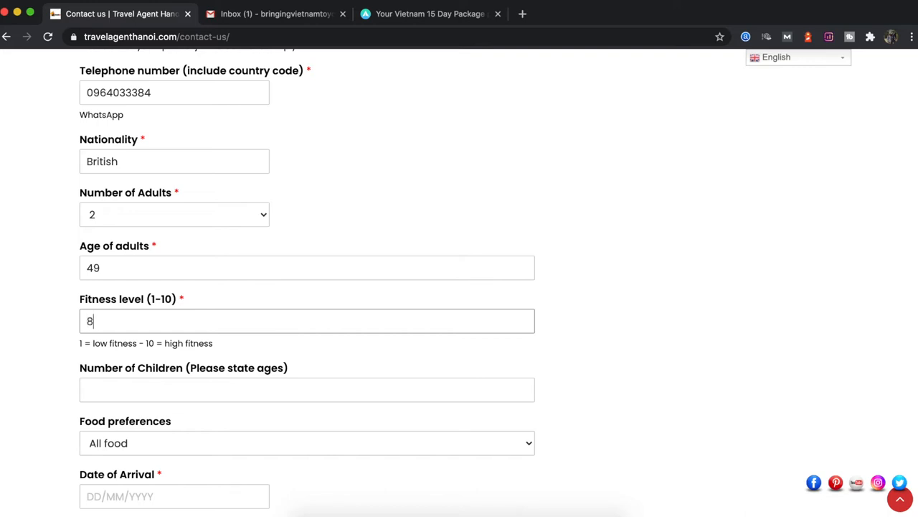
pyautogui.write('-9')
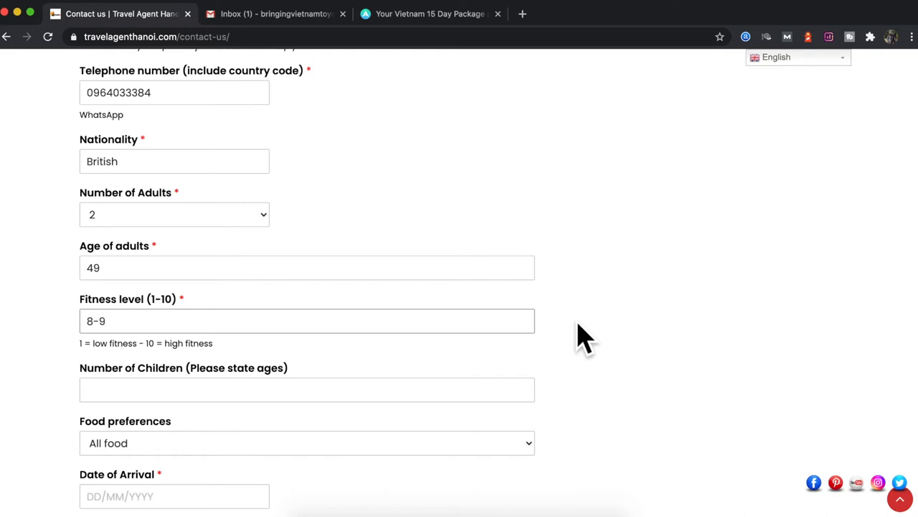
pyautogui.click(307, 388)
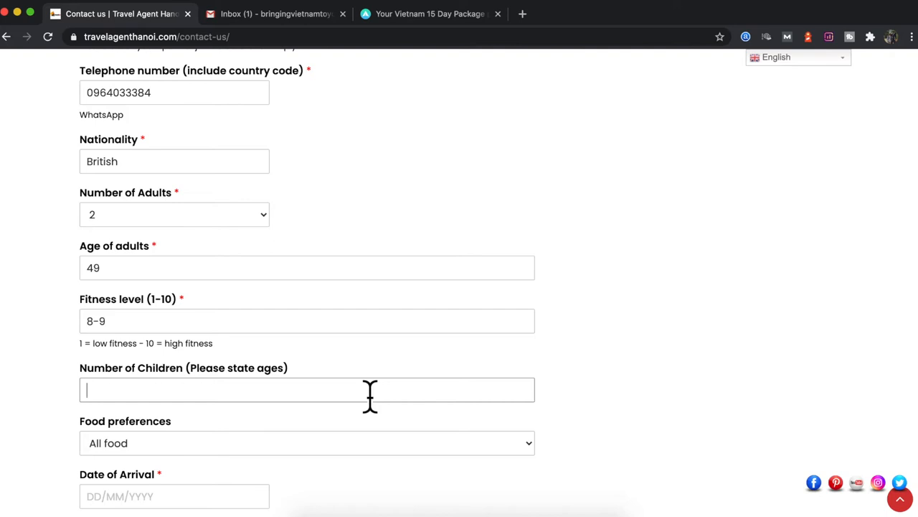
pyautogui.write('0')
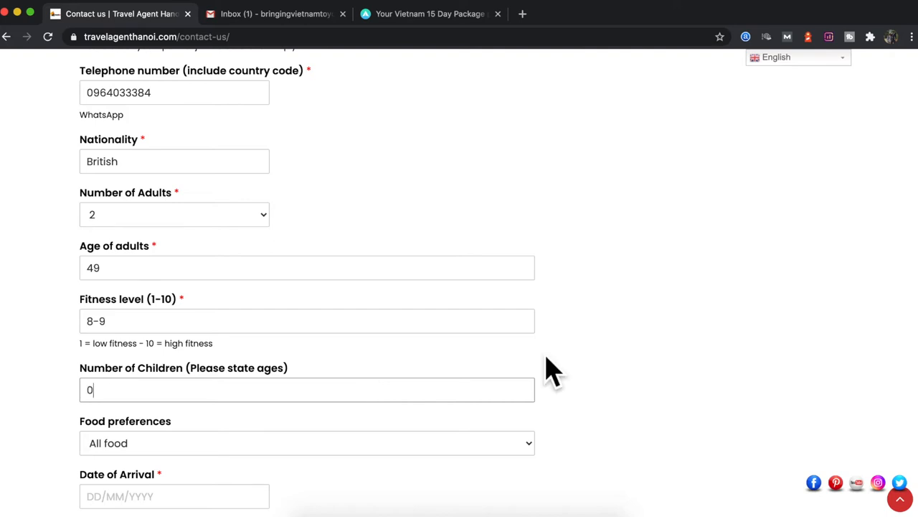
# Keep All food as the food preference.
pyautogui.scroll(-3)
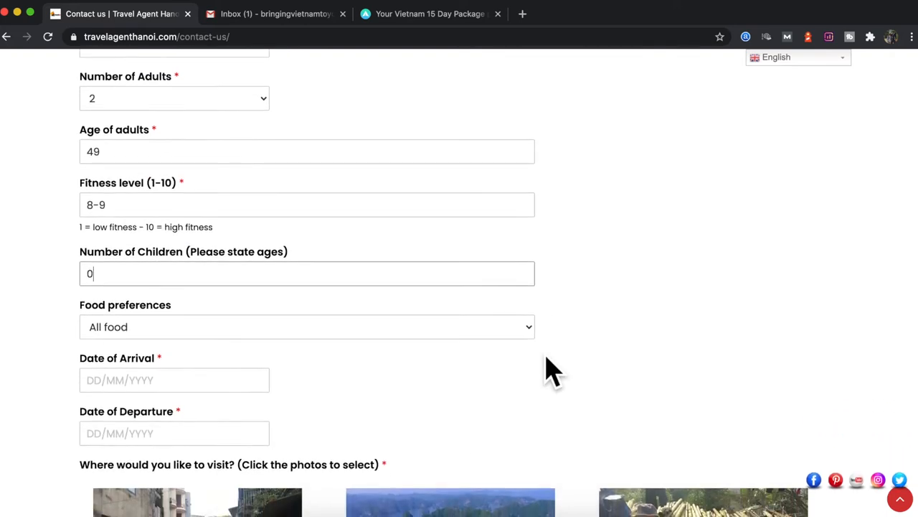
pyautogui.click(306, 327)
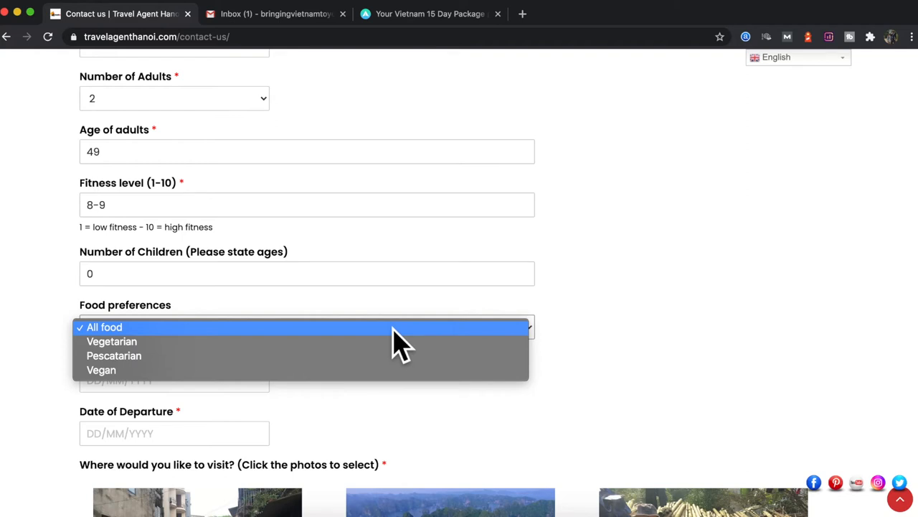
pyautogui.moveTo(395, 348)
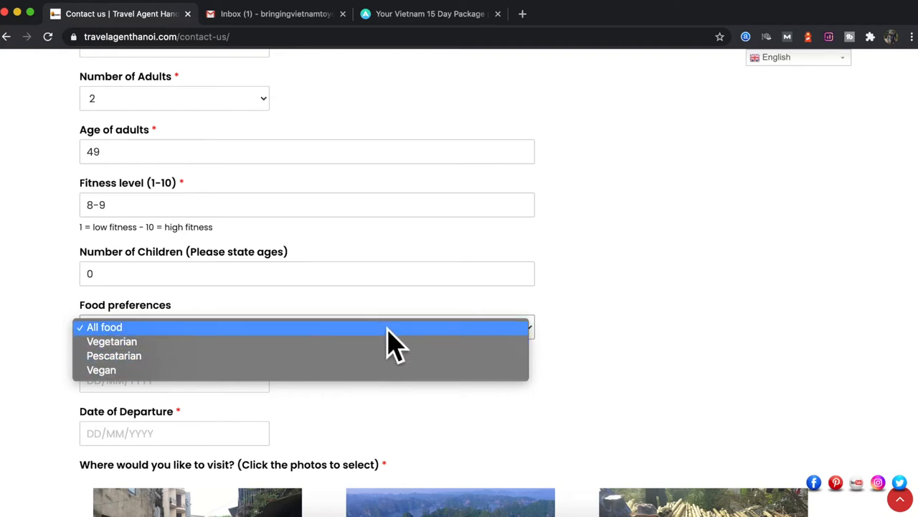
pyautogui.click(104, 326)
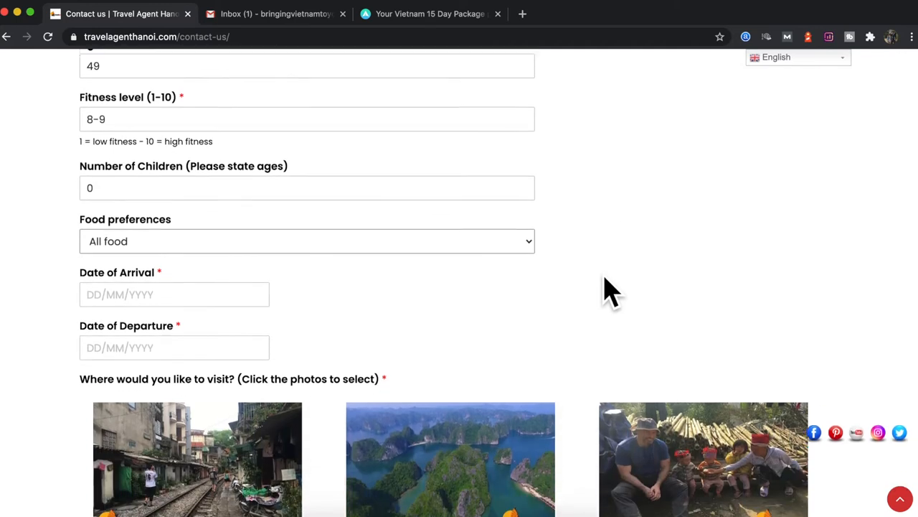
pyautogui.scroll(-3)
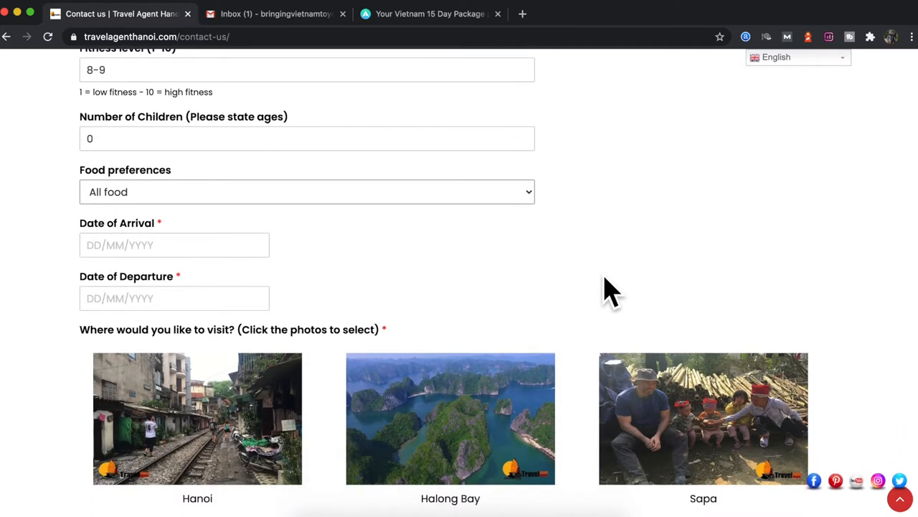
pyautogui.click(174, 244)
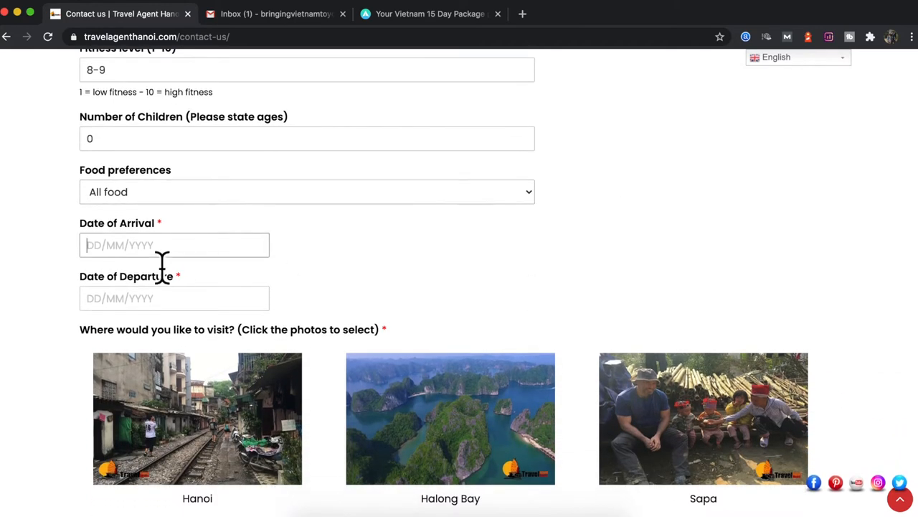
pyautogui.moveTo(369, 252)
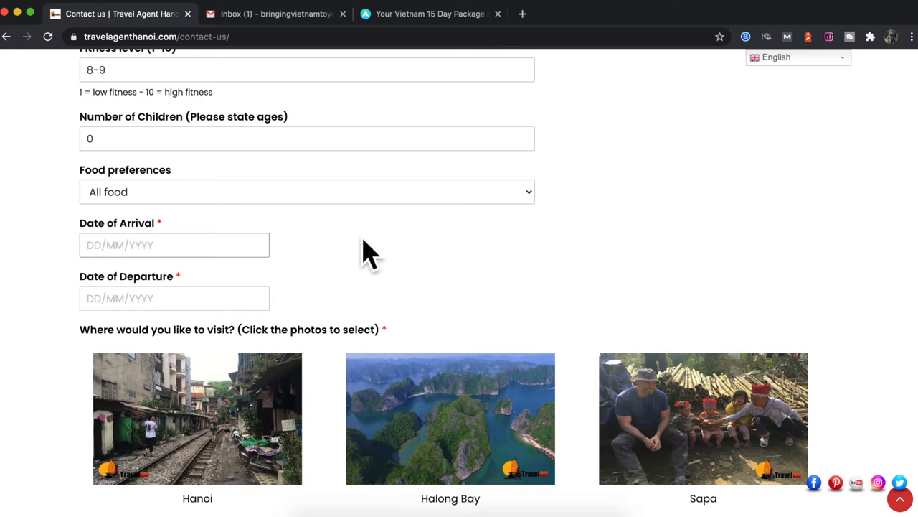
# Enter arrival date 1/03/2021 and departure date 15/03/.
pyautogui.write('1')
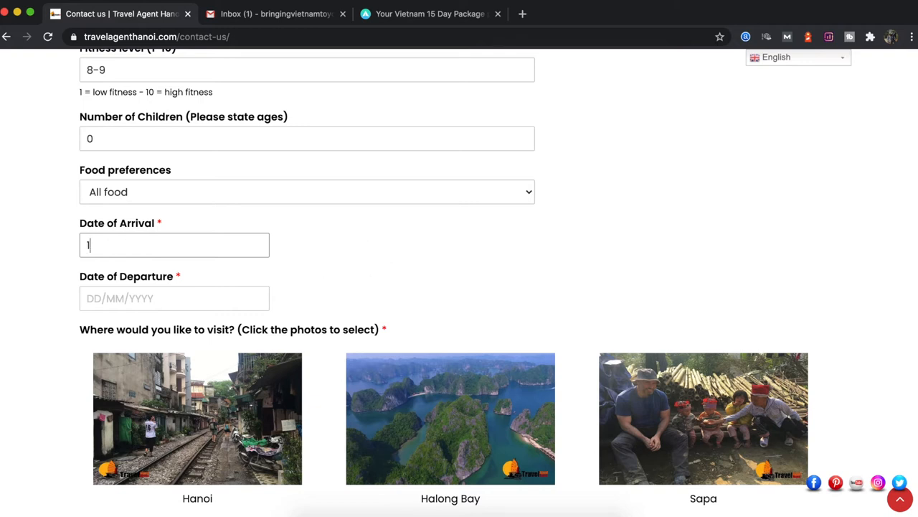
pyautogui.write('/')
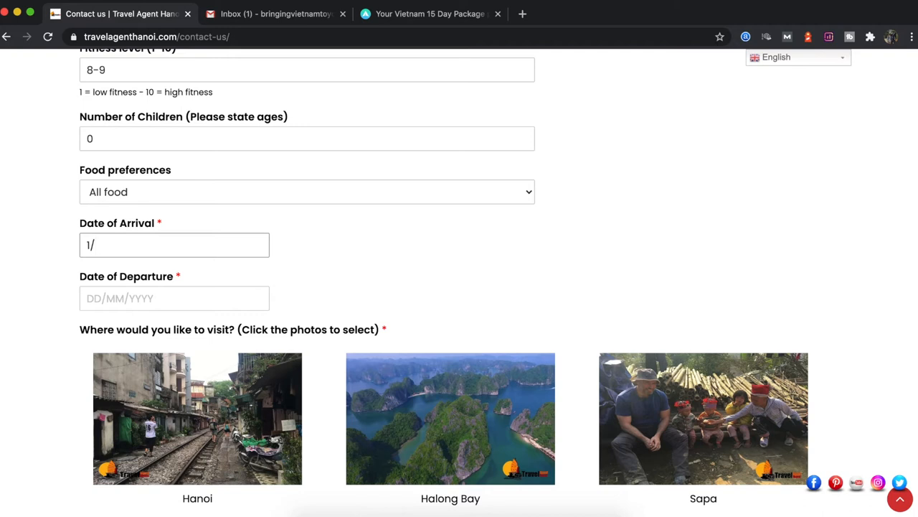
pyautogui.write('03/2')
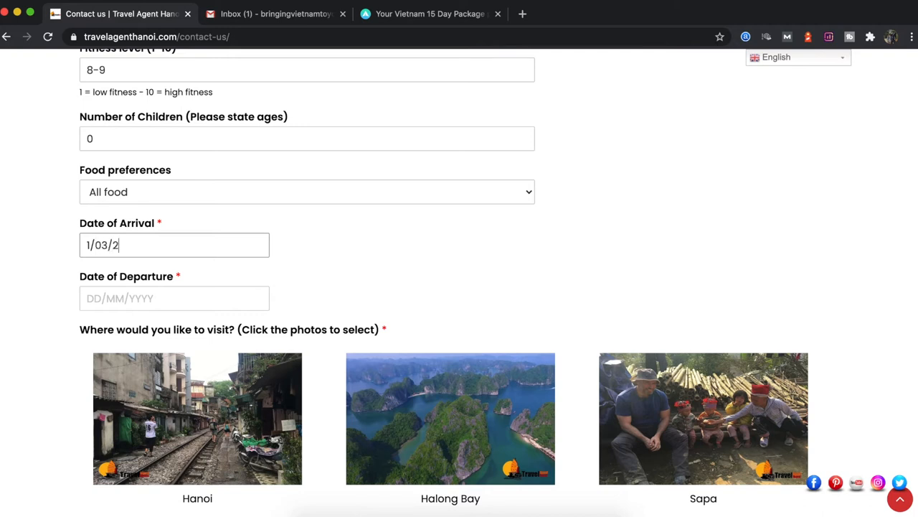
pyautogui.write('021')
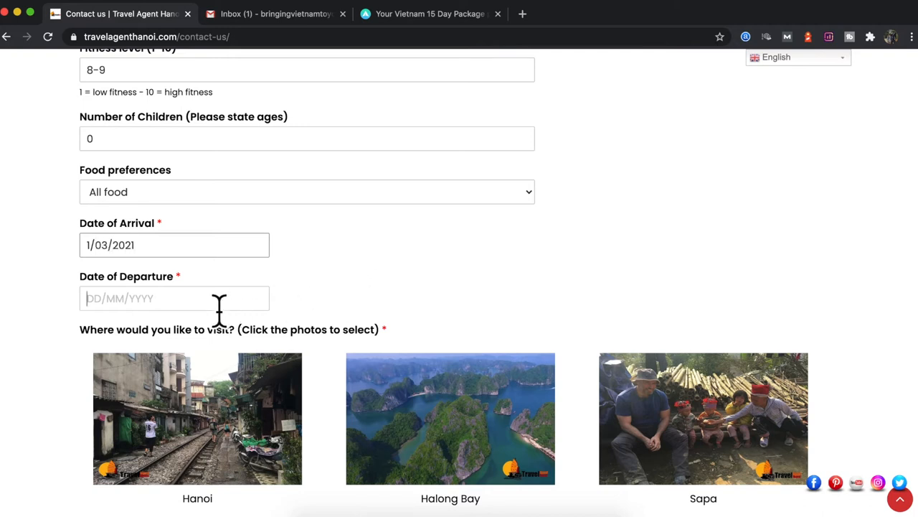
pyautogui.write('15')
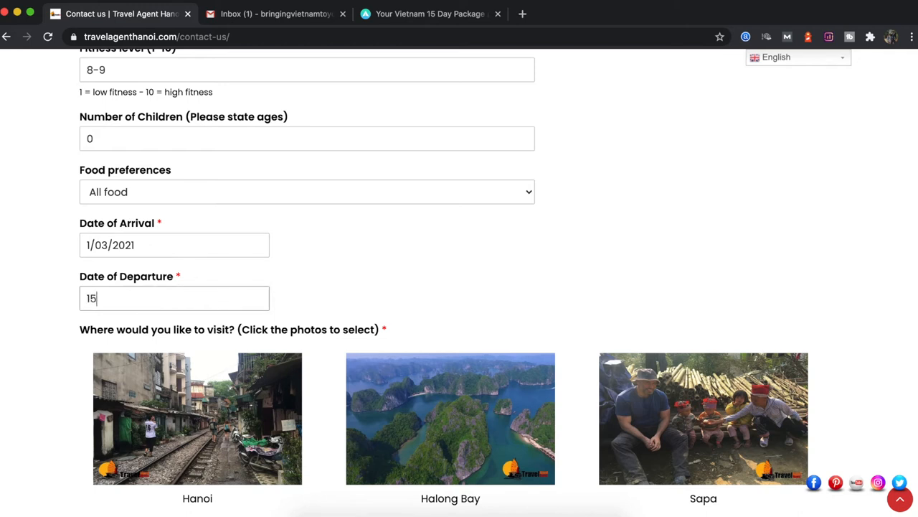
pyautogui.write('/03/')
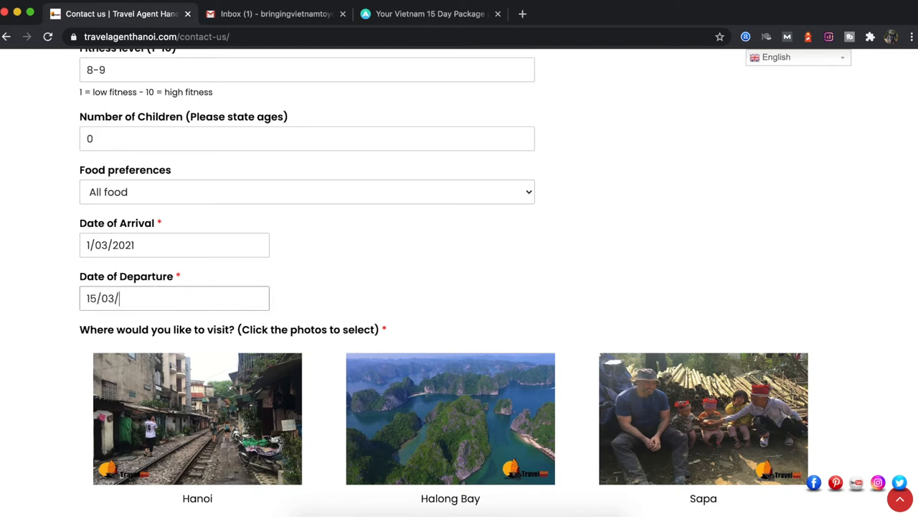
pyautogui.scroll(-3)
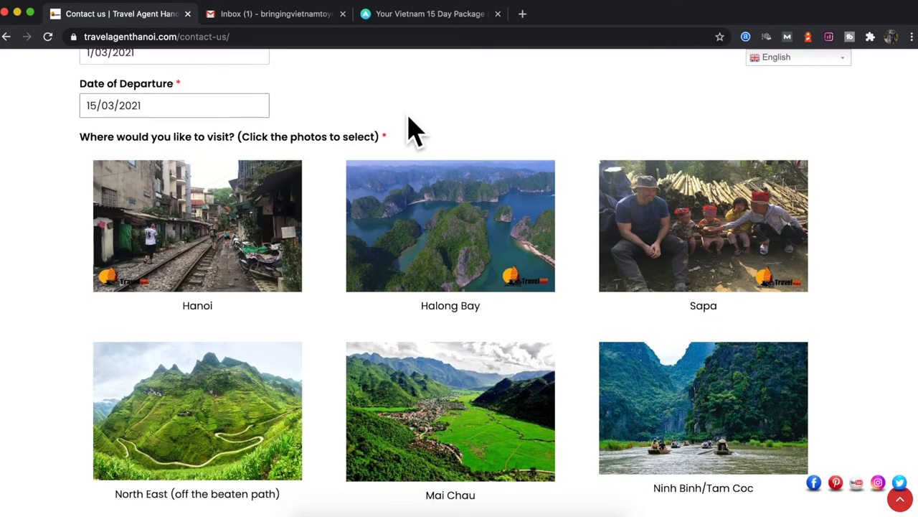
# Tick Hanoi and Halong Bay as destinations, then scroll through the remaining destination photos.
pyautogui.click(197, 226)
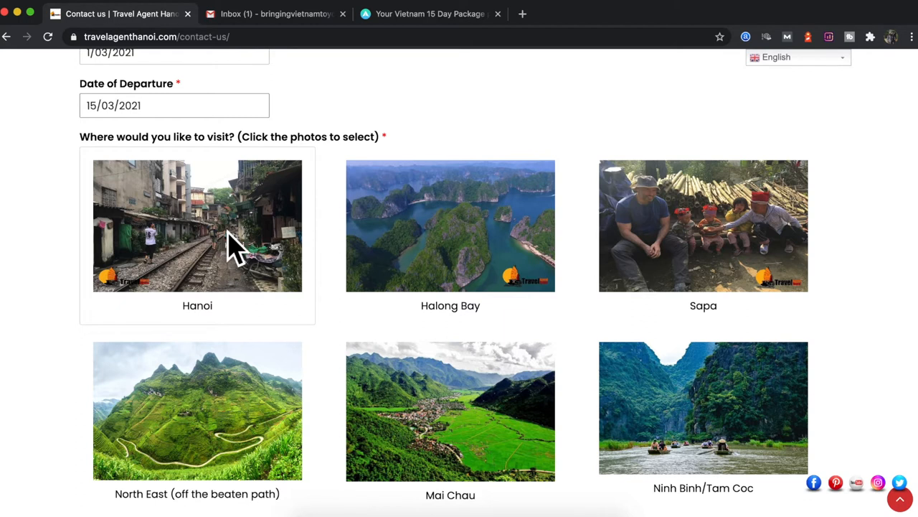
pyautogui.click(197, 225)
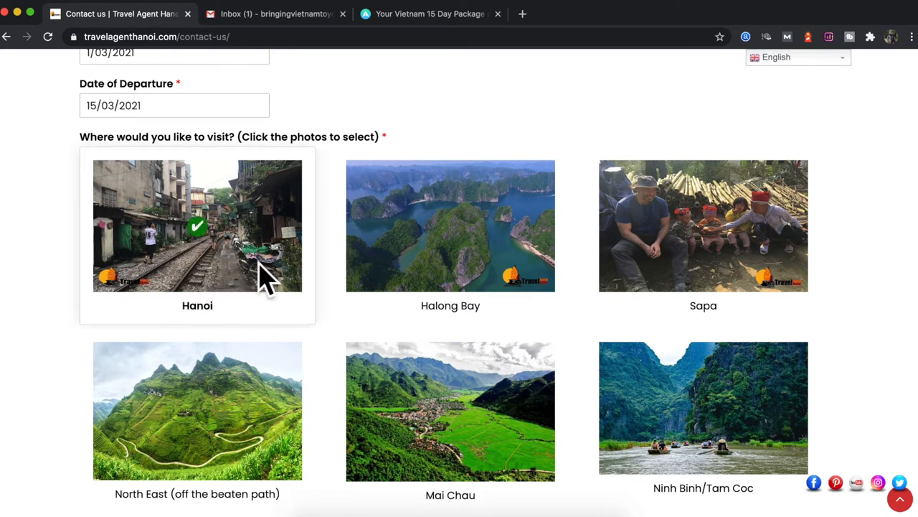
pyautogui.click(451, 226)
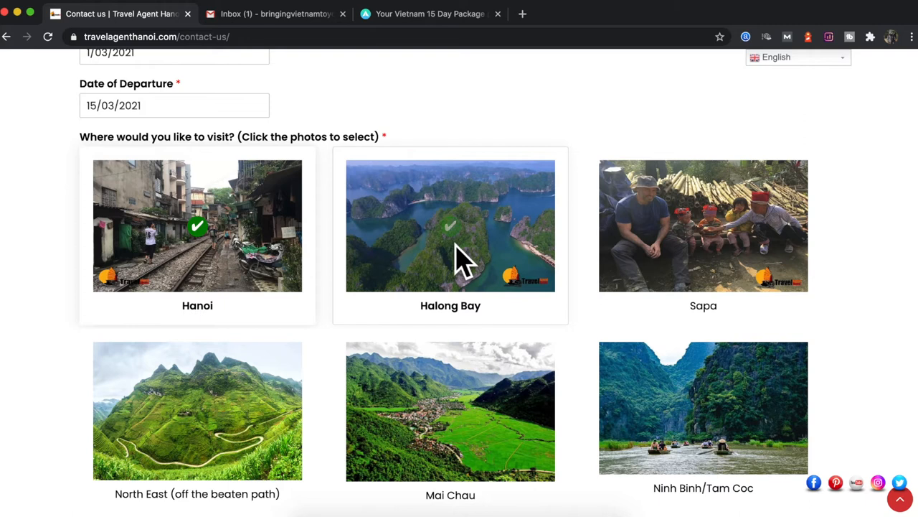
pyautogui.click(450, 225)
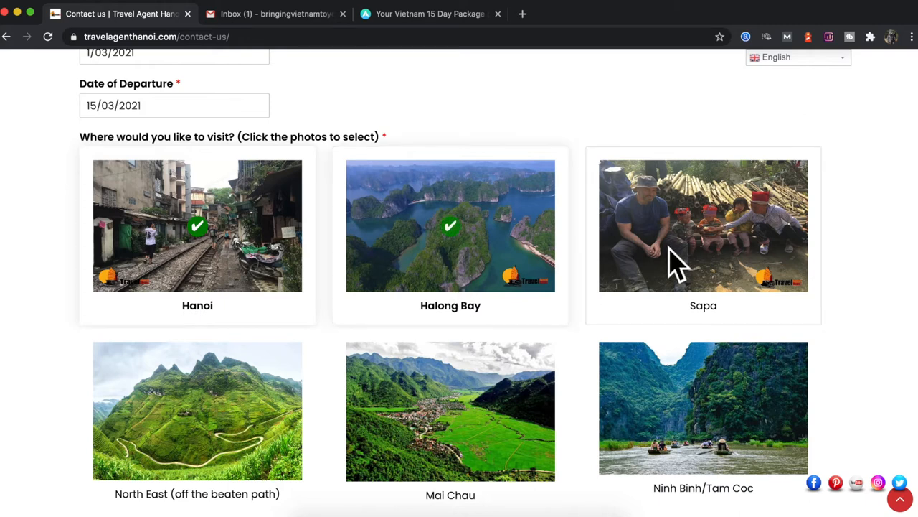
pyautogui.scroll(-3)
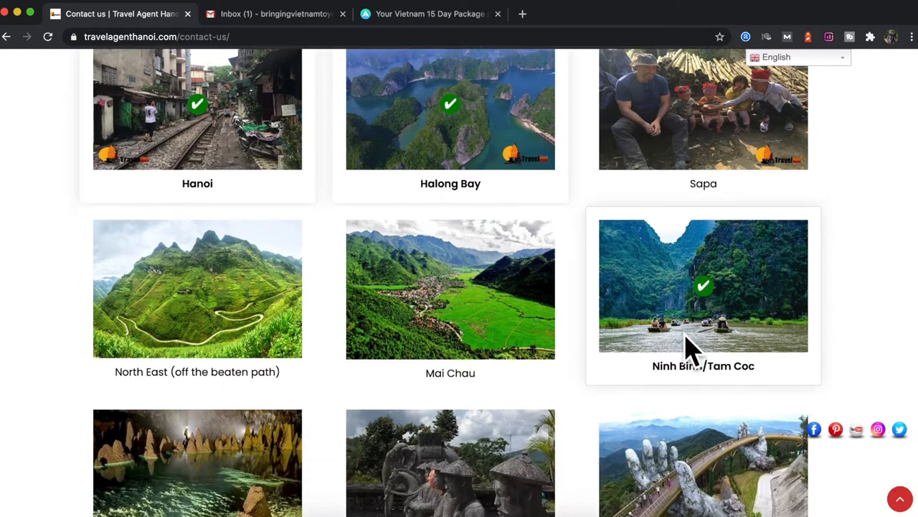
pyautogui.scroll(-3)
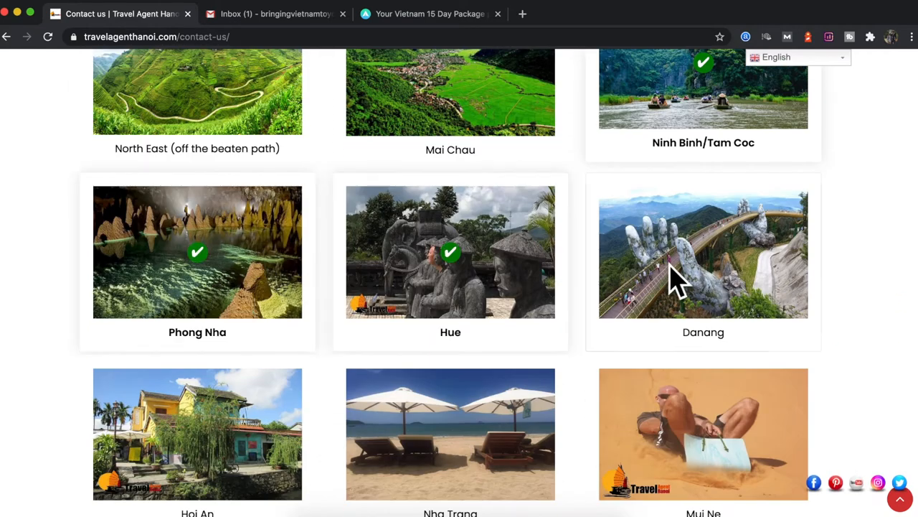
pyautogui.scroll(-3)
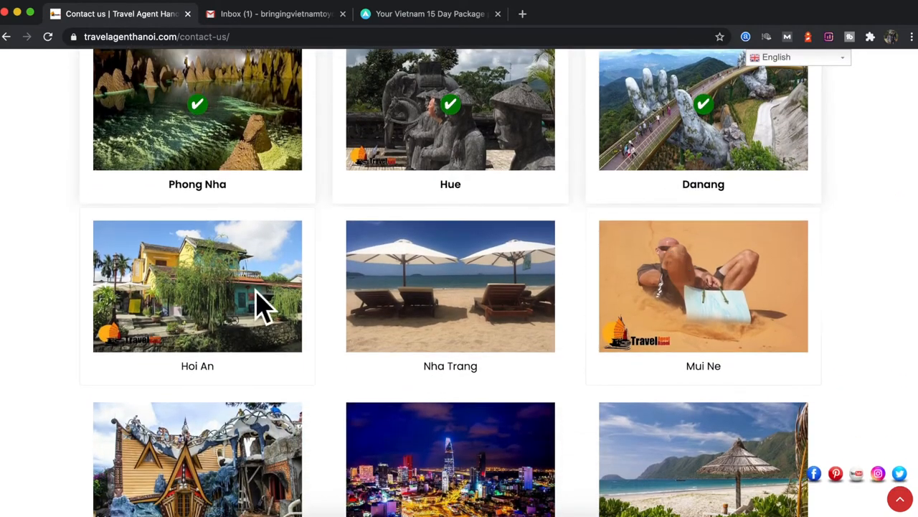
pyautogui.scroll(-3)
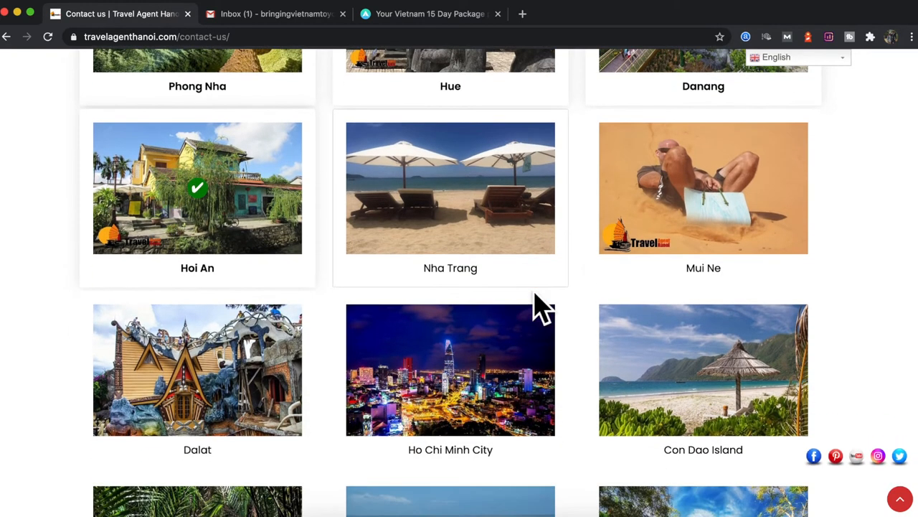
pyautogui.scroll(-3)
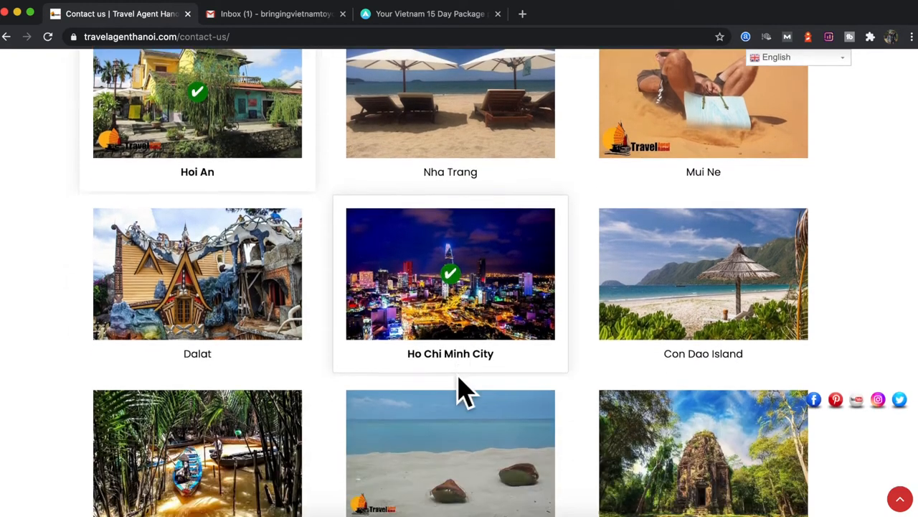
pyautogui.scroll(-3)
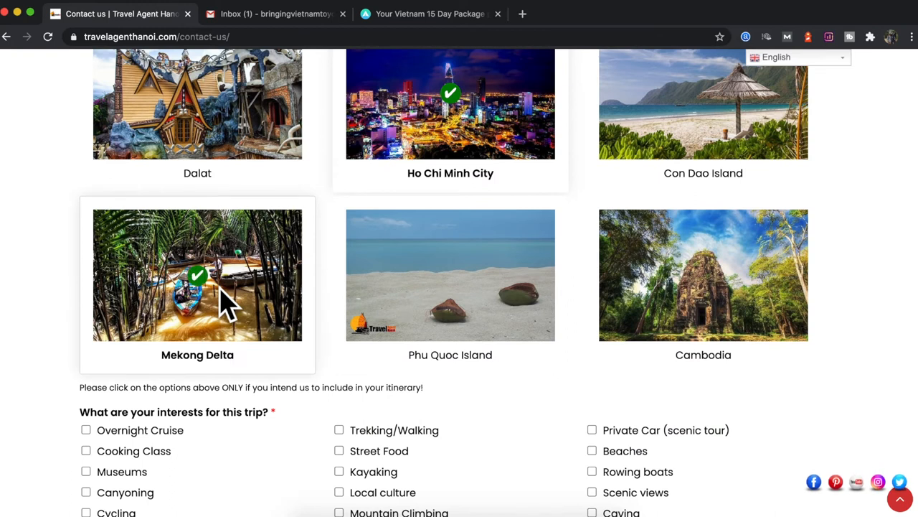
pyautogui.moveTo(869, 240)
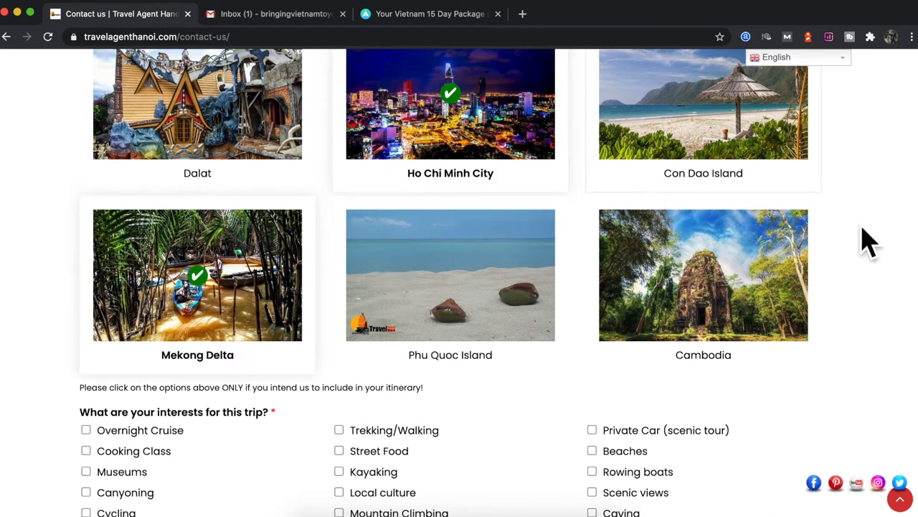
pyautogui.moveTo(878, 258)
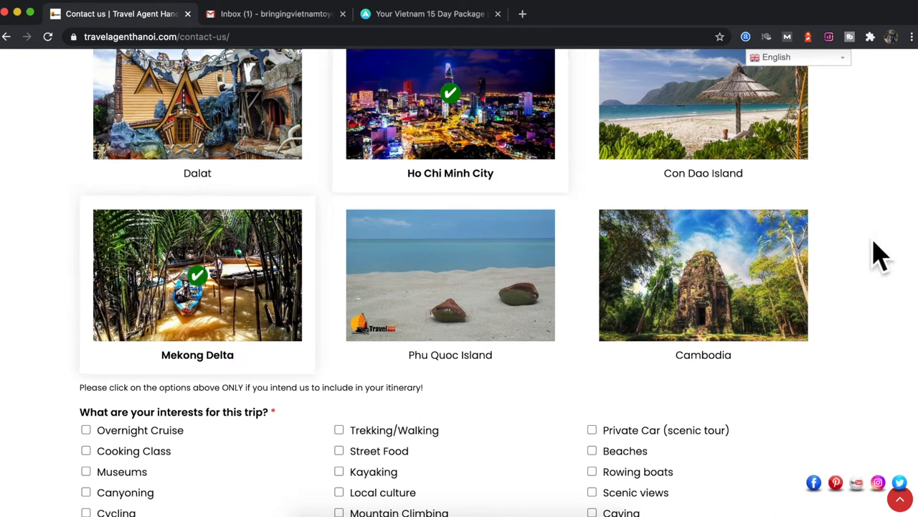
# Tick Cooking Class and Cycling interests and choose Mix (Private & Group) as tour type.
pyautogui.scroll(-3)
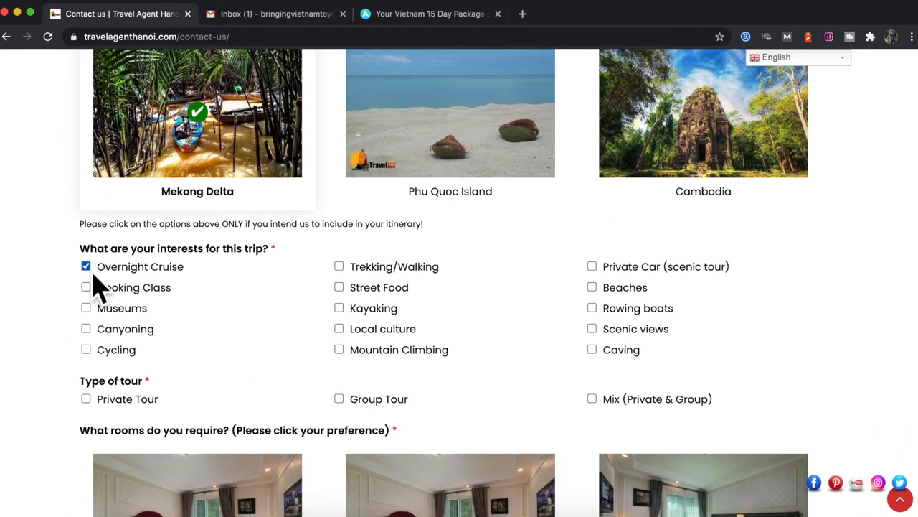
pyautogui.click(85, 287)
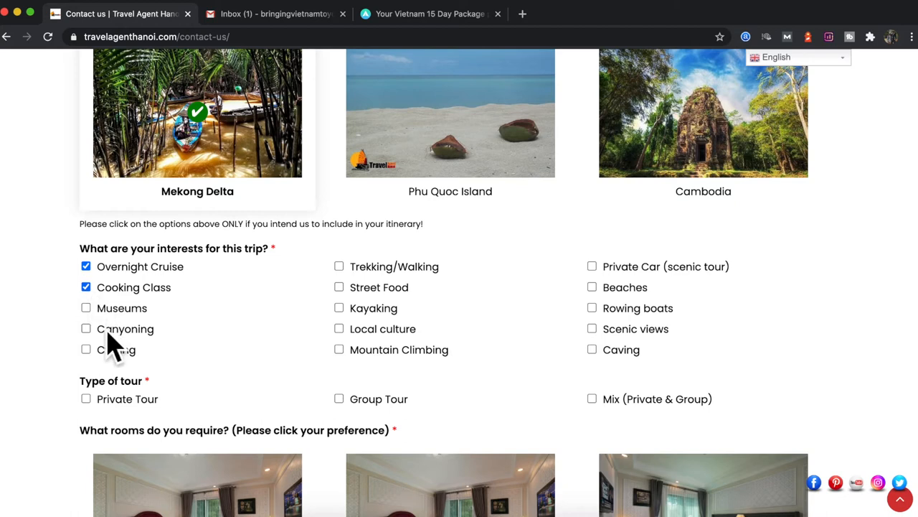
pyautogui.click(86, 349)
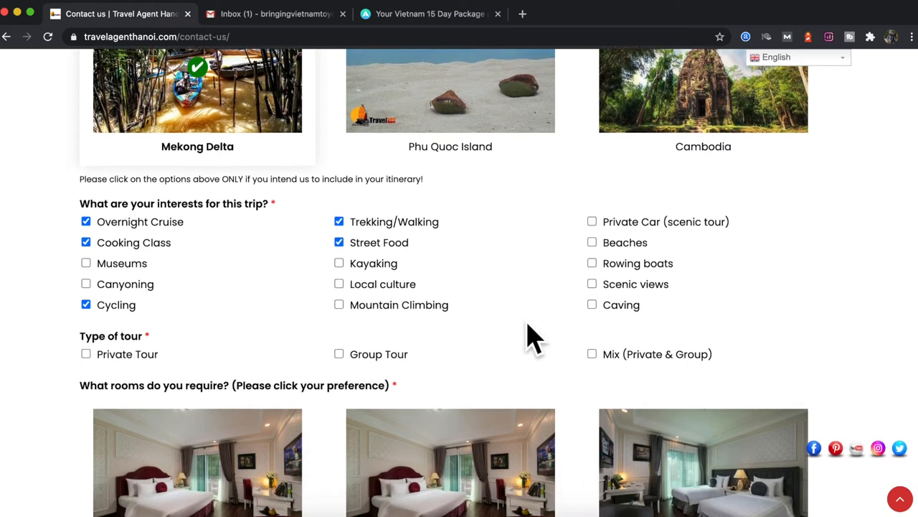
pyautogui.scroll(-3)
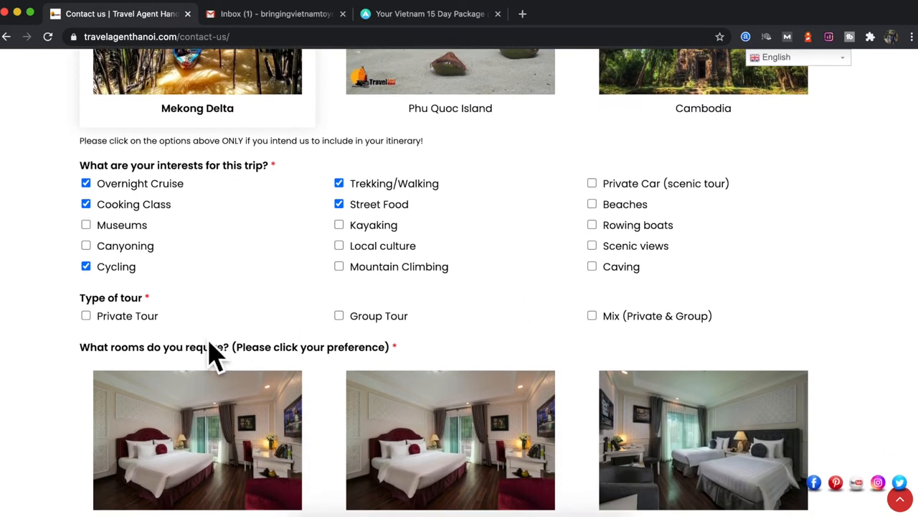
pyautogui.click(86, 316)
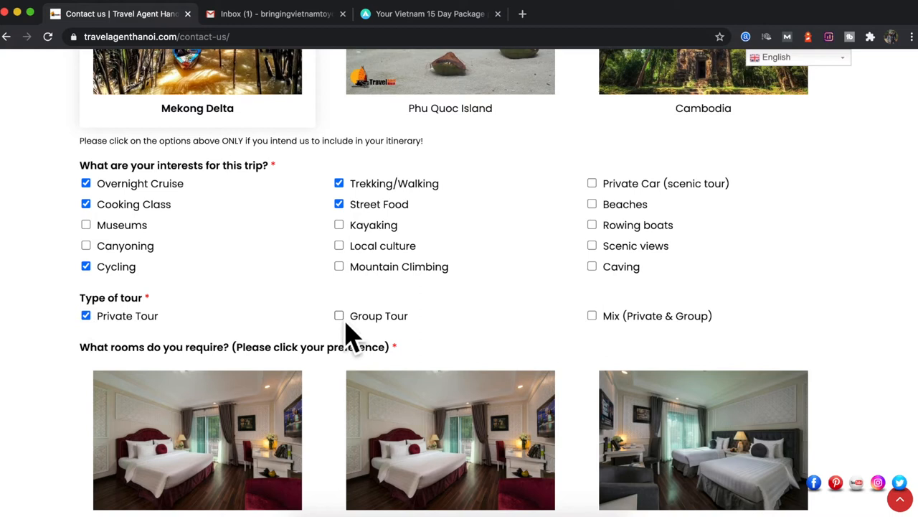
pyautogui.click(591, 315)
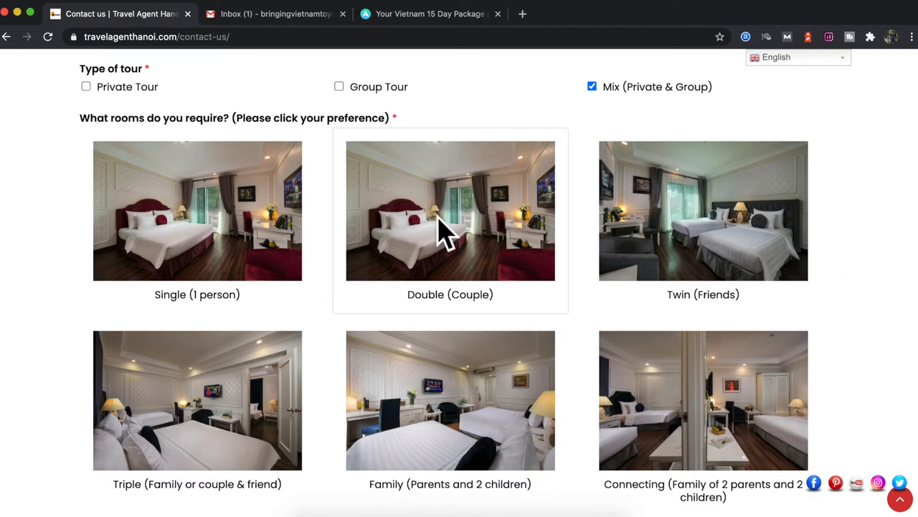
# Pick the Double (Couple) room photo and scroll to the accommodation options.
pyautogui.click(450, 210)
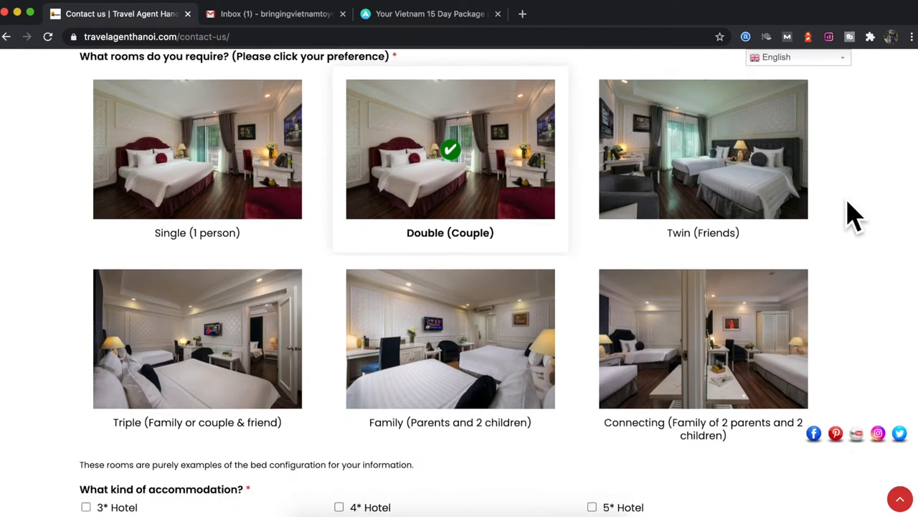
pyautogui.scroll(-3)
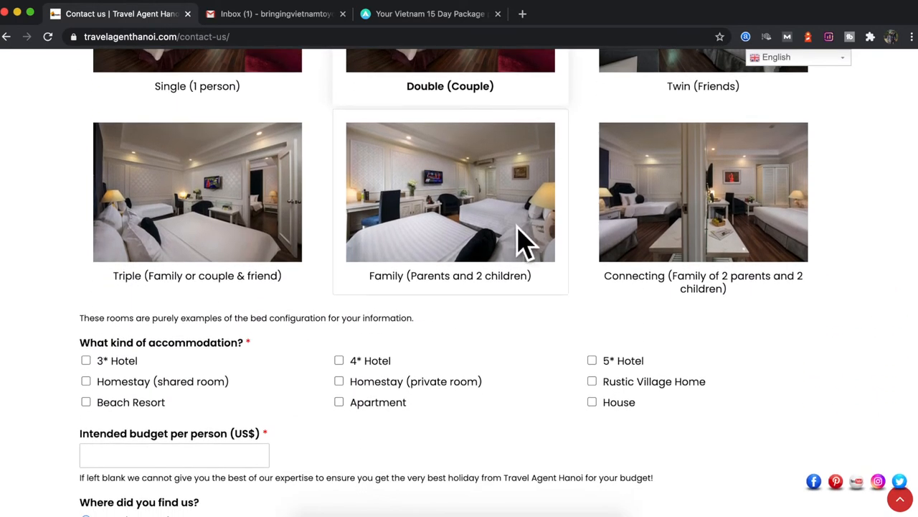
pyautogui.moveTo(750, 226)
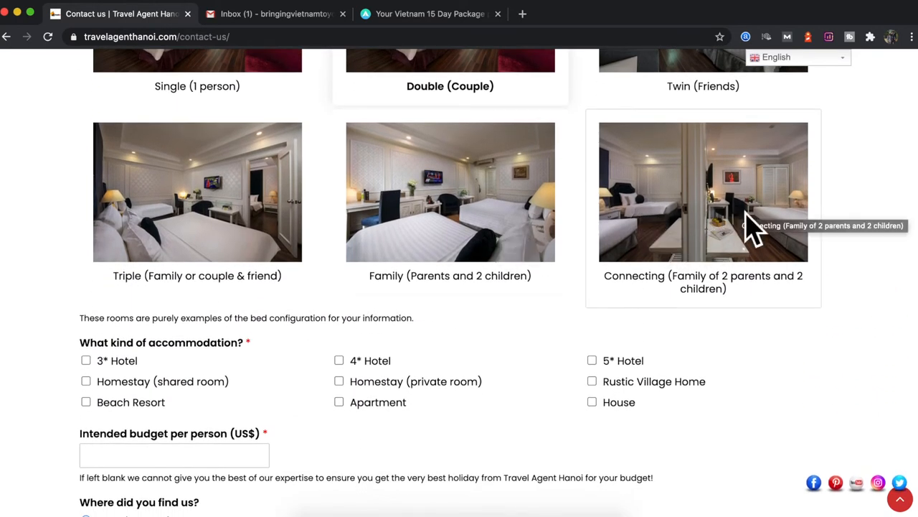
pyautogui.moveTo(717, 226)
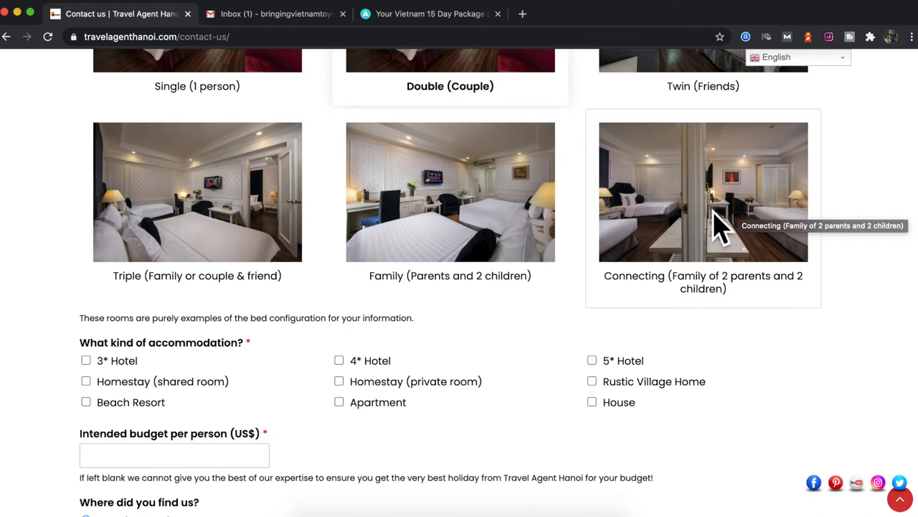
pyautogui.moveTo(197, 215)
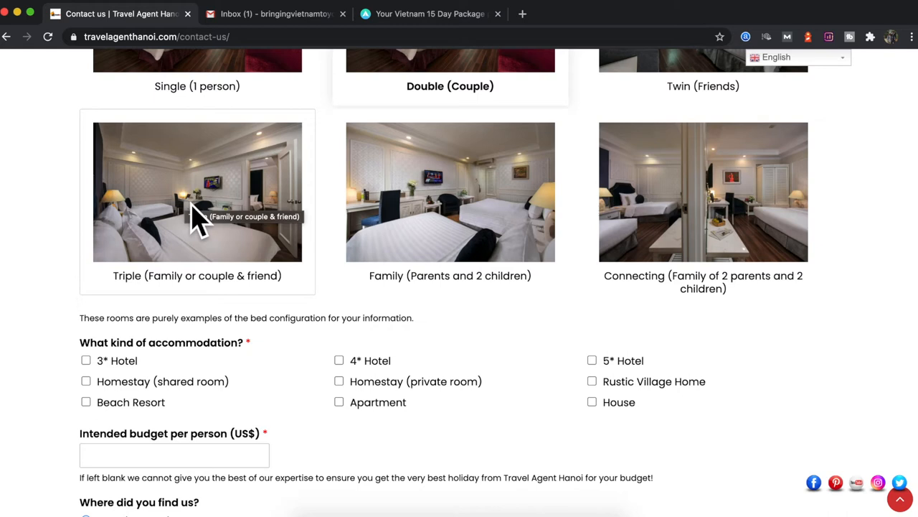
# Scroll the enquiry form down to the accommodation types and budget question.
pyautogui.scroll(-3)
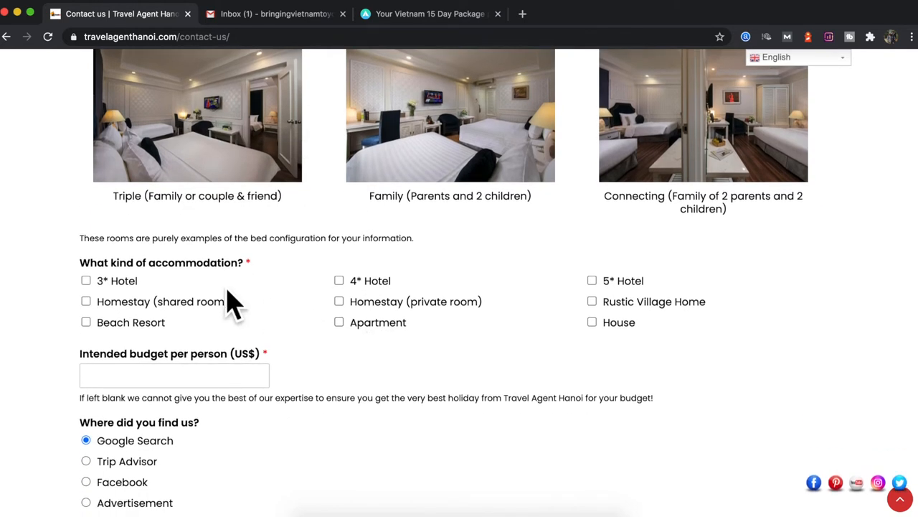
pyautogui.moveTo(480, 301)
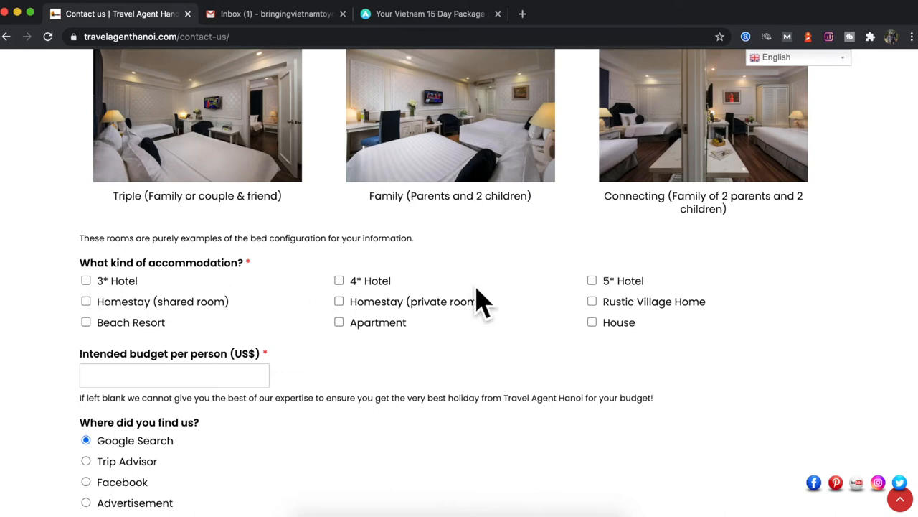
pyautogui.moveTo(658, 312)
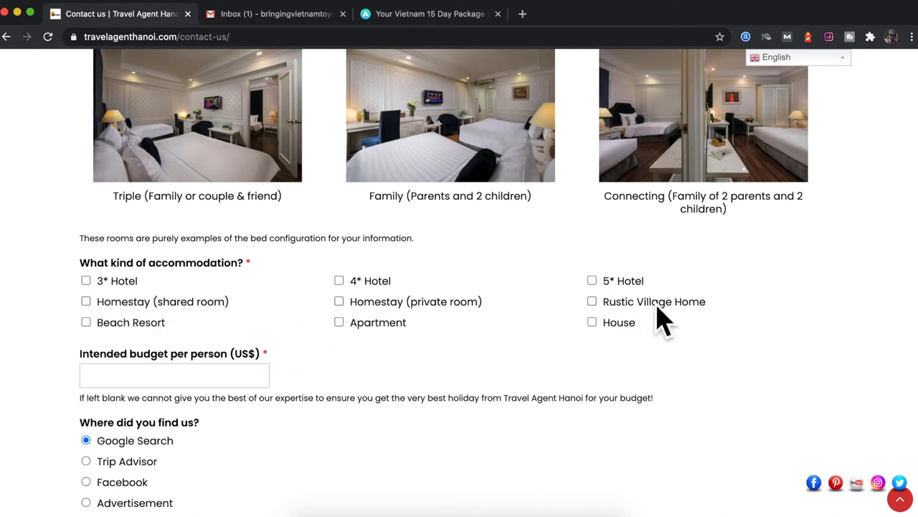
pyautogui.moveTo(488, 316)
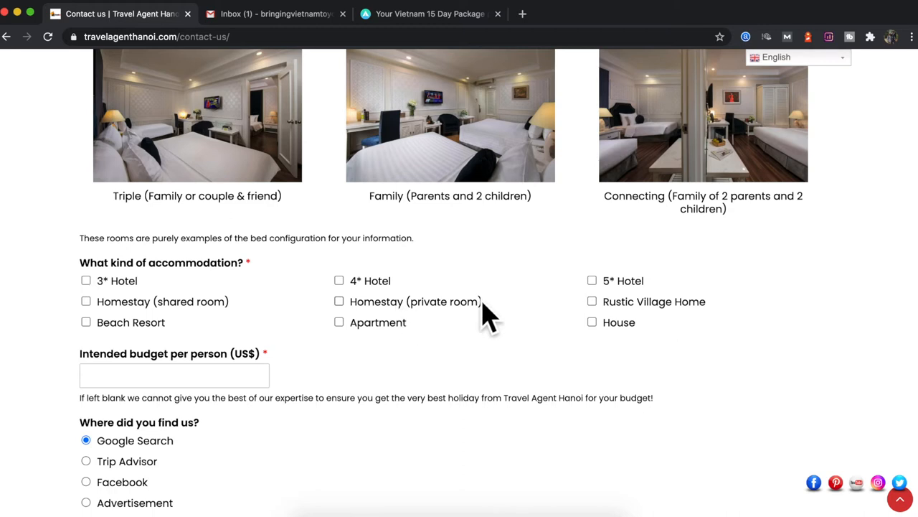
pyautogui.moveTo(602, 326)
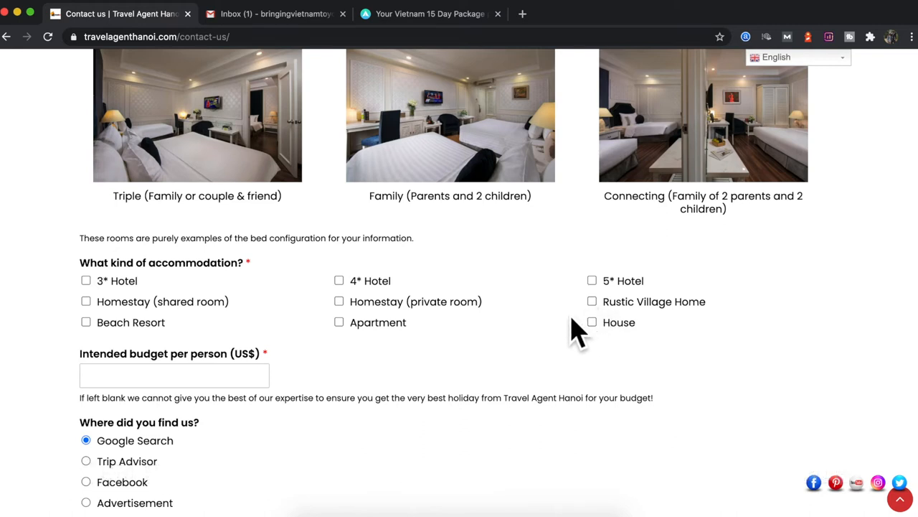
pyautogui.moveTo(532, 337)
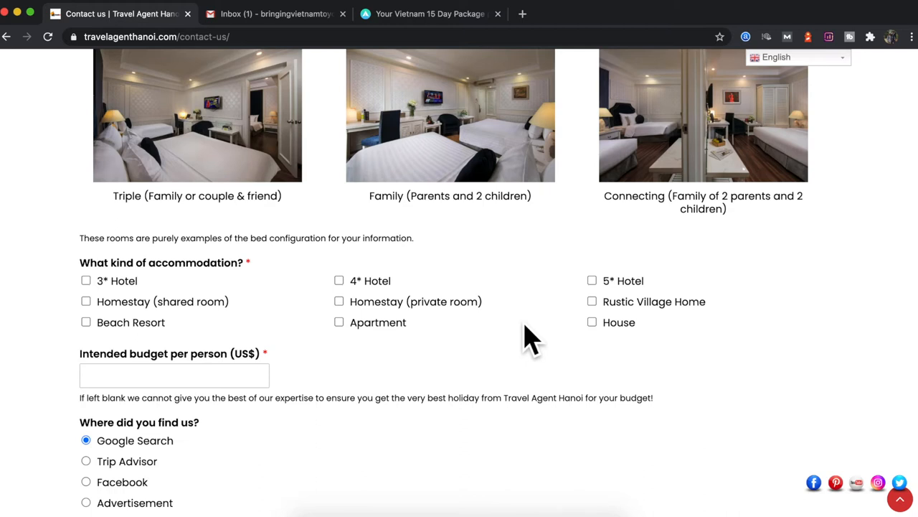
pyautogui.moveTo(108, 294)
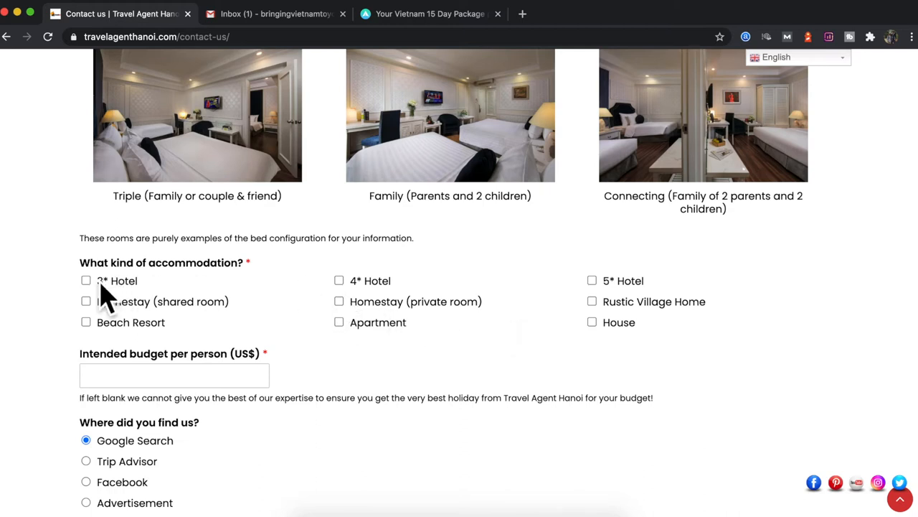
pyautogui.moveTo(510, 305)
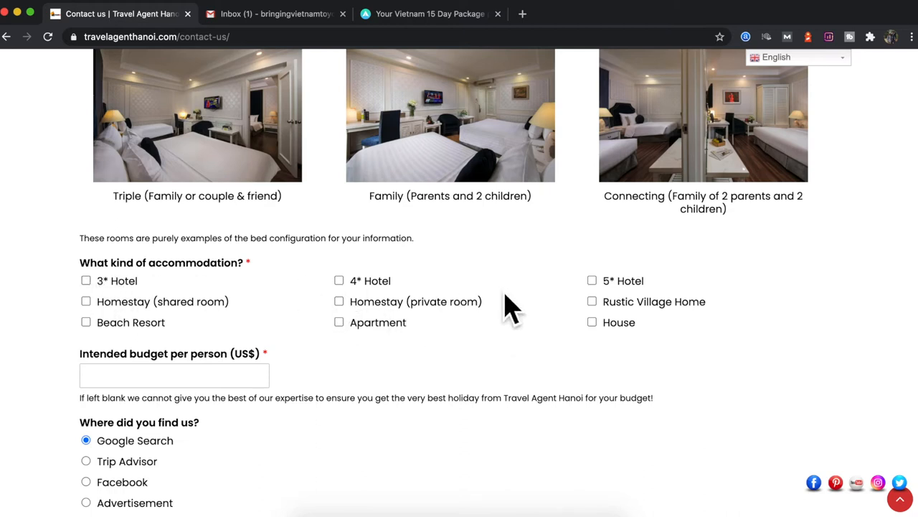
pyautogui.moveTo(352, 322)
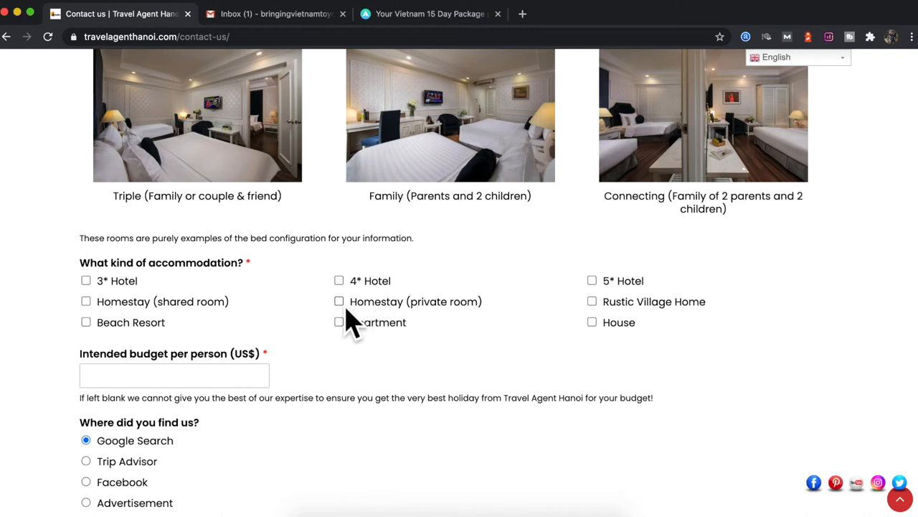
pyautogui.moveTo(427, 355)
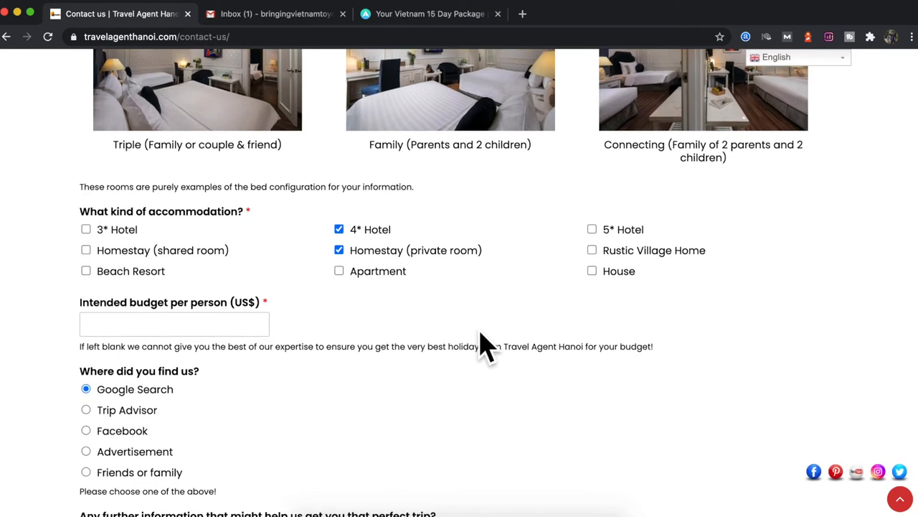
pyautogui.scroll(-3)
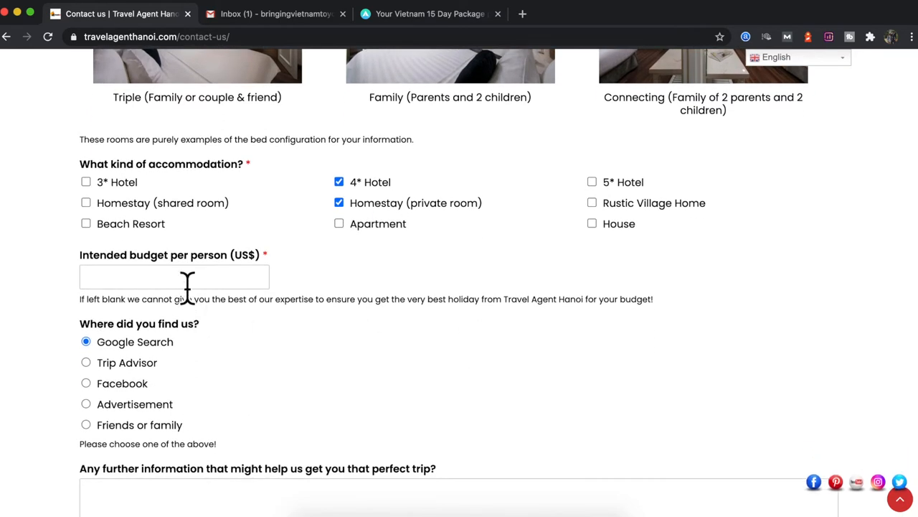
pyautogui.moveTo(498, 266)
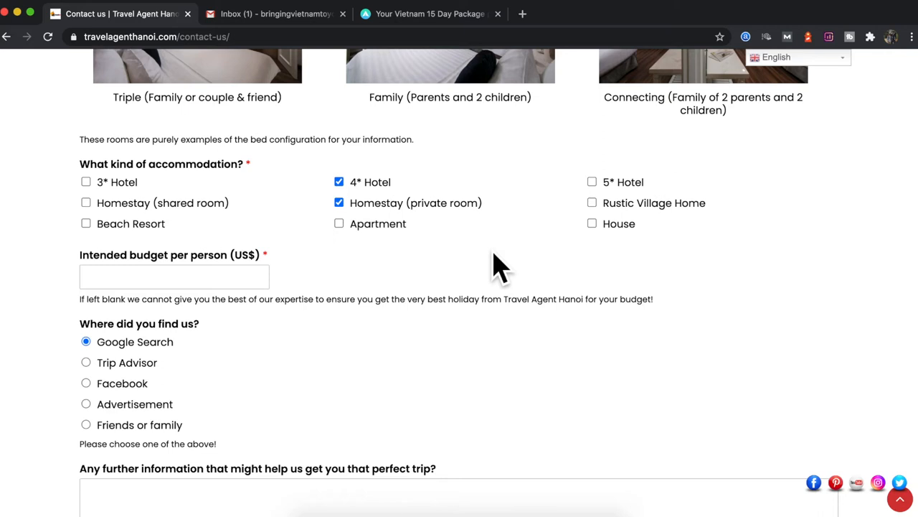
pyautogui.moveTo(380, 287)
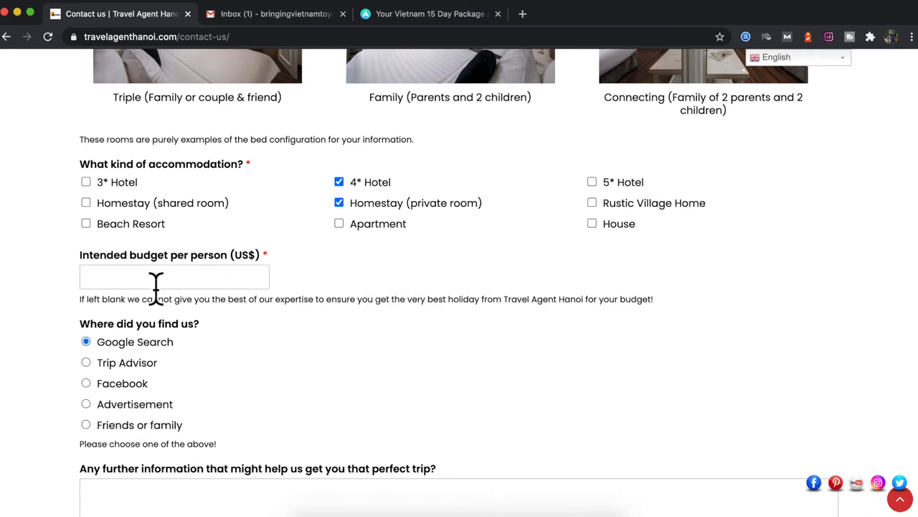
pyautogui.moveTo(372, 297)
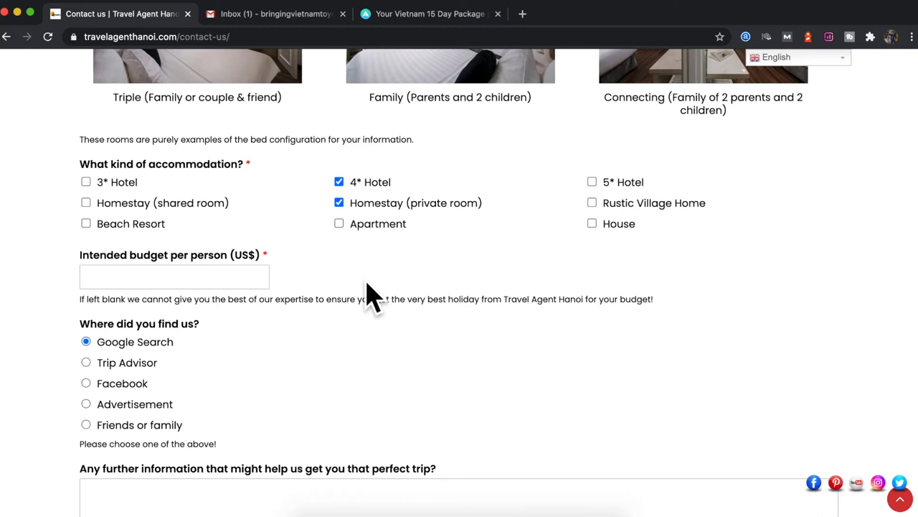
pyautogui.moveTo(346, 322)
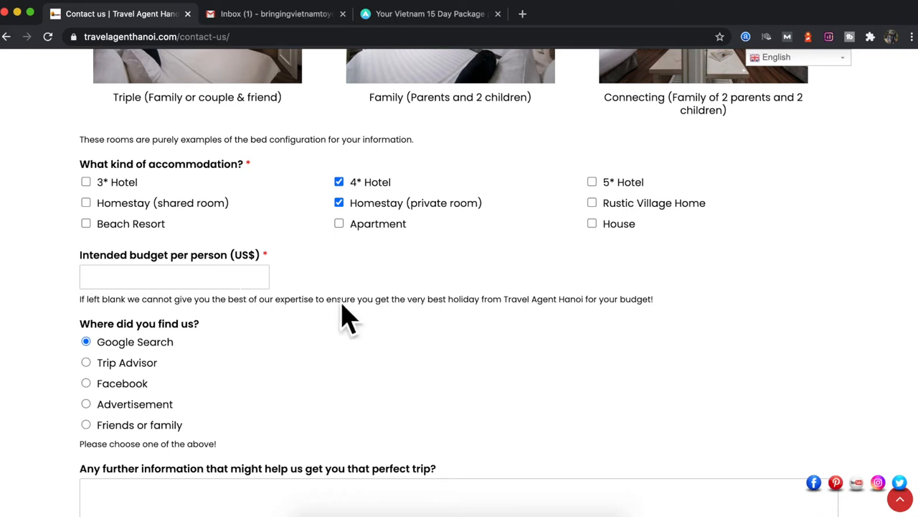
pyautogui.moveTo(445, 359)
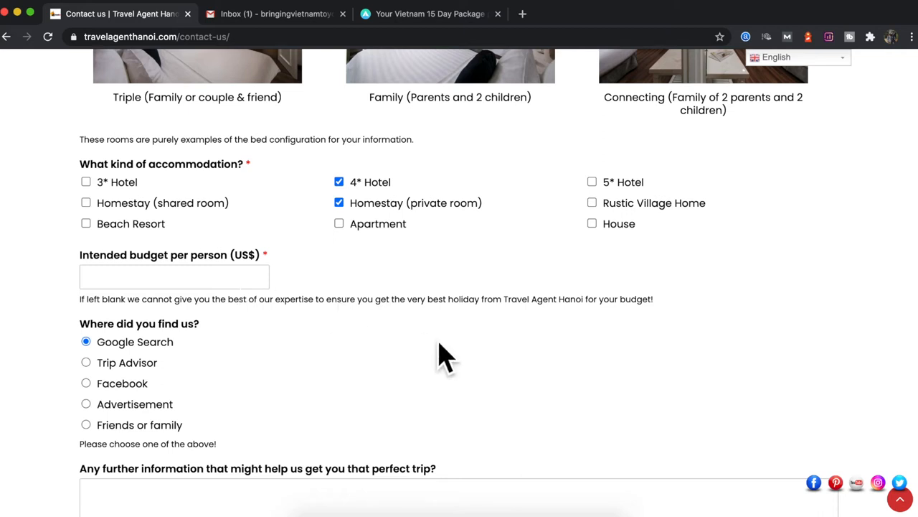
pyautogui.scroll(-3)
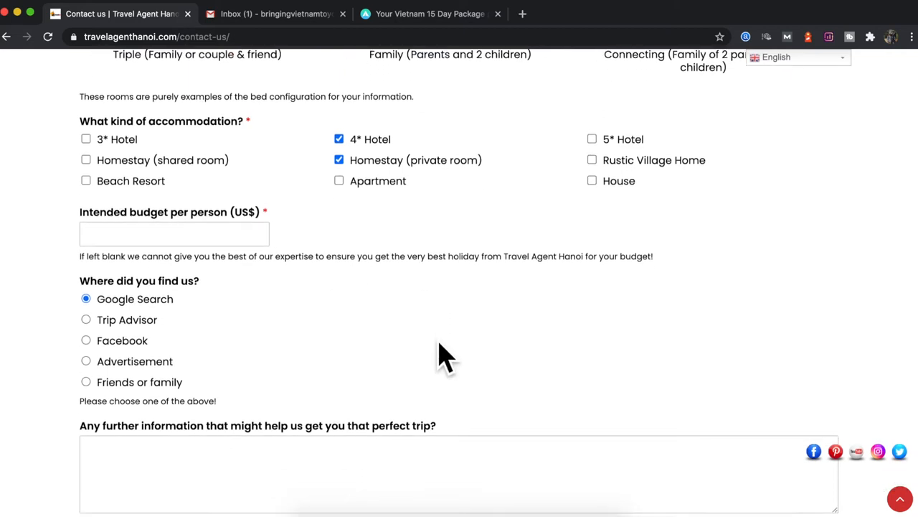
pyautogui.scroll(-3)
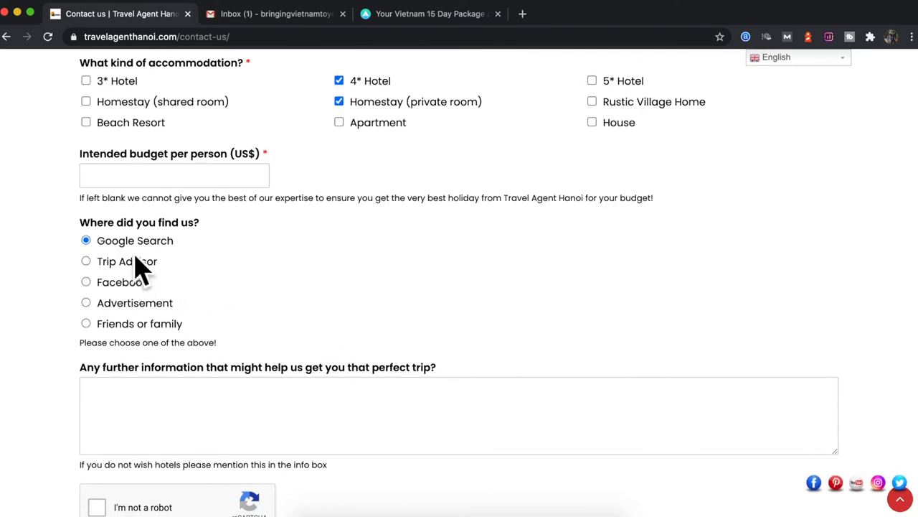
pyautogui.moveTo(301, 305)
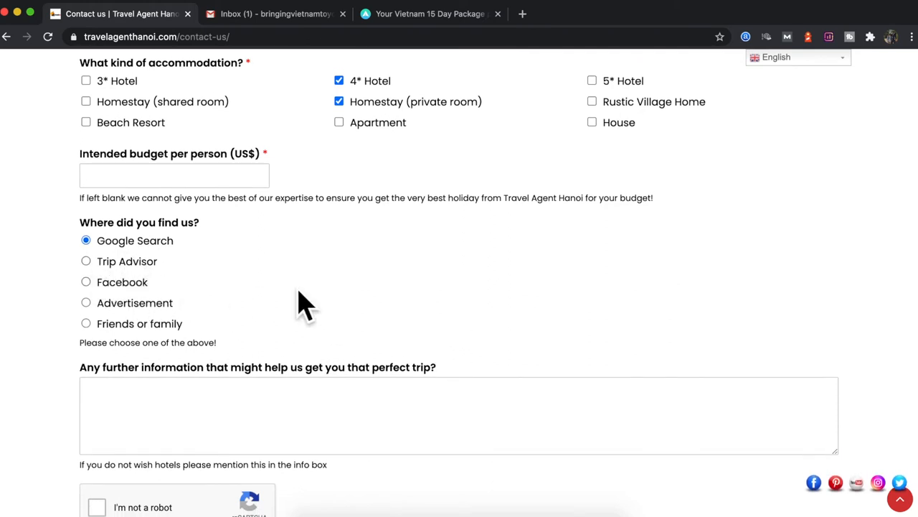
pyautogui.scroll(-3)
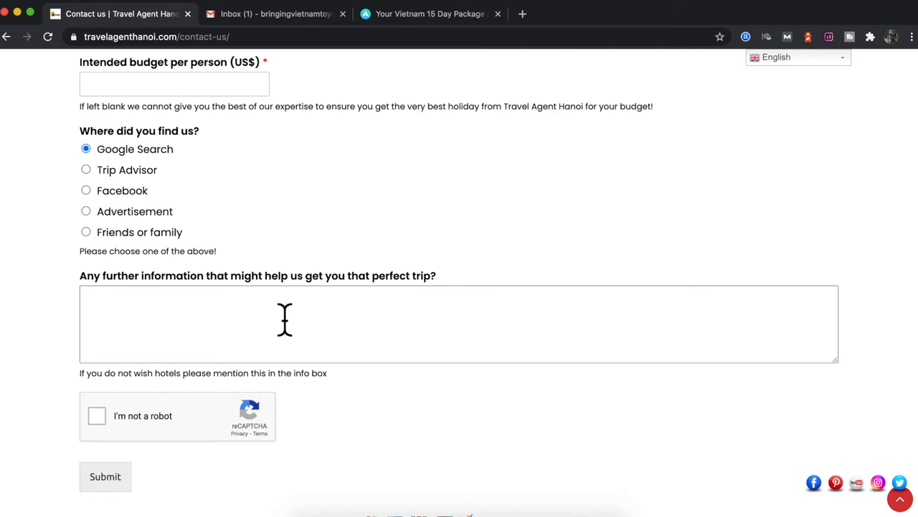
# Pass the 'I'm not a robot' check by selecting the parking meter images.
pyautogui.click(287, 323)
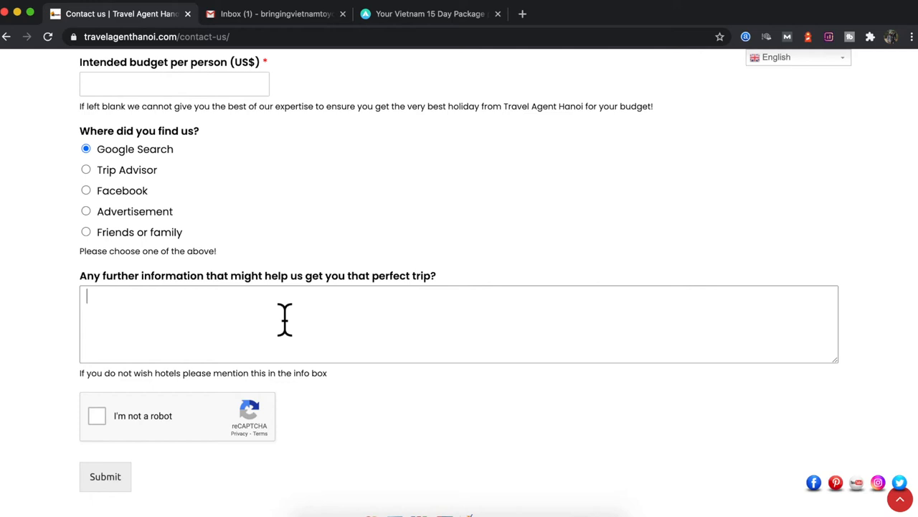
pyautogui.click(97, 415)
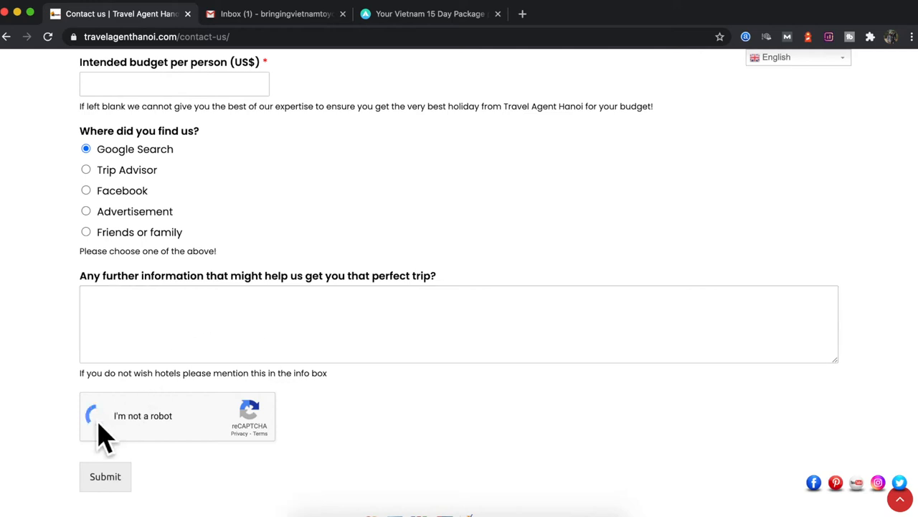
pyautogui.click(92, 416)
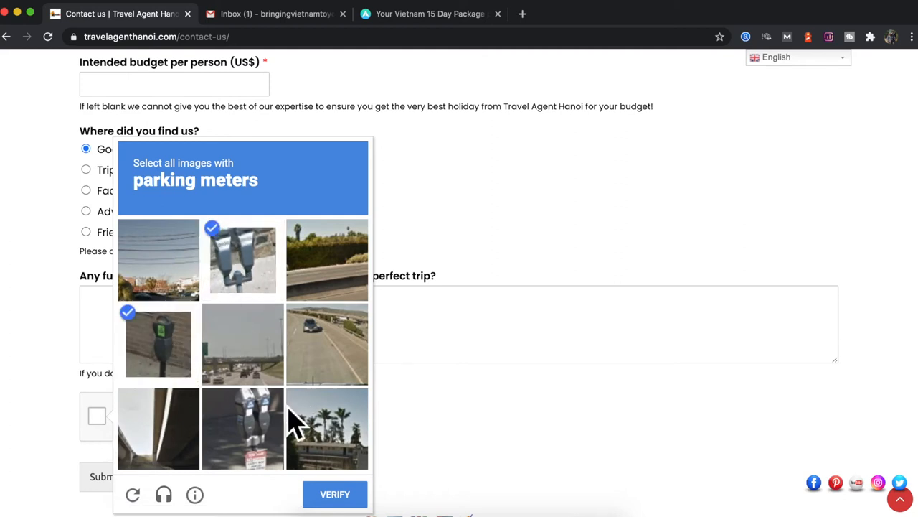
pyautogui.click(242, 428)
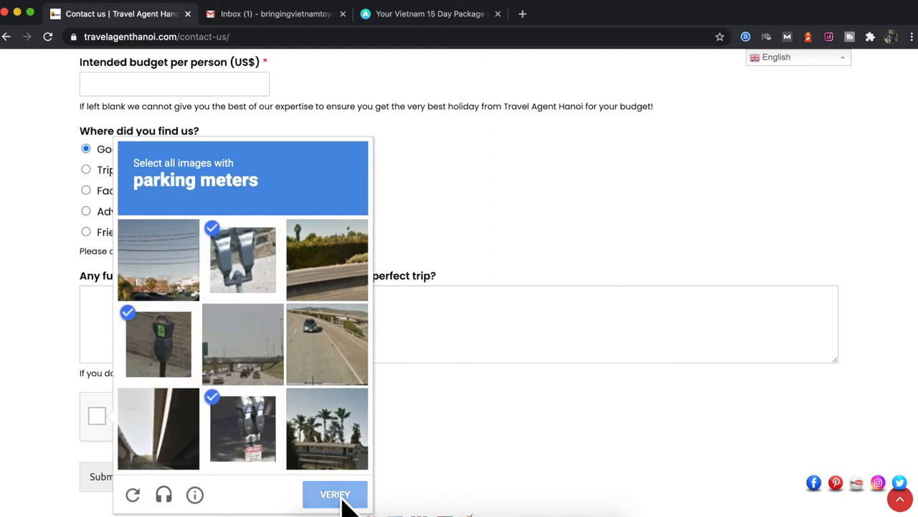
pyautogui.click(335, 494)
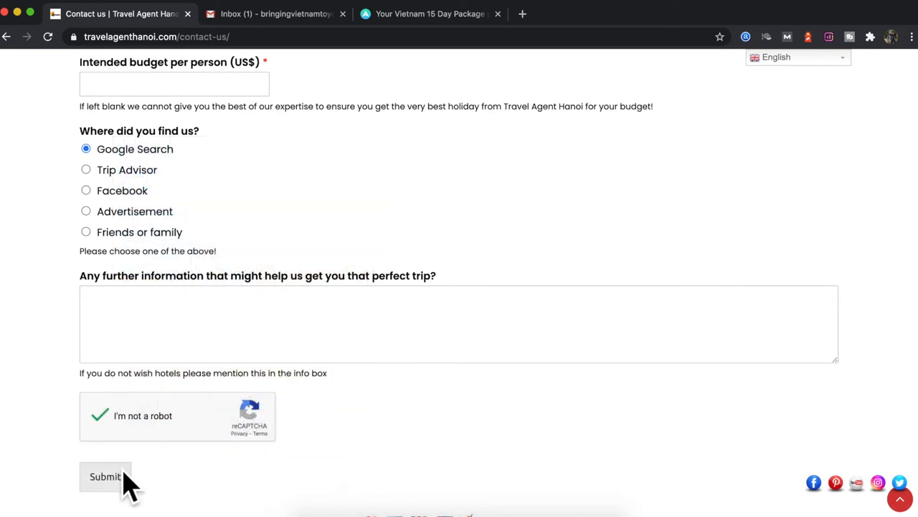
# Enter a 2000 US$ budget and submit the enquiry for the thank-you message.
pyautogui.click(105, 476)
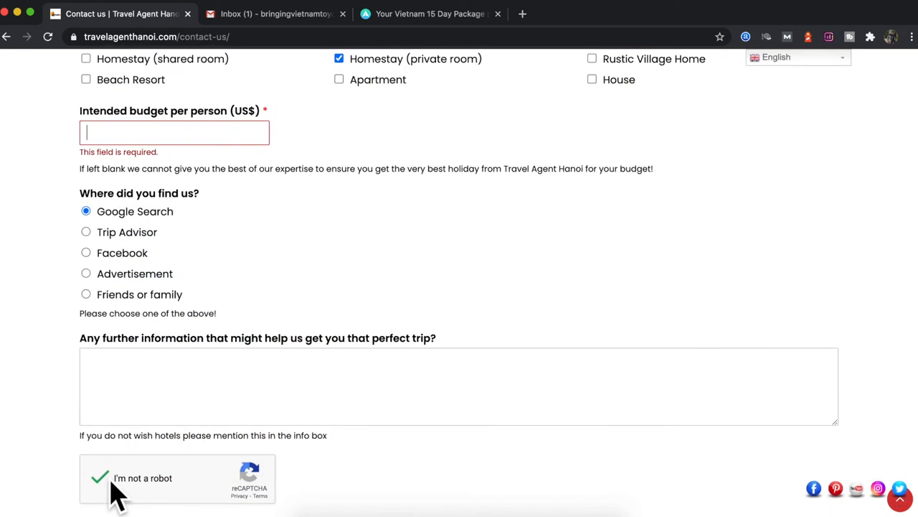
pyautogui.moveTo(165, 140)
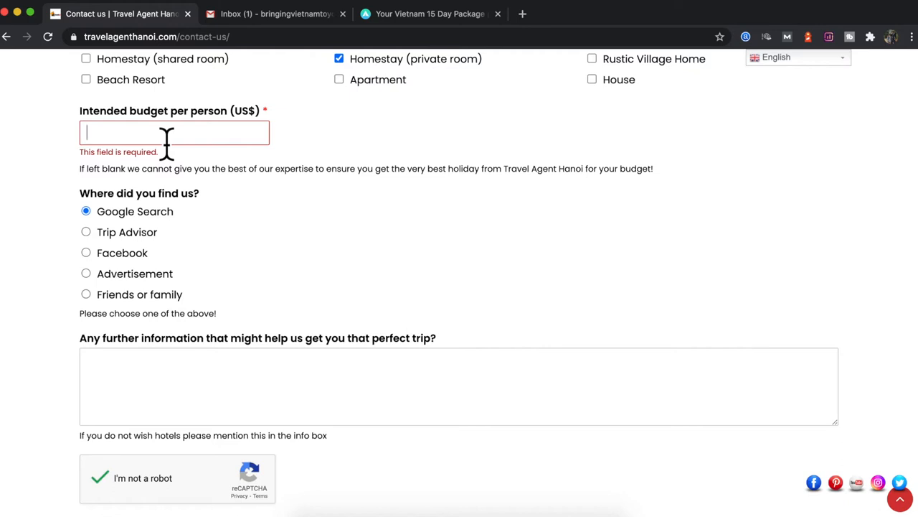
pyautogui.write('2000')
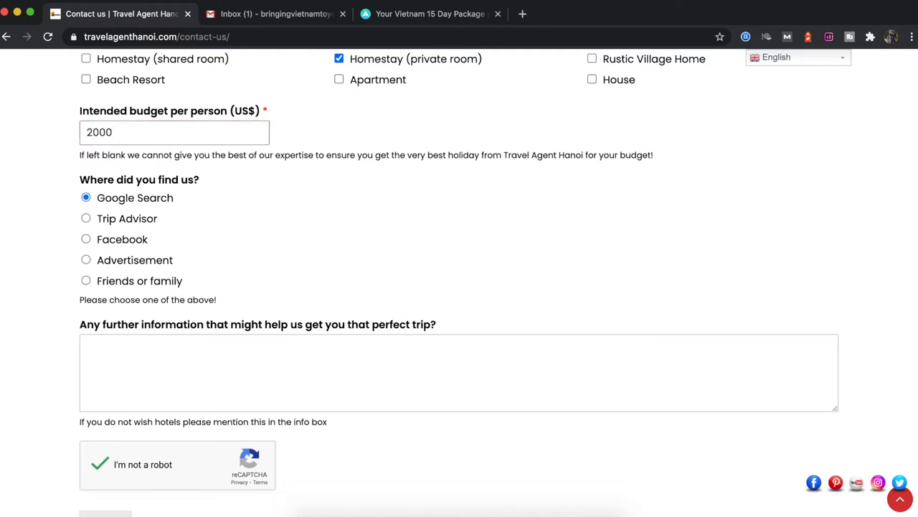
pyautogui.scroll(-3)
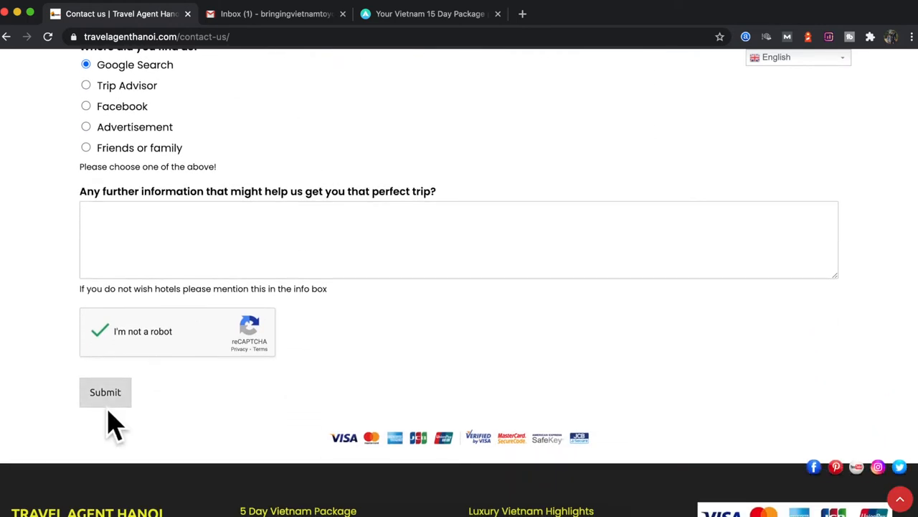
pyautogui.click(104, 392)
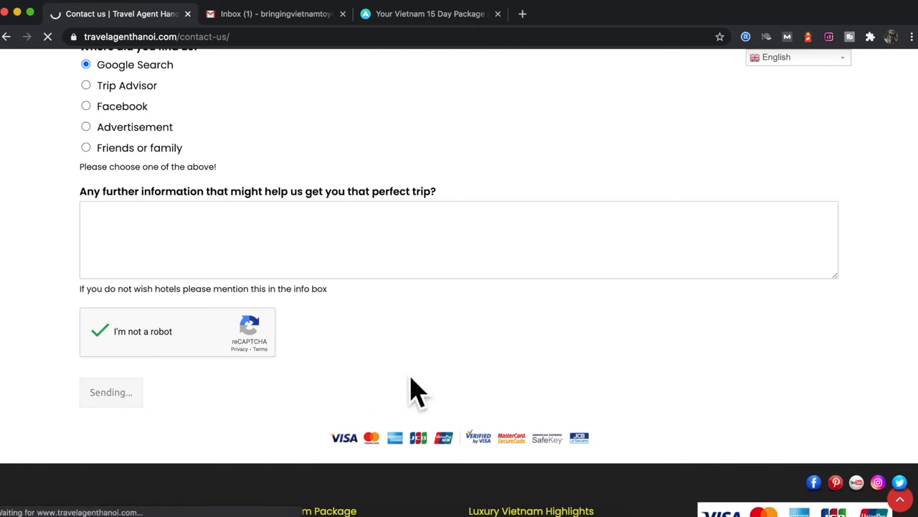
pyautogui.click(111, 392)
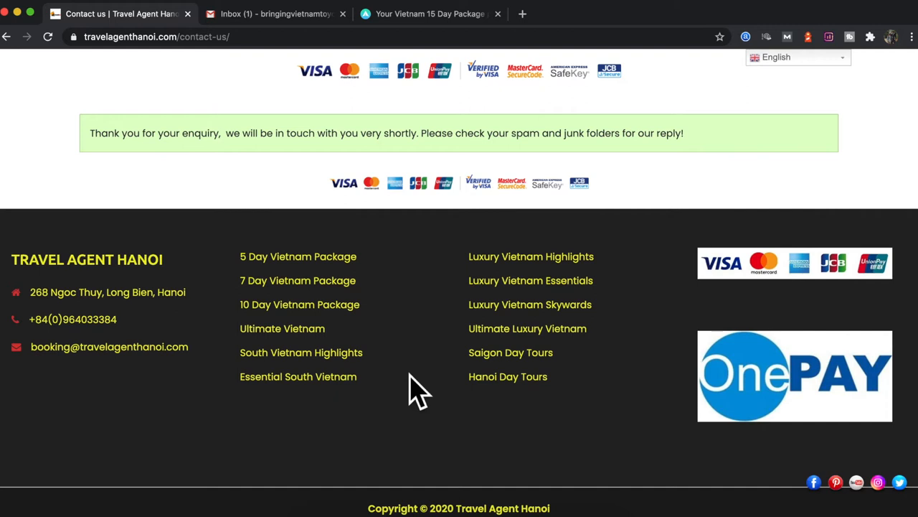
pyautogui.click(275, 13)
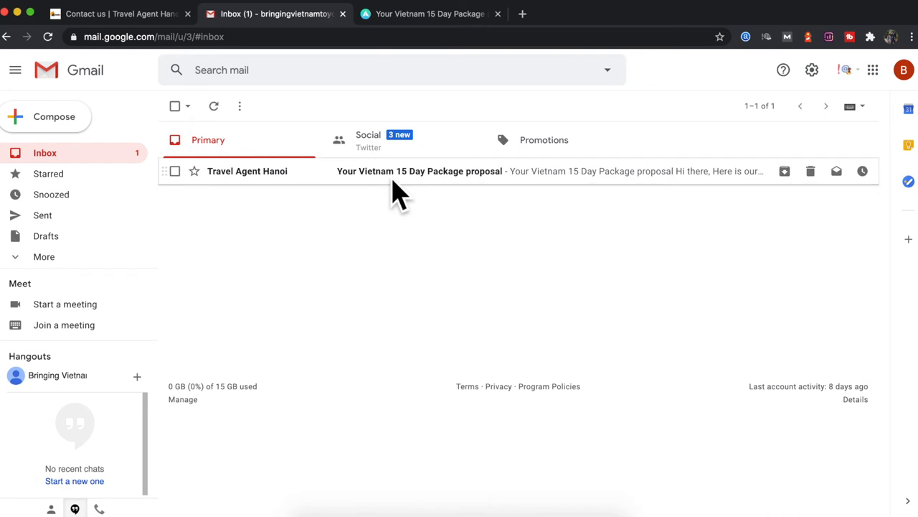
# Open the 'Your Vietnam 15 Day Package proposal' email and its View Online itinerary.
pyautogui.click(420, 171)
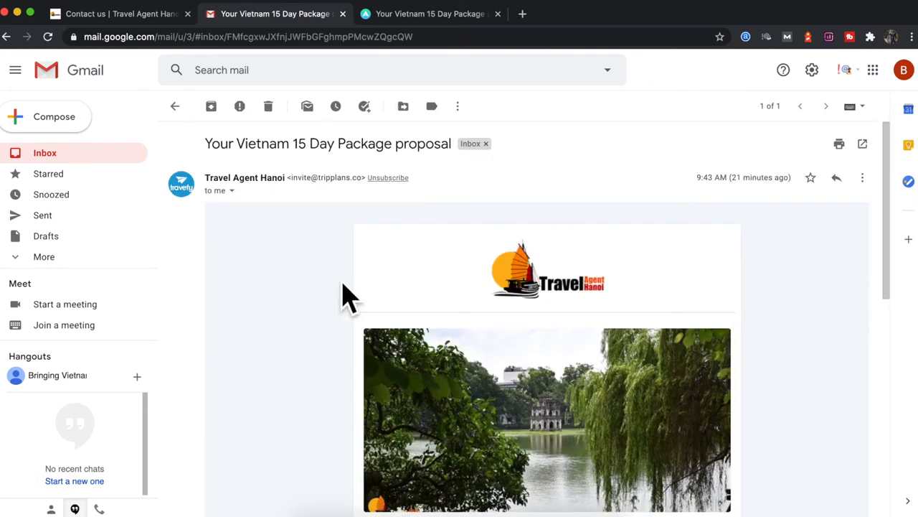
pyautogui.scroll(-3)
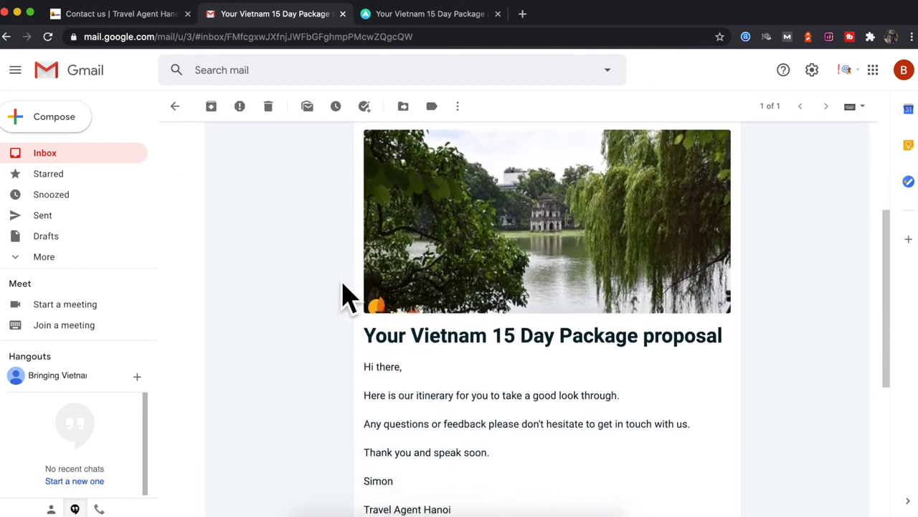
pyautogui.moveTo(531, 348)
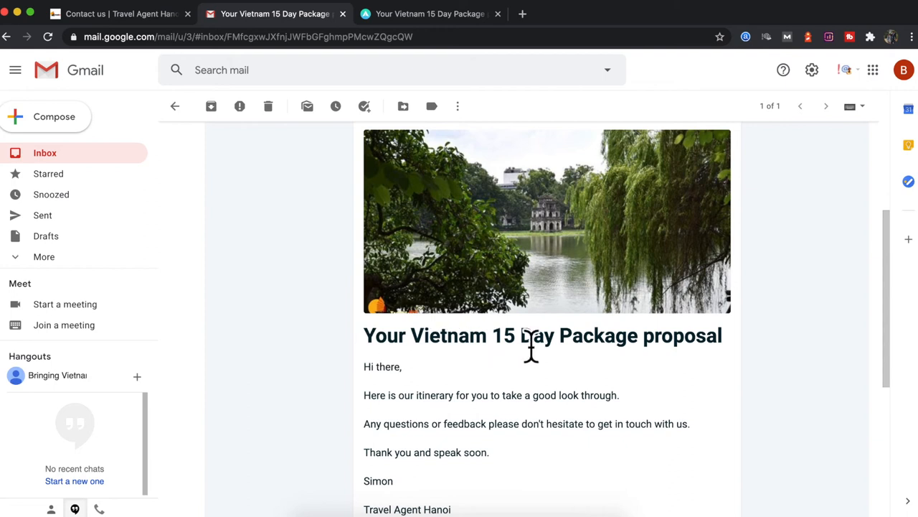
pyautogui.scroll(-3)
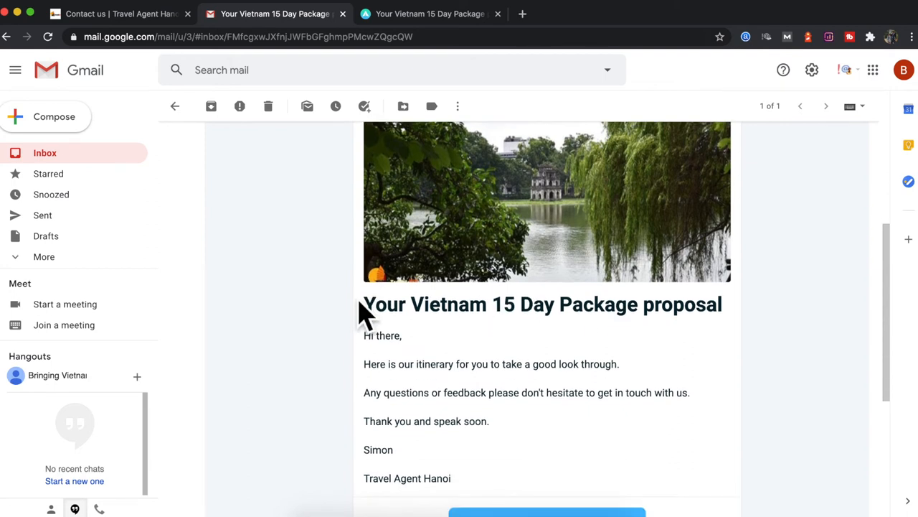
pyautogui.scroll(-3)
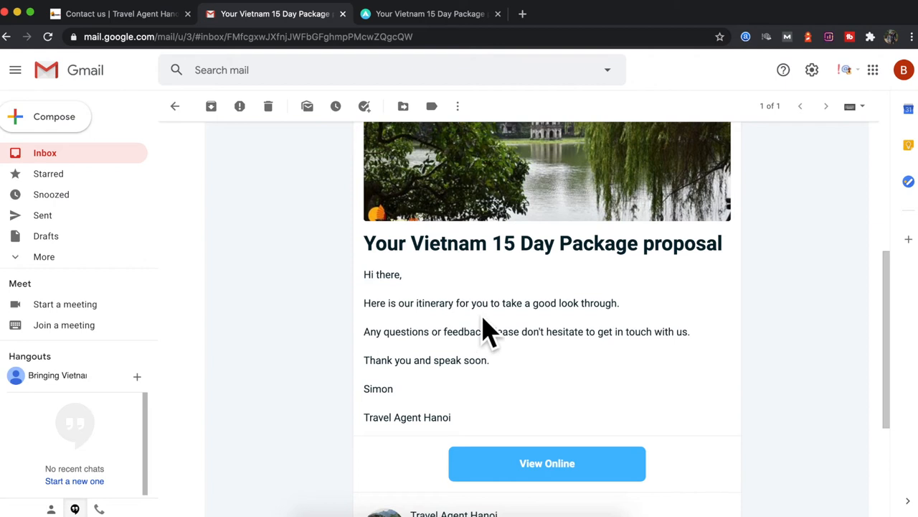
pyautogui.moveTo(619, 337)
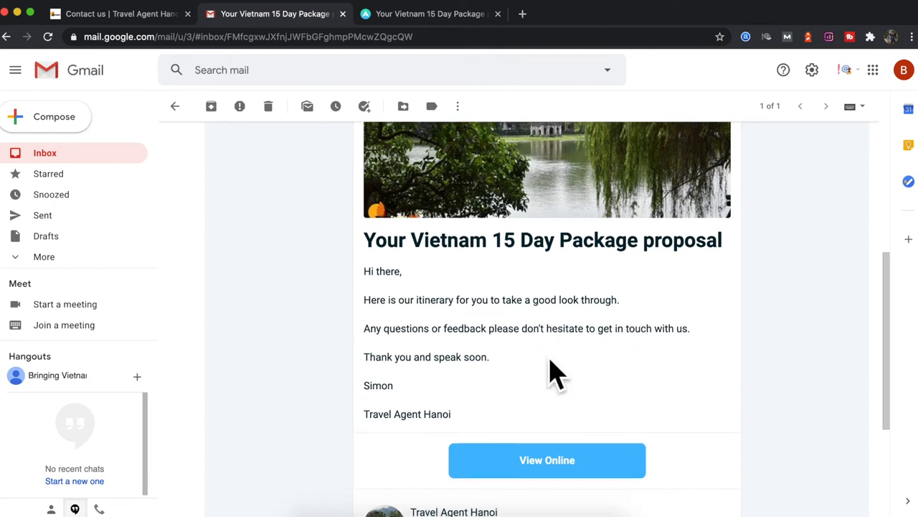
pyautogui.scroll(-3)
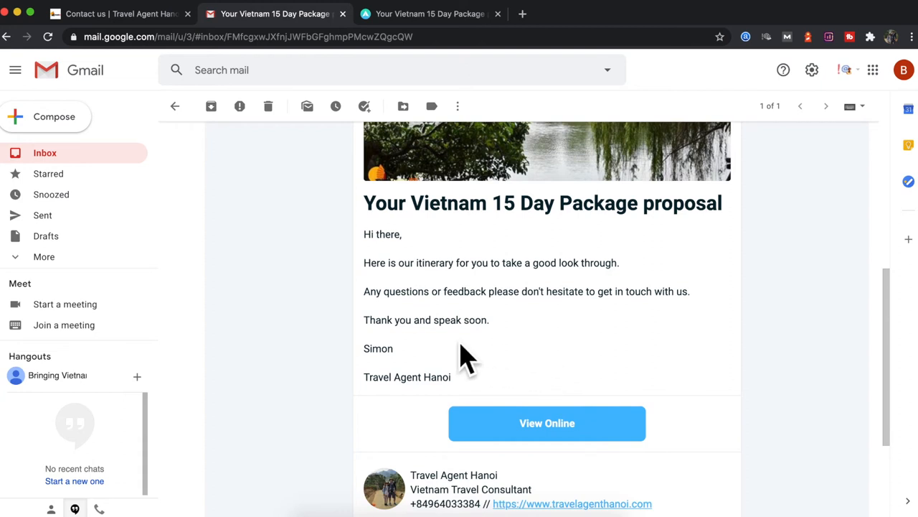
pyautogui.scroll(-3)
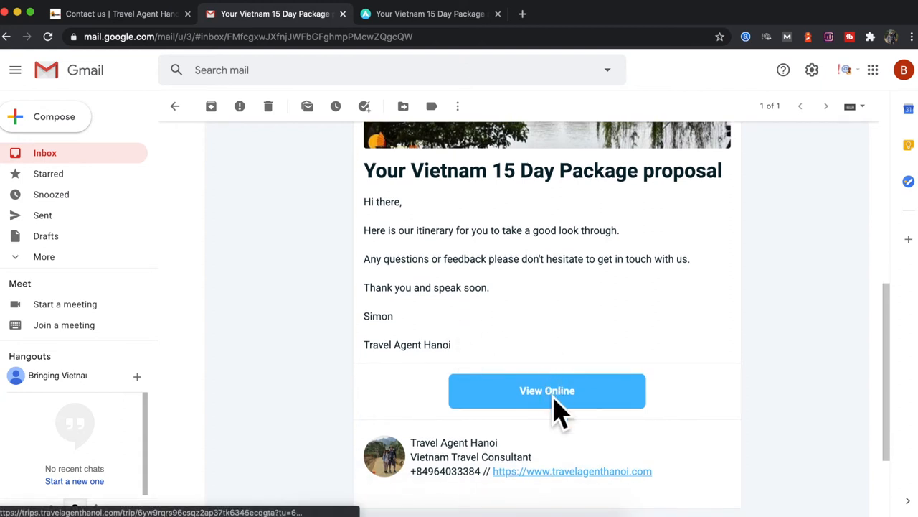
pyautogui.click(547, 390)
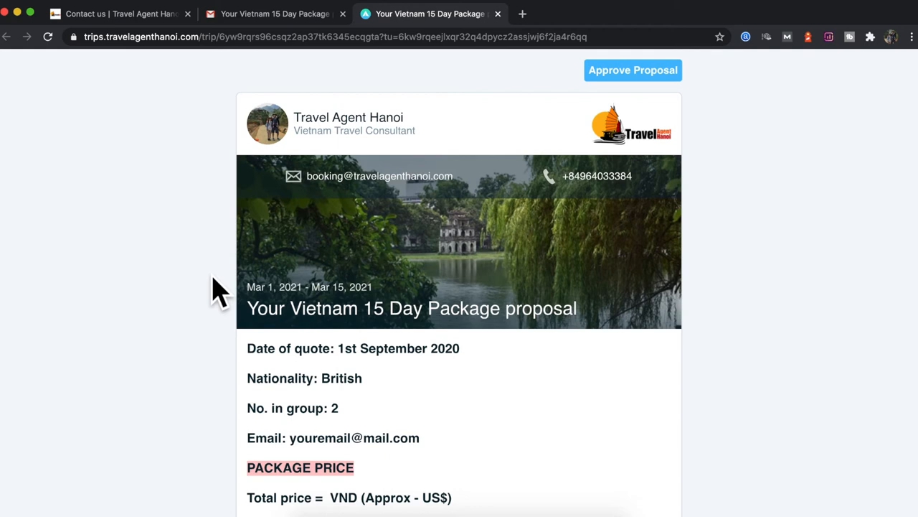
# Scroll the proposal past the quote details and price to the Monday Mar 1 airport transfer.
pyautogui.scroll(-3)
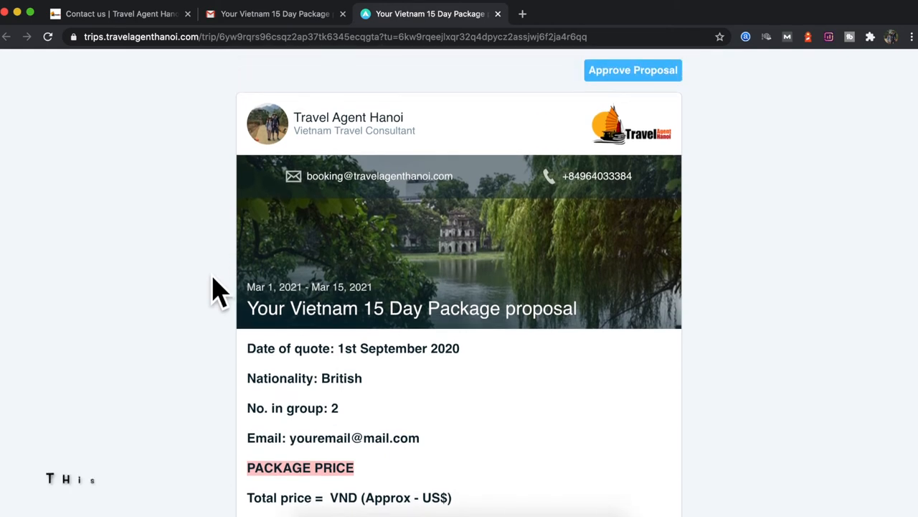
pyautogui.scroll(-3)
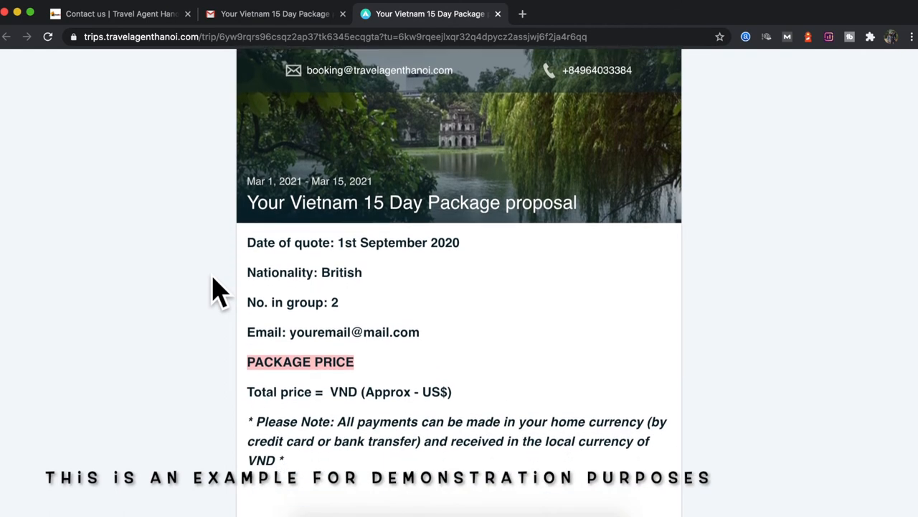
pyautogui.scroll(-3)
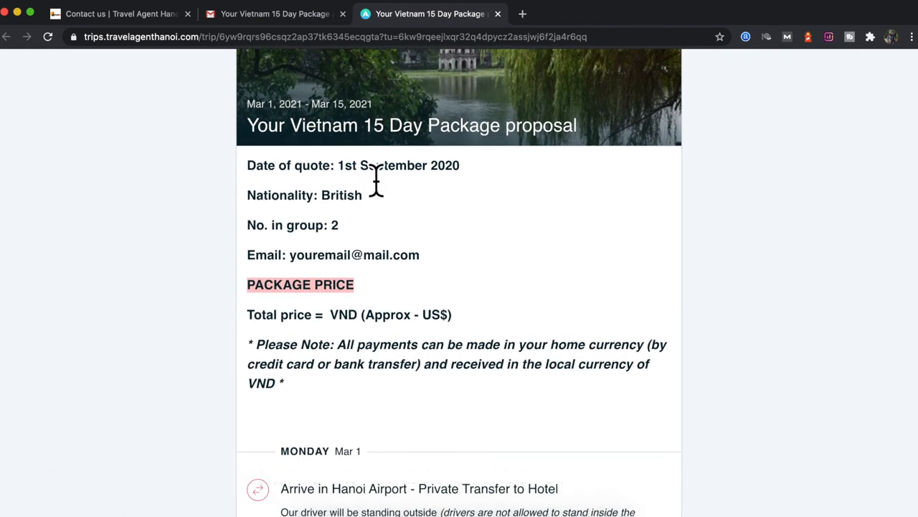
pyautogui.moveTo(340, 241)
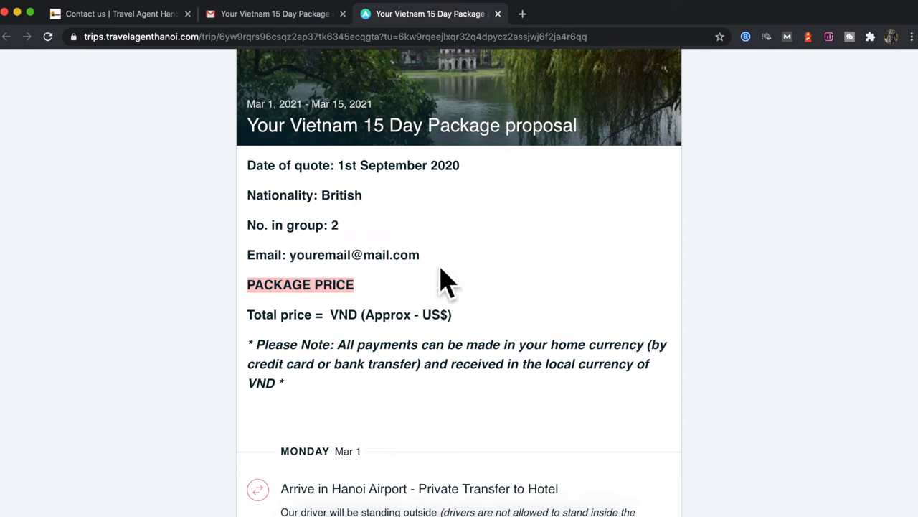
pyautogui.moveTo(422, 321)
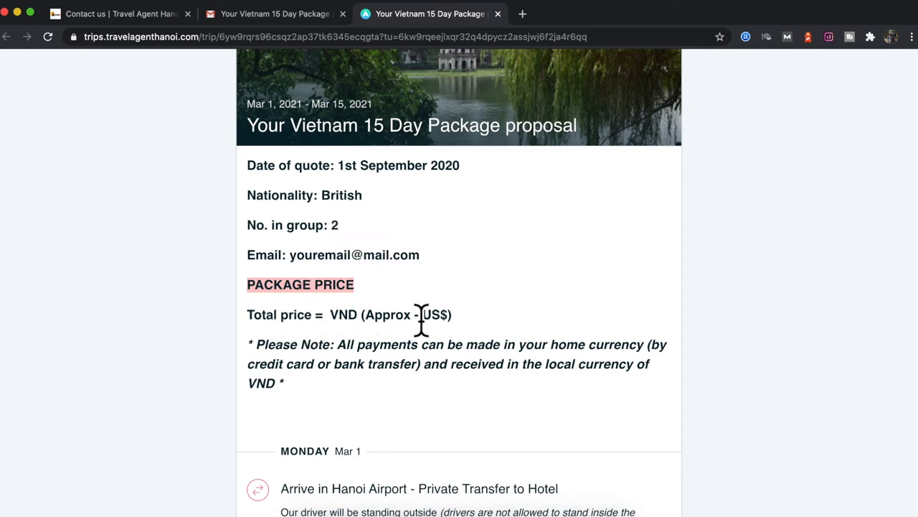
pyautogui.scroll(-3)
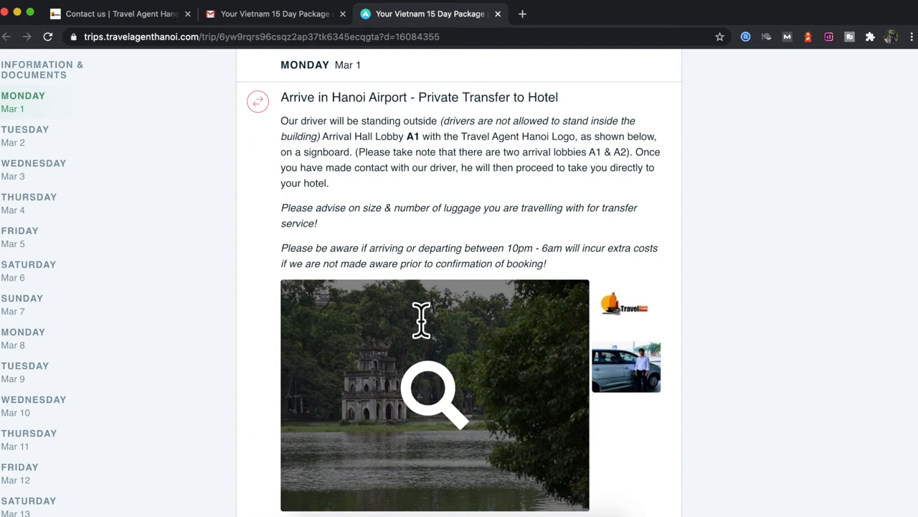
pyautogui.moveTo(422, 284)
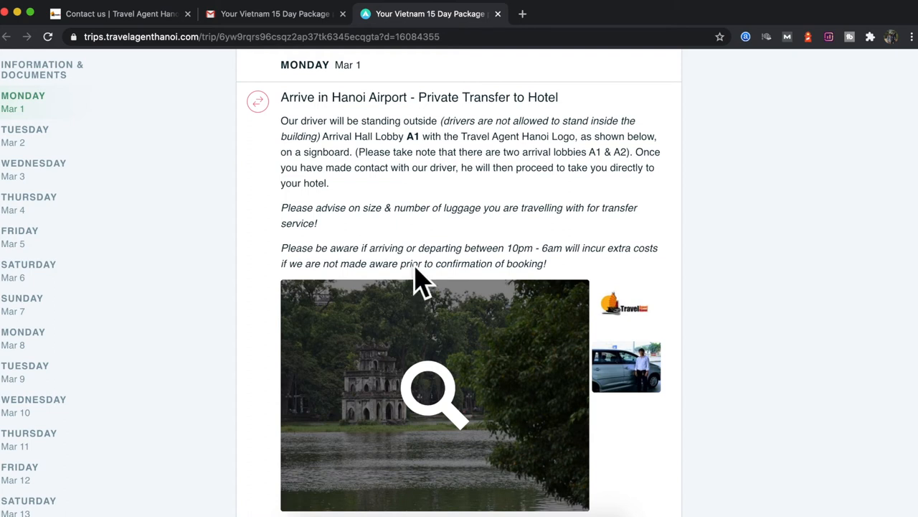
pyautogui.moveTo(399, 177)
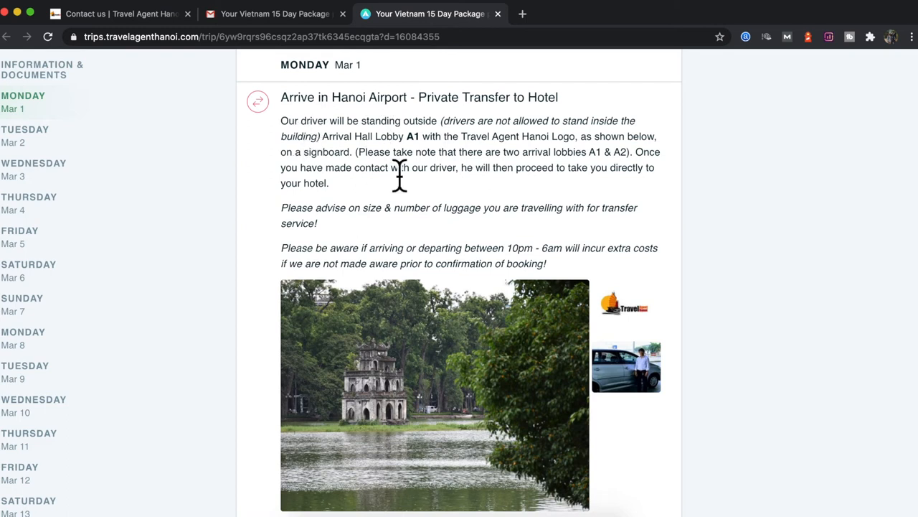
pyautogui.moveTo(625, 305)
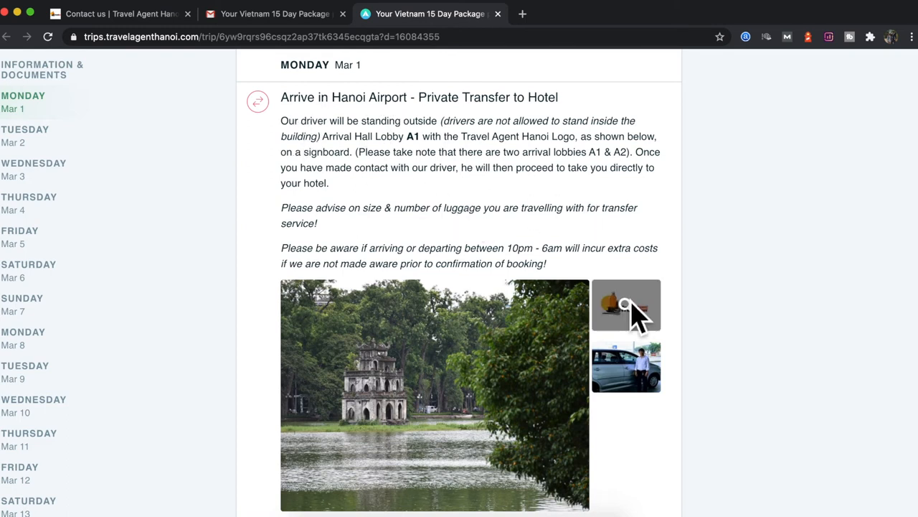
pyautogui.click(626, 305)
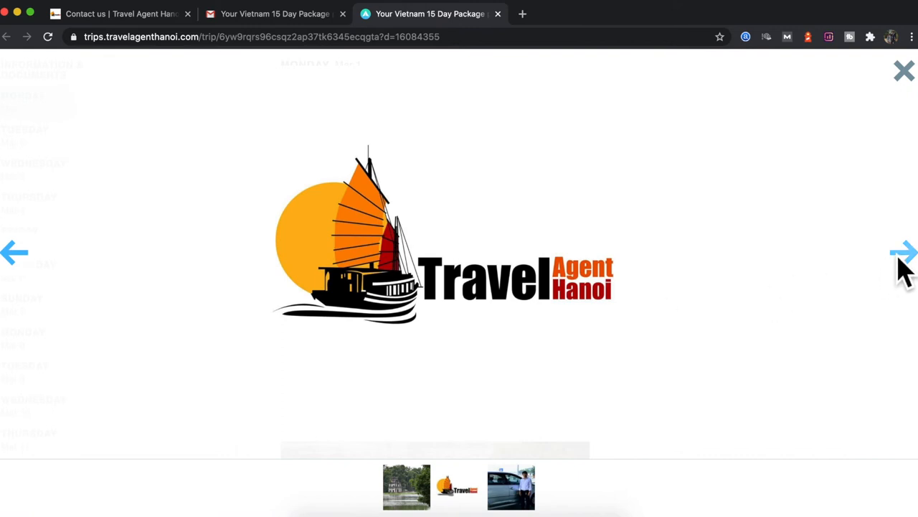
pyautogui.click(904, 253)
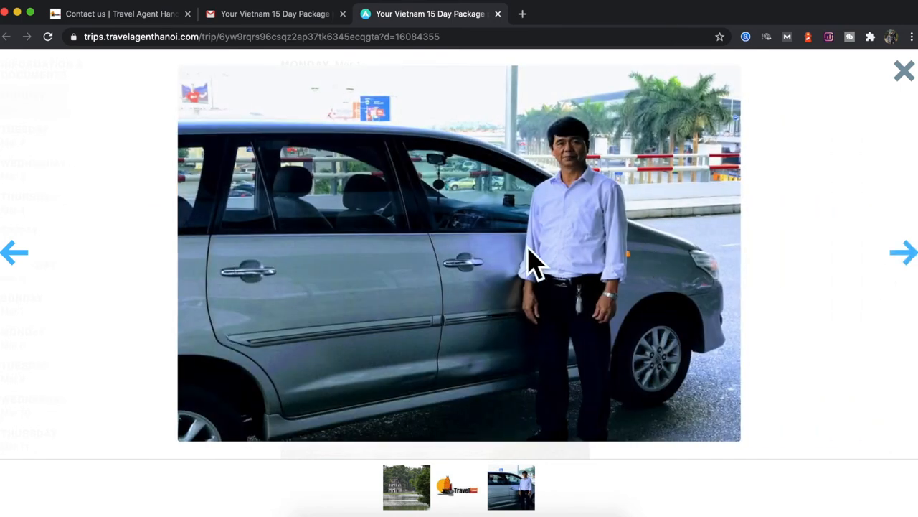
pyautogui.moveTo(423, 262)
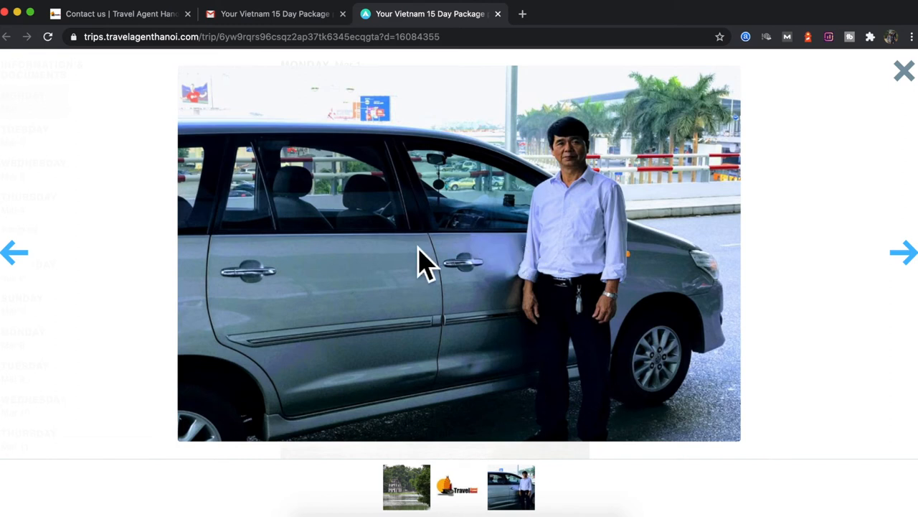
pyautogui.moveTo(906, 97)
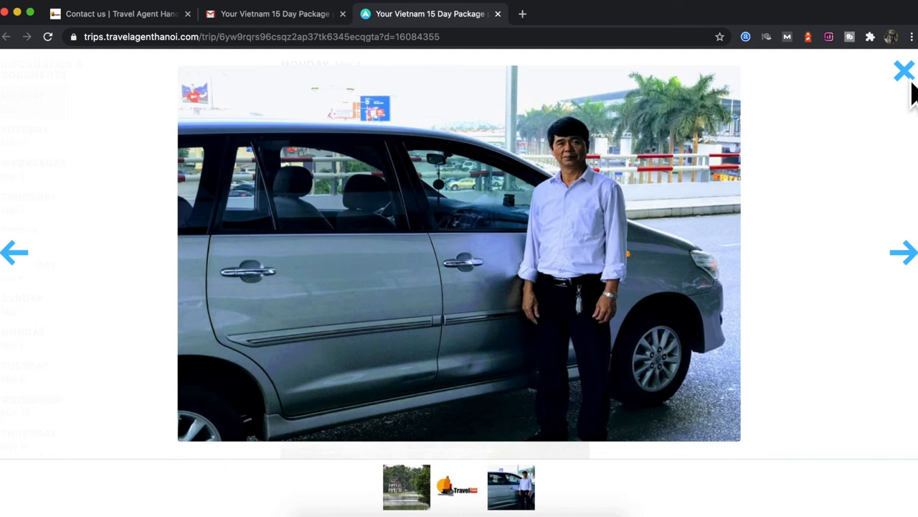
pyautogui.click(904, 71)
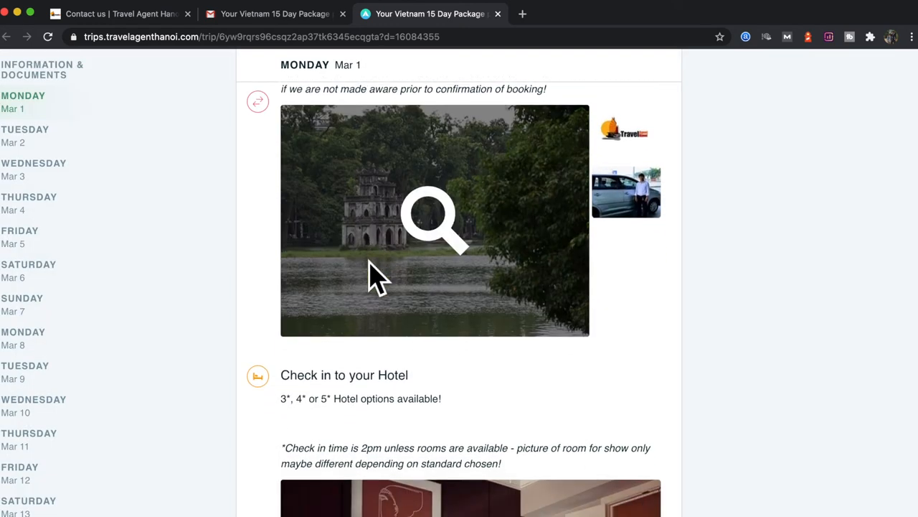
# Read Monday's food tour, Tuesday's free time and Wednesday's Tam Coc tour up to Thursday.
pyautogui.scroll(-3)
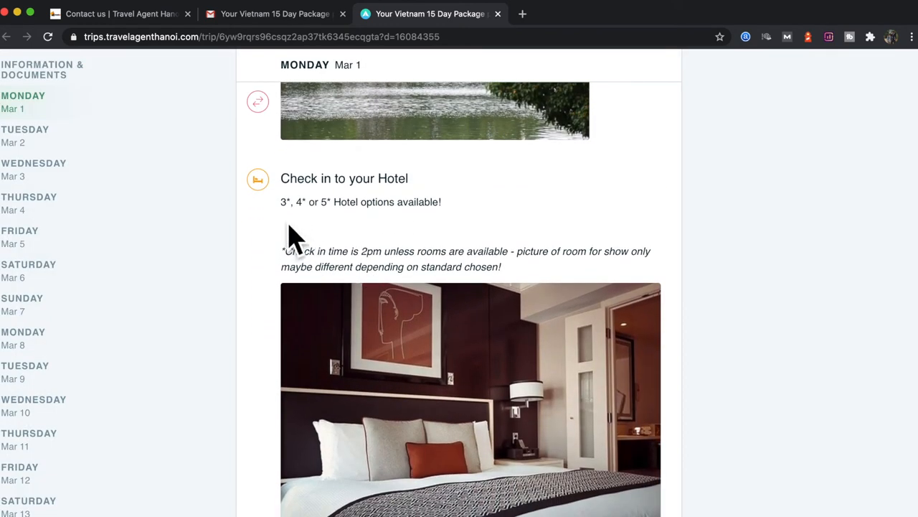
pyautogui.moveTo(430, 234)
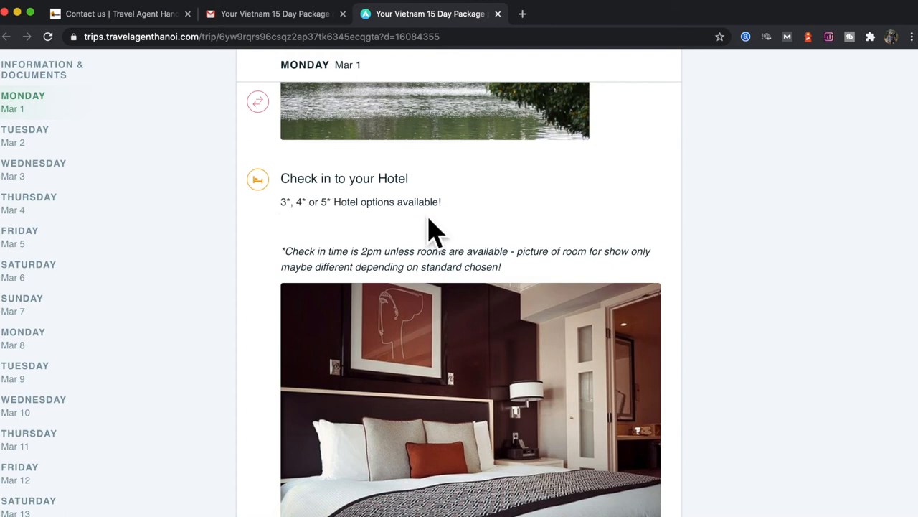
pyautogui.scroll(-3)
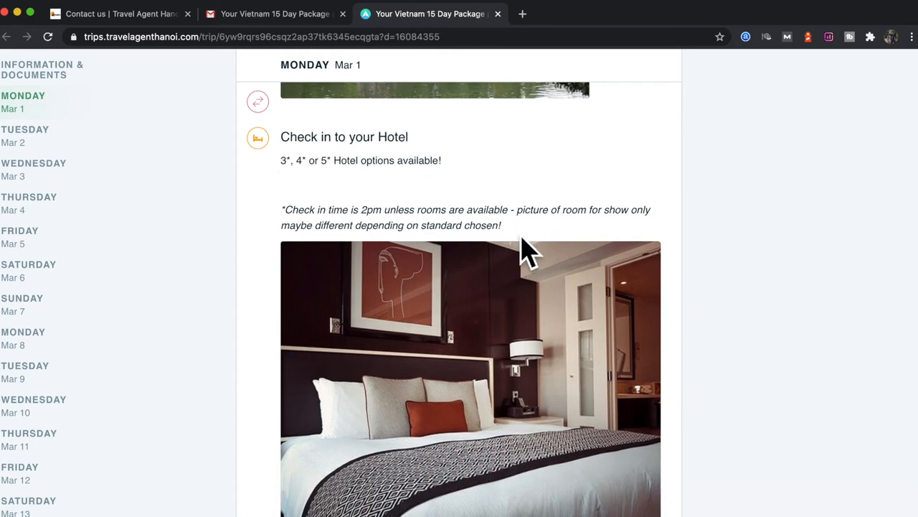
pyautogui.scroll(3)
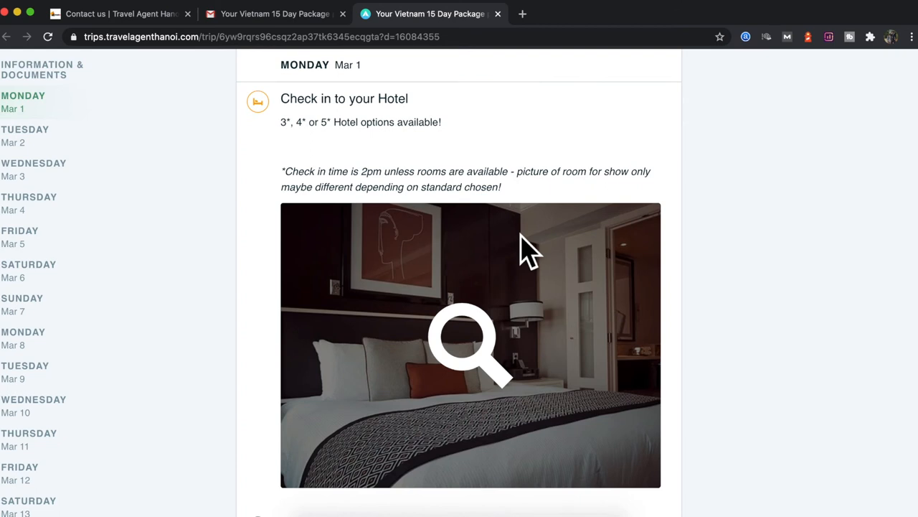
pyautogui.scroll(-3)
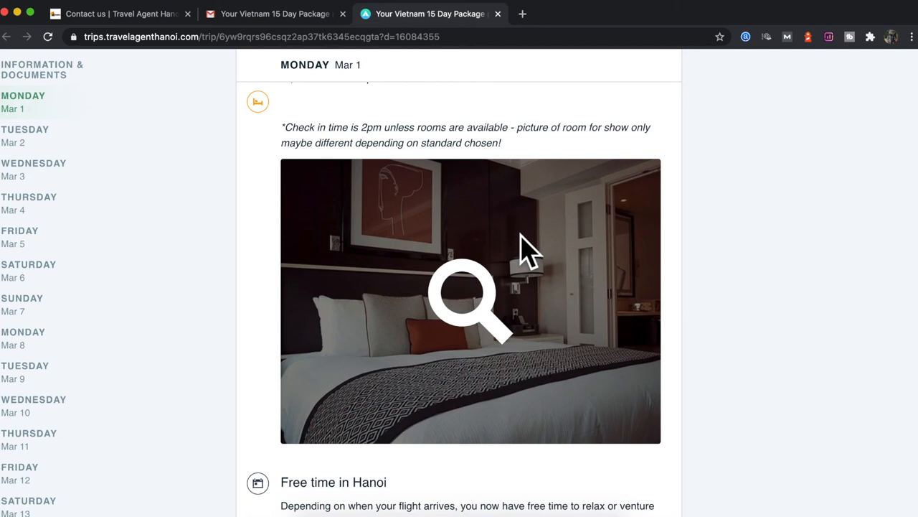
pyautogui.scroll(-3)
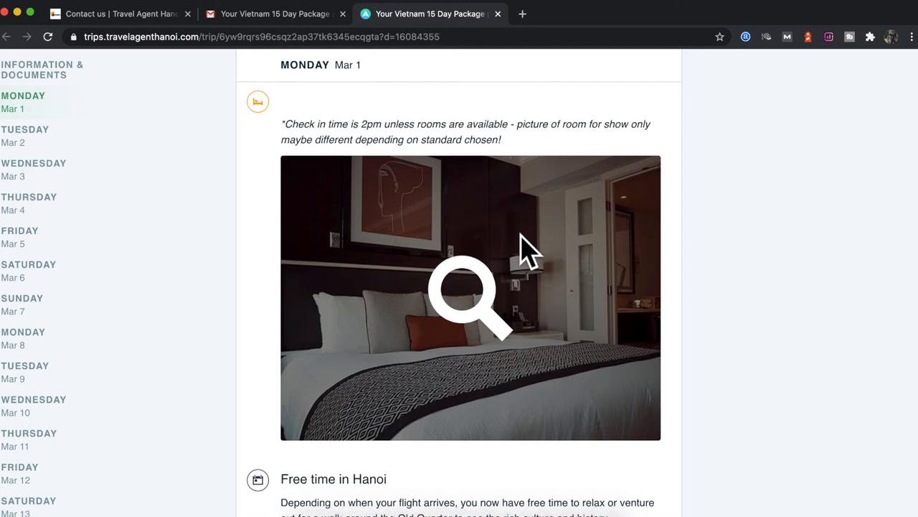
pyautogui.scroll(-3)
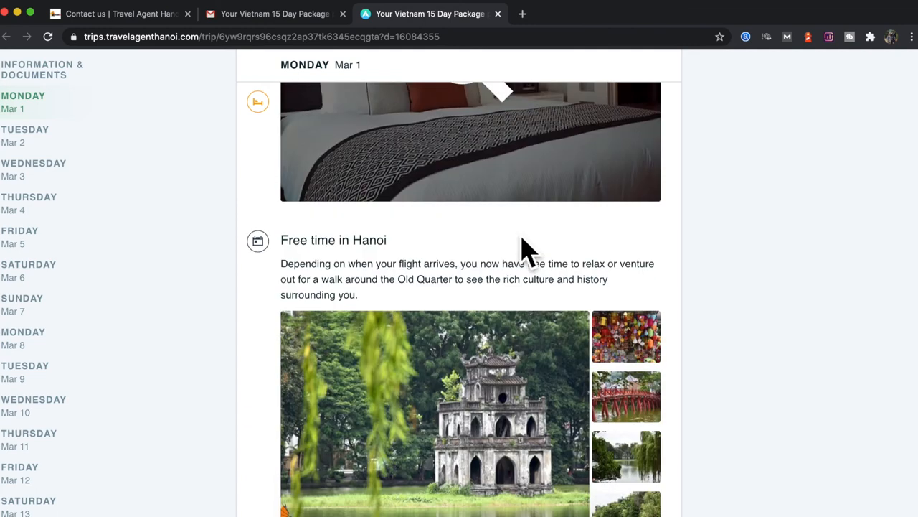
pyautogui.scroll(-3)
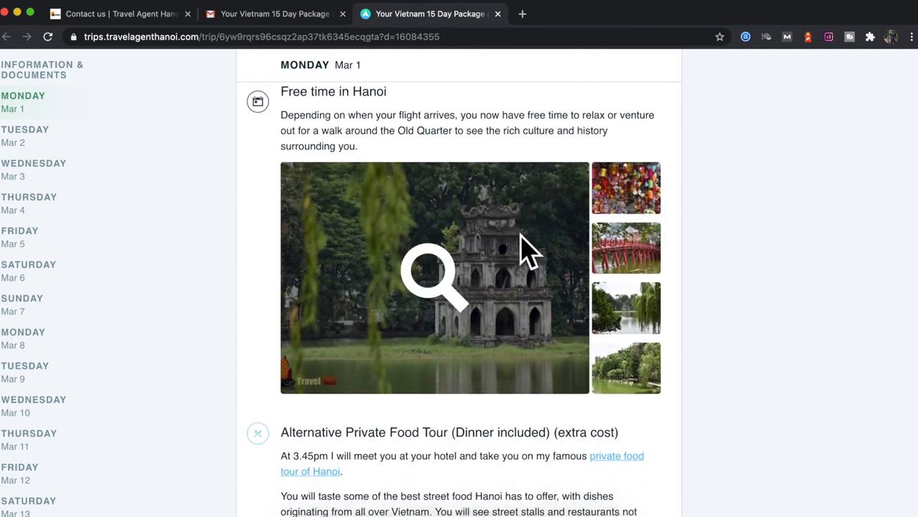
pyautogui.scroll(-3)
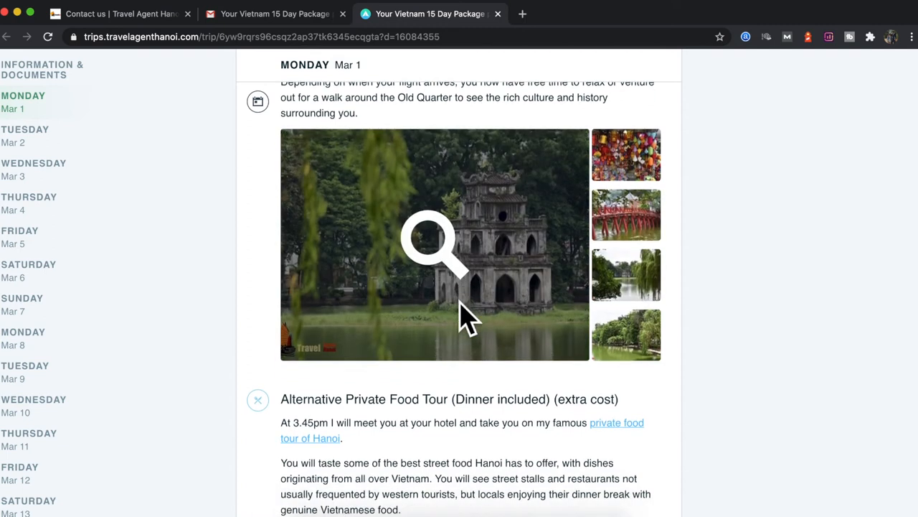
pyautogui.scroll(-3)
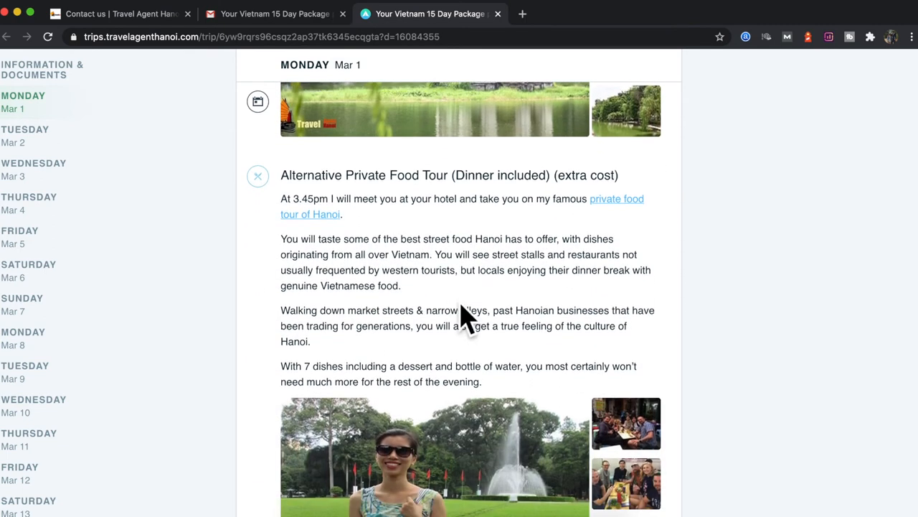
pyautogui.scroll(3)
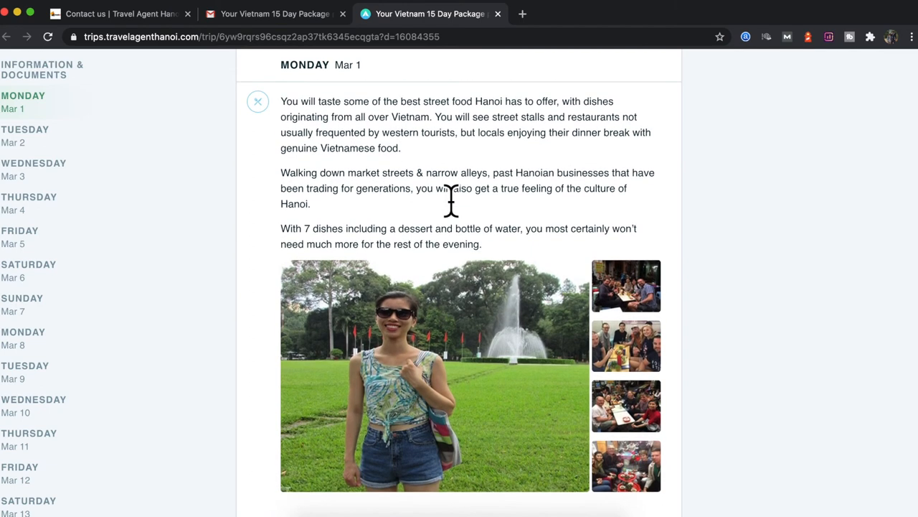
pyautogui.scroll(-3)
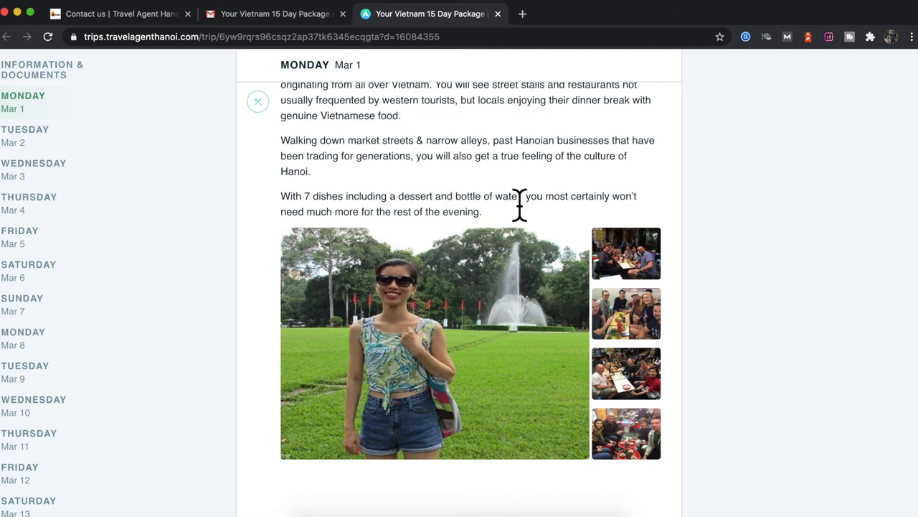
pyautogui.scroll(3)
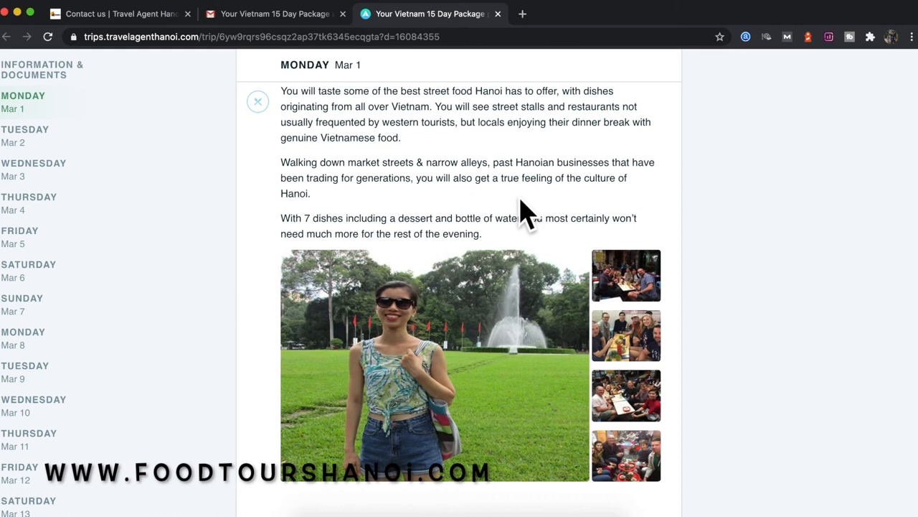
pyautogui.scroll(-3)
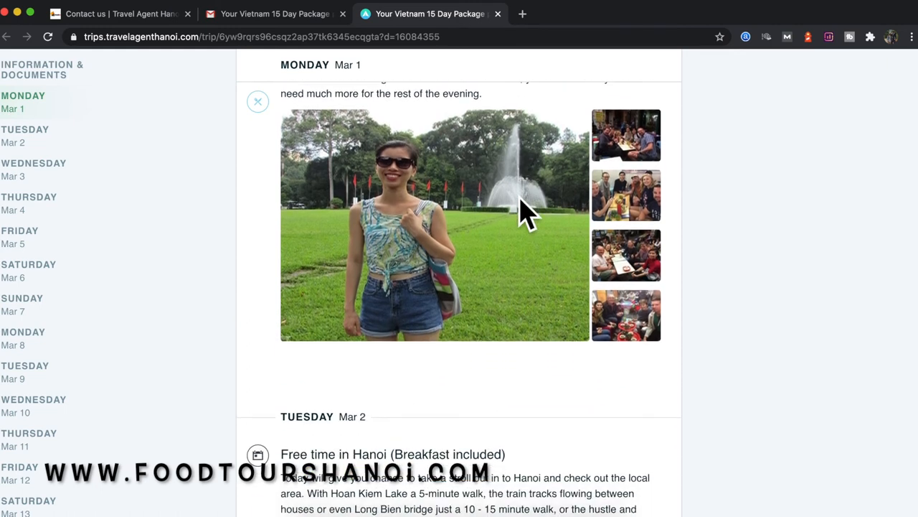
pyautogui.scroll(-3)
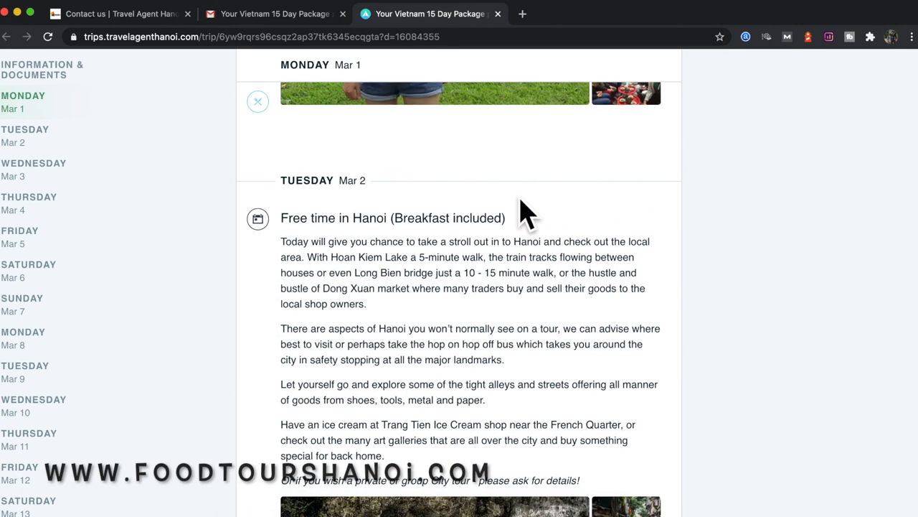
pyautogui.scroll(-3)
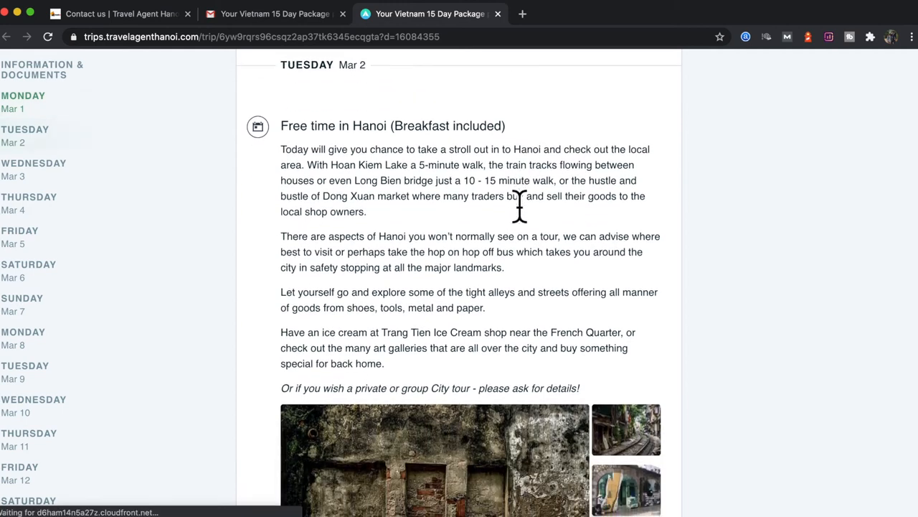
pyautogui.scroll(-3)
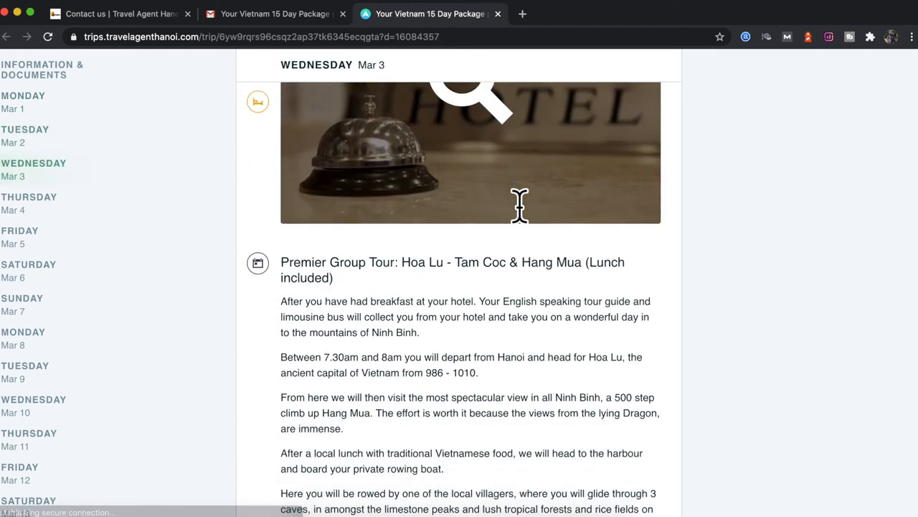
pyautogui.scroll(-3)
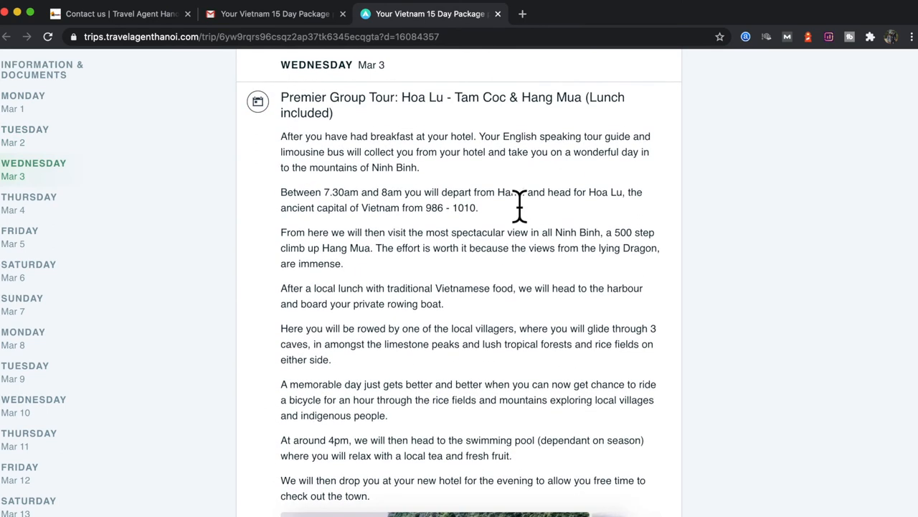
pyautogui.scroll(-3)
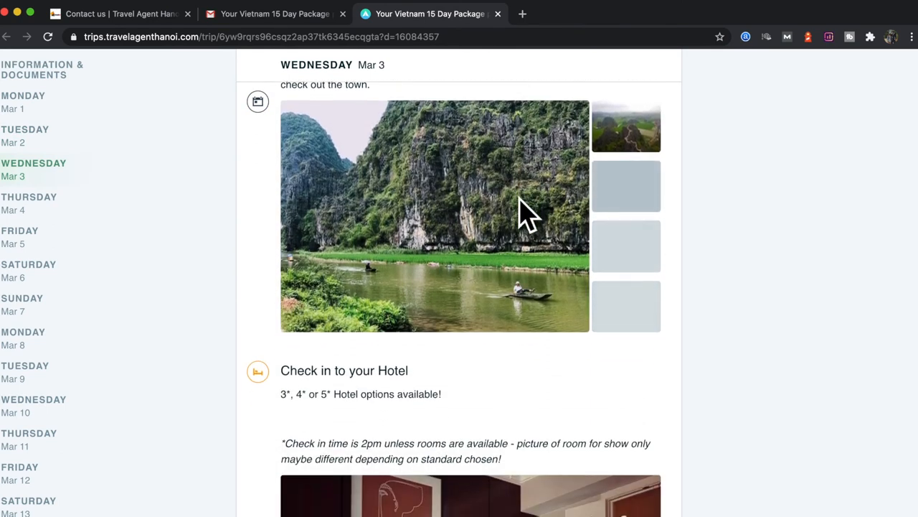
pyautogui.scroll(-3)
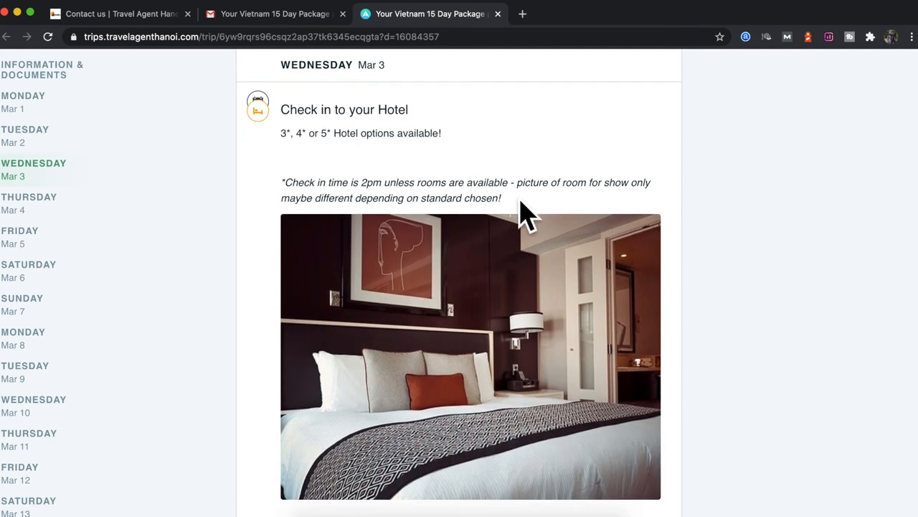
pyautogui.scroll(-3)
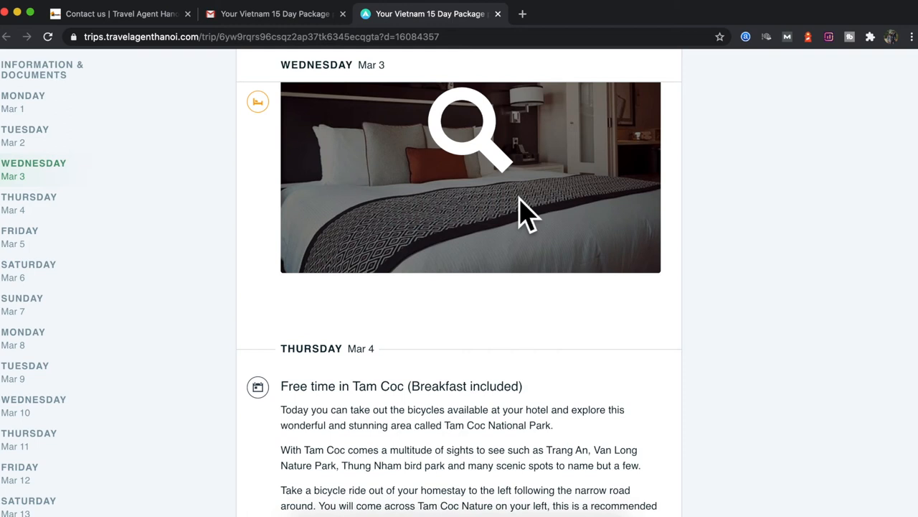
pyautogui.moveTo(39, 83)
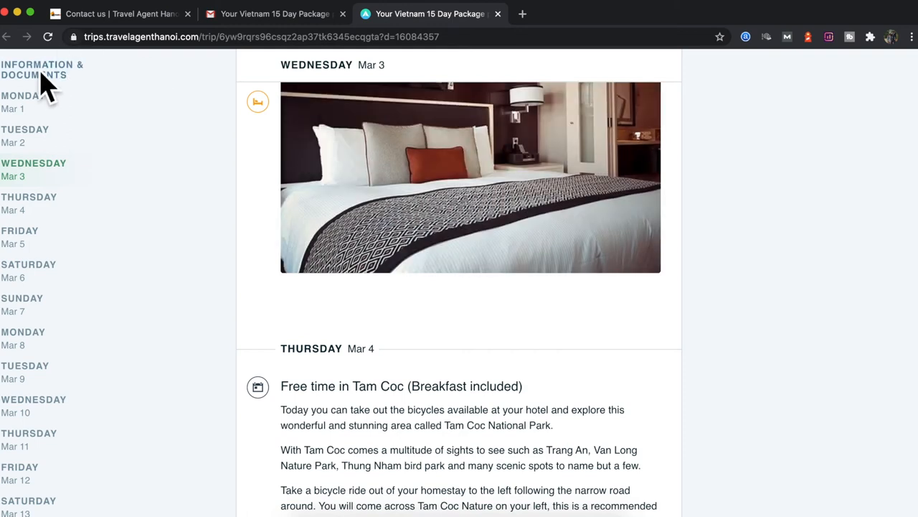
# Jump to Information & Documents and read past reviews to the 2020 terms PDF.
pyautogui.click(42, 69)
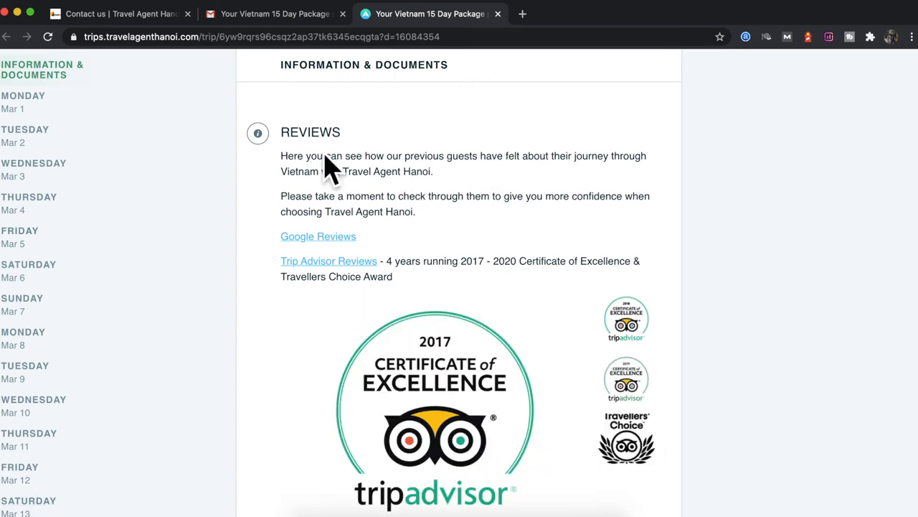
pyautogui.moveTo(477, 208)
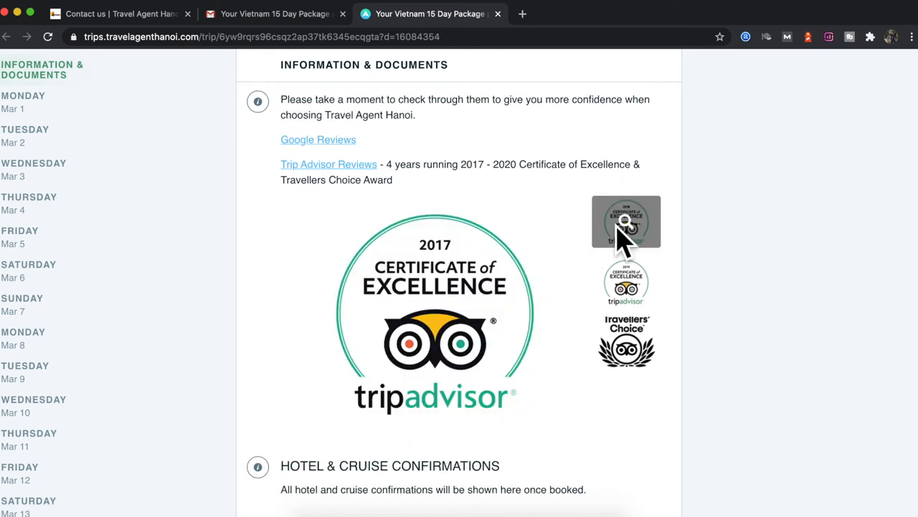
pyautogui.moveTo(625, 287)
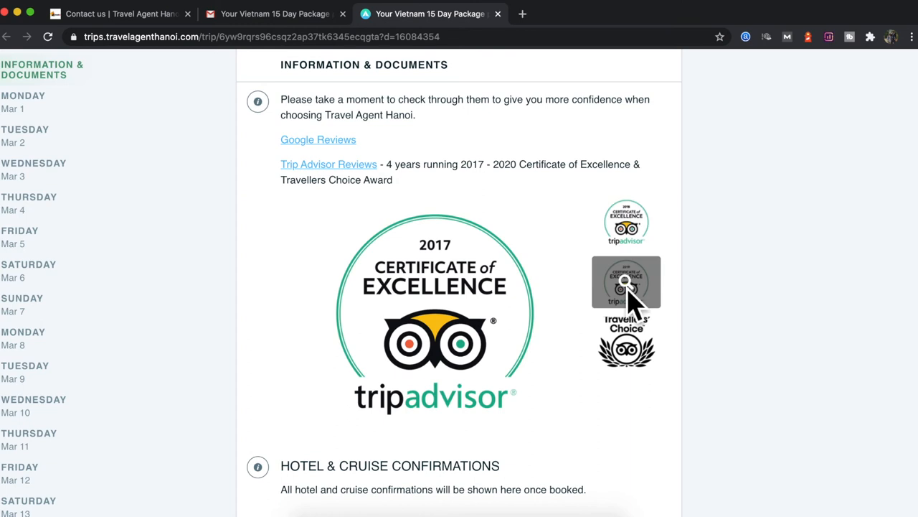
pyautogui.scroll(-3)
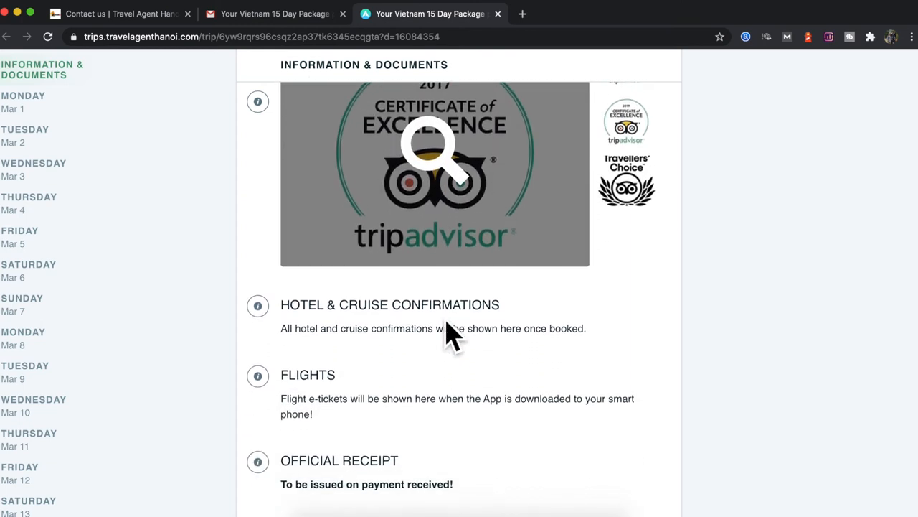
pyautogui.scroll(-3)
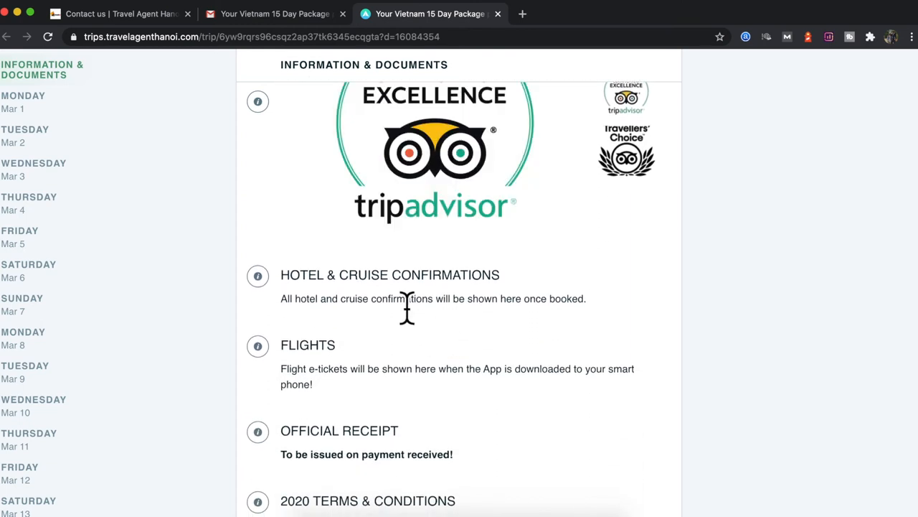
pyautogui.scroll(-3)
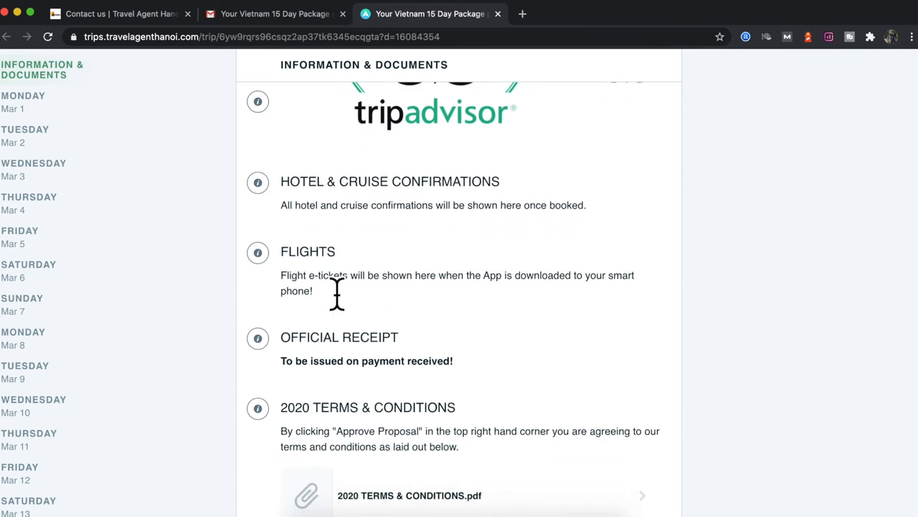
pyautogui.moveTo(22, 298)
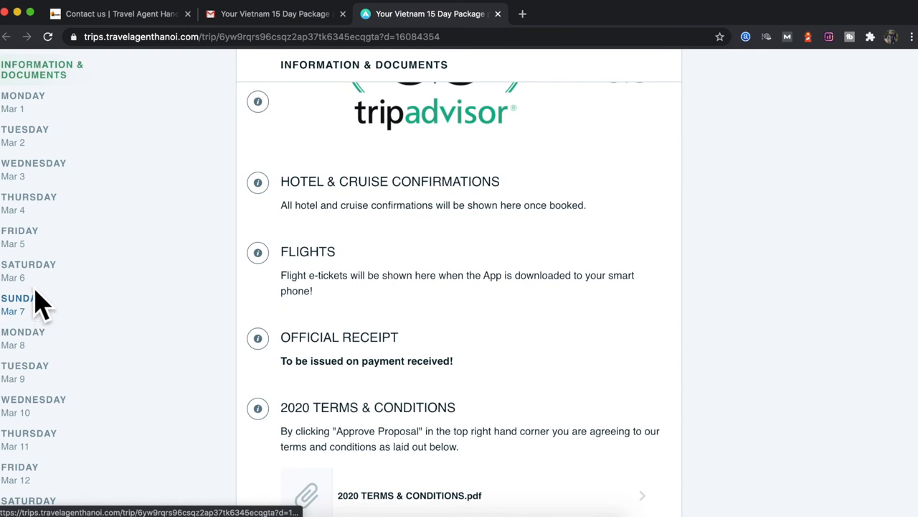
pyautogui.click(29, 270)
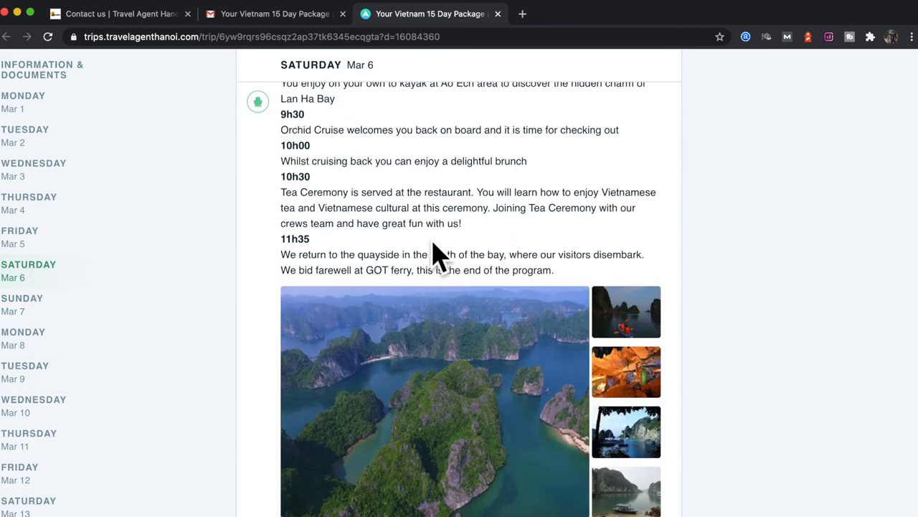
pyautogui.scroll(-3)
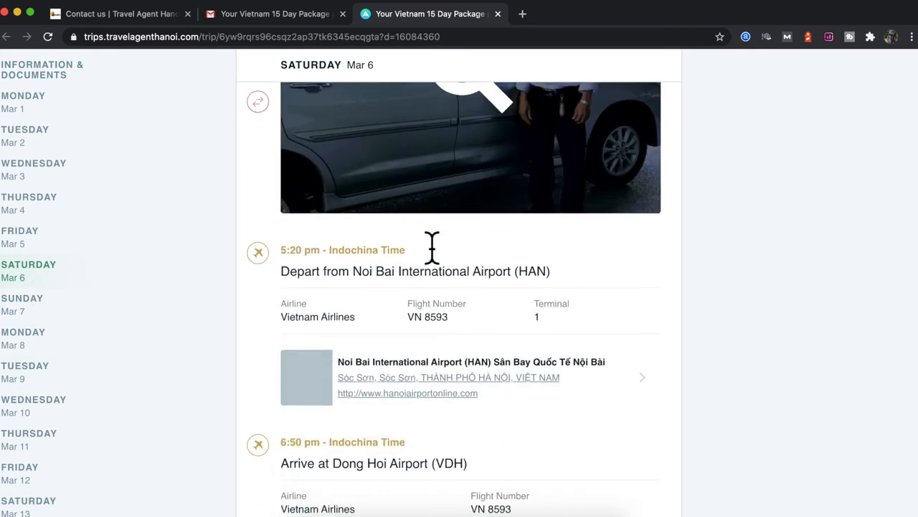
pyautogui.scroll(-3)
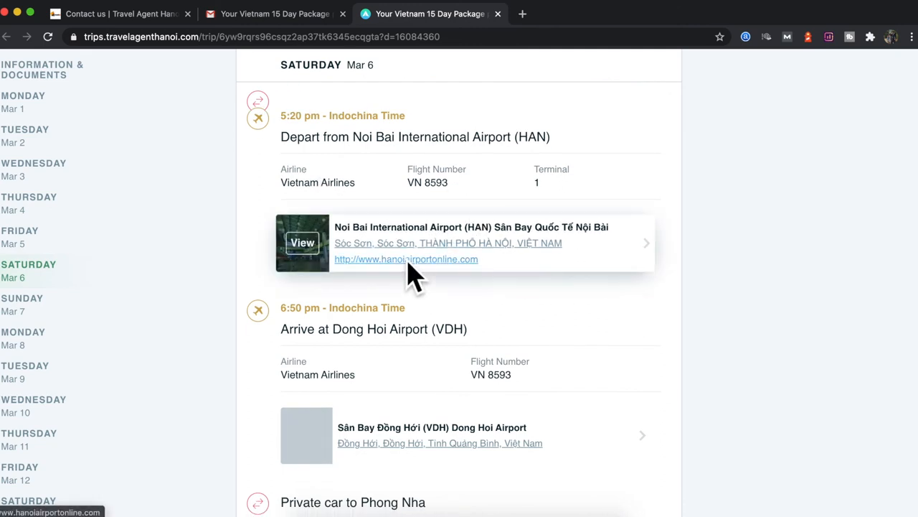
pyautogui.scroll(-3)
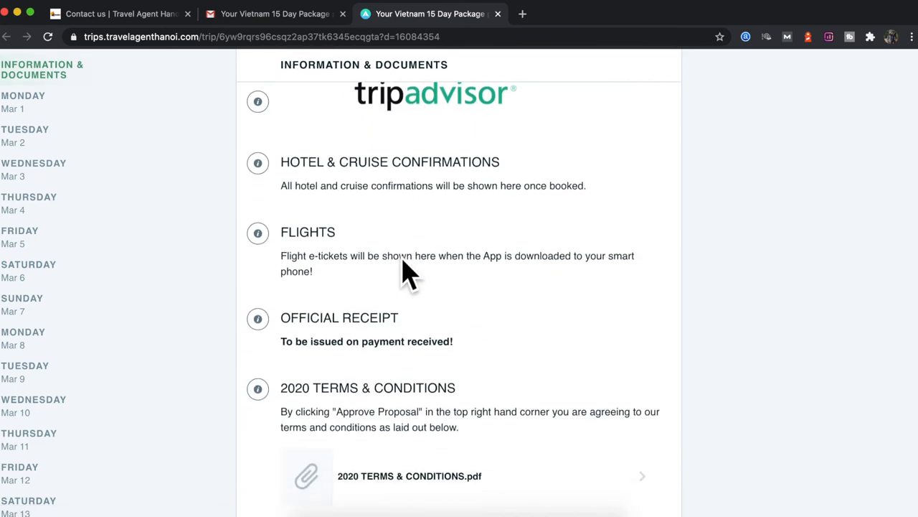
pyautogui.moveTo(358, 284)
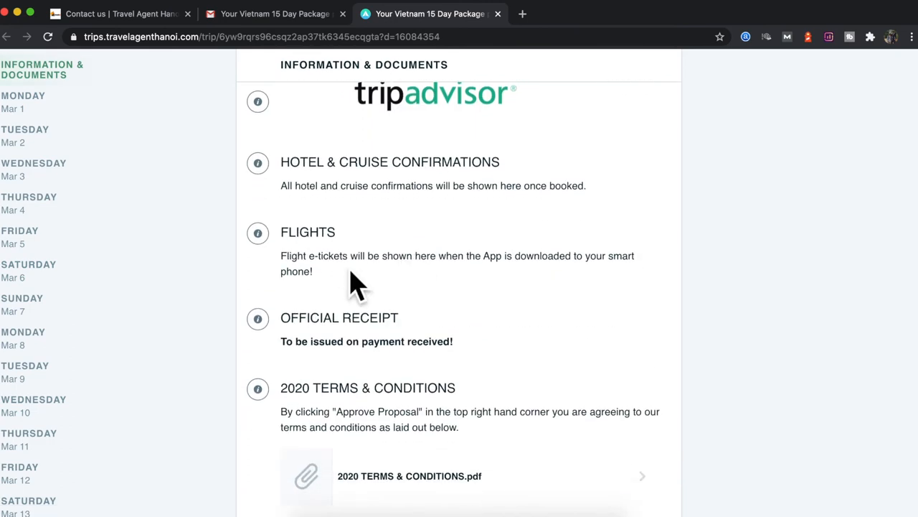
pyautogui.moveTo(438, 351)
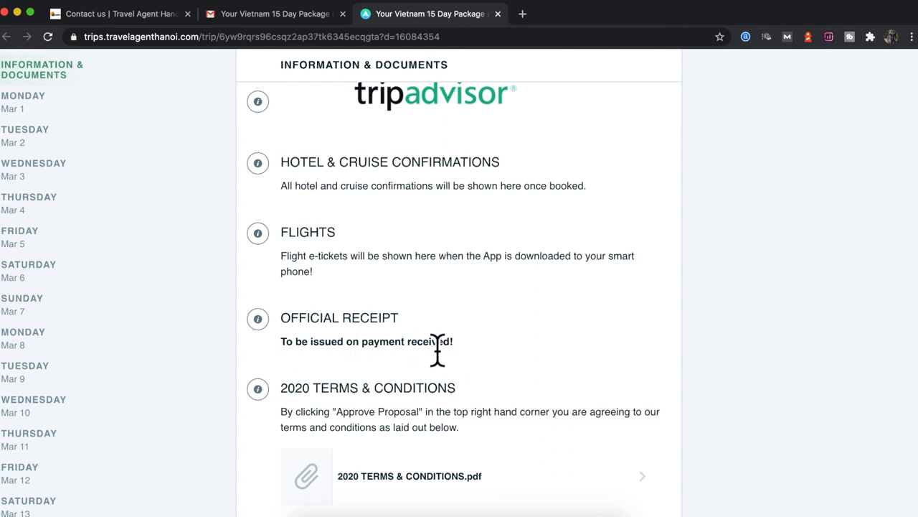
pyautogui.scroll(-3)
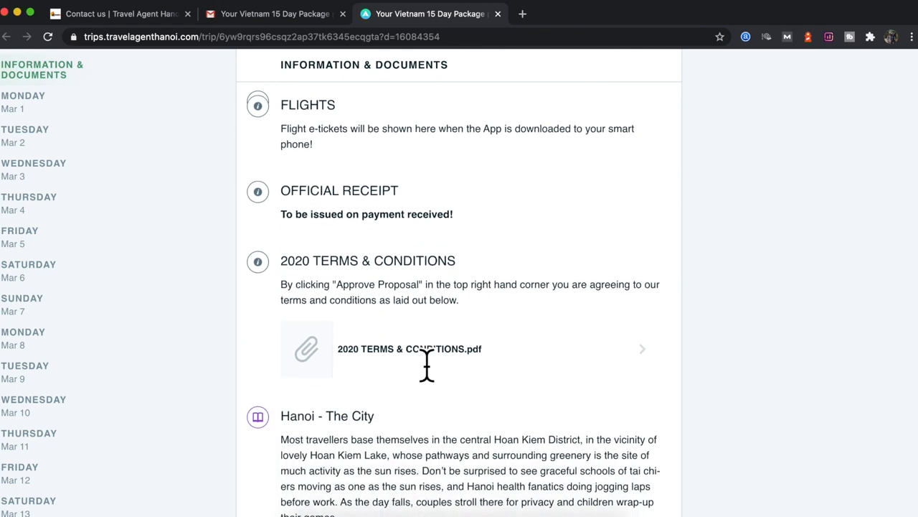
pyautogui.scroll(-3)
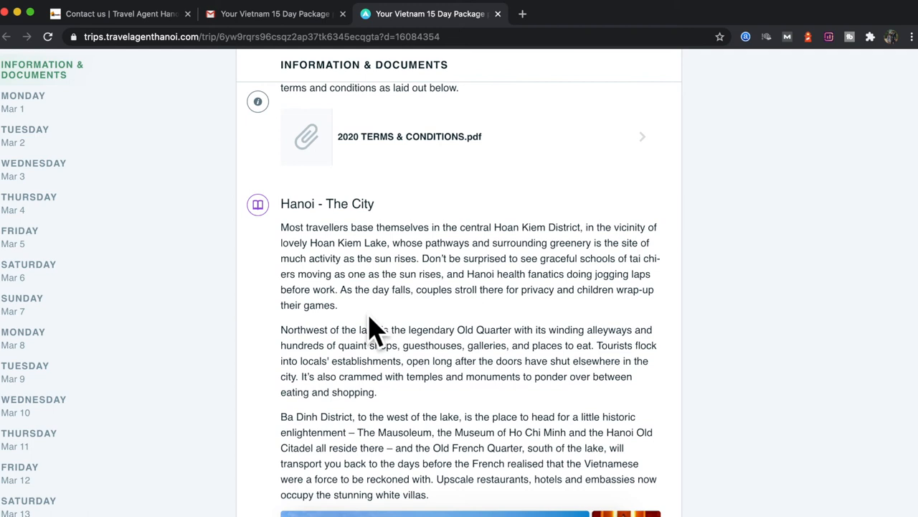
pyautogui.scroll(-3)
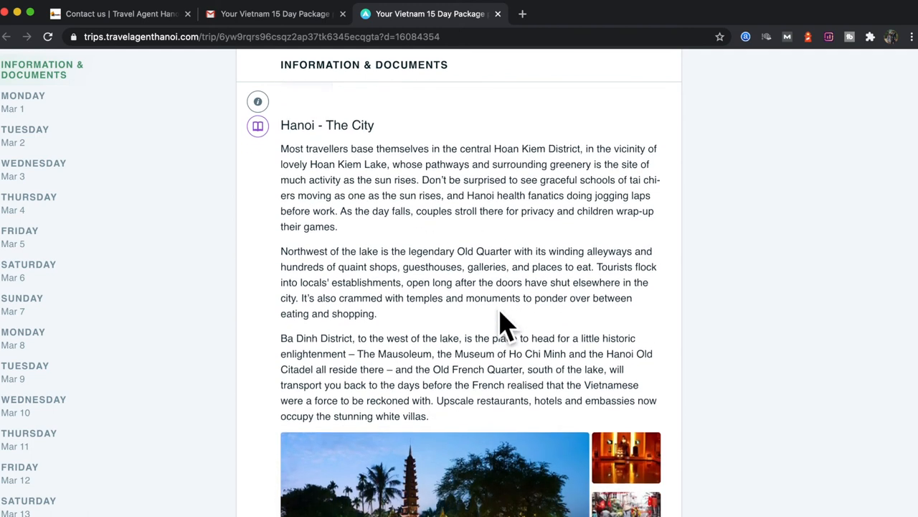
pyautogui.scroll(-3)
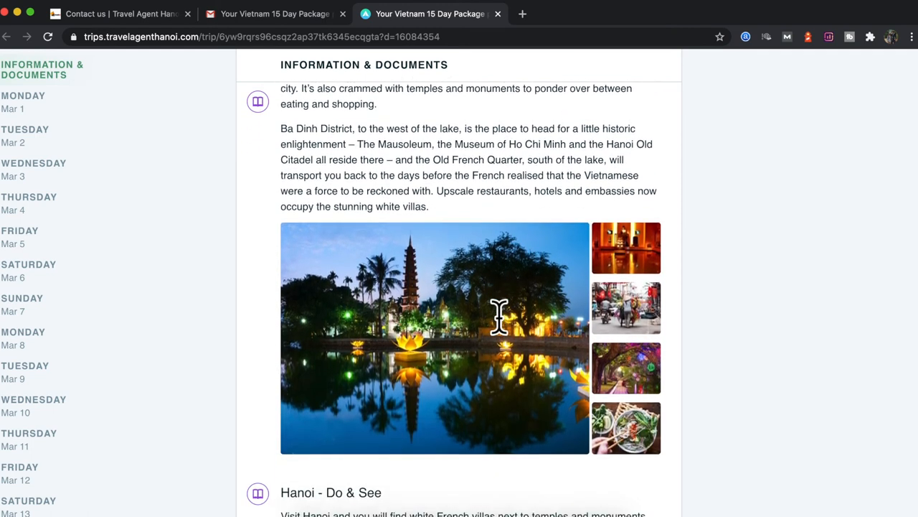
pyautogui.scroll(-3)
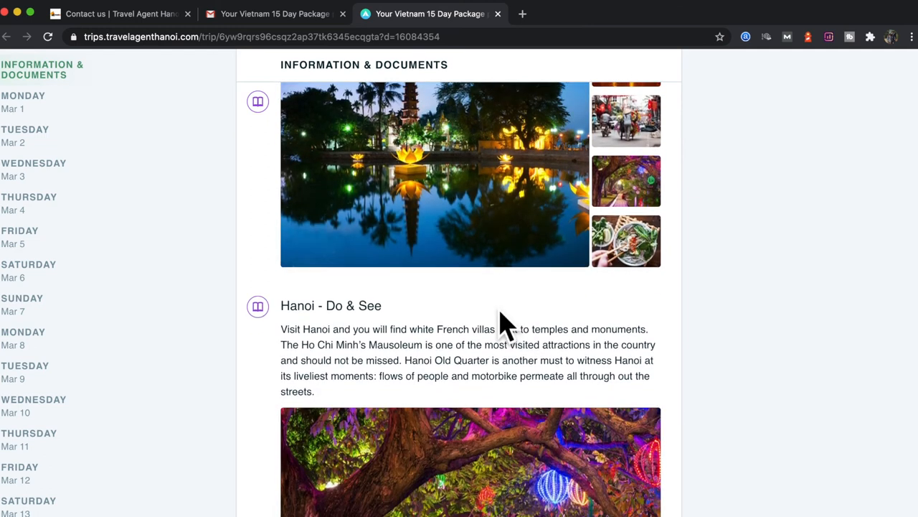
pyautogui.scroll(-3)
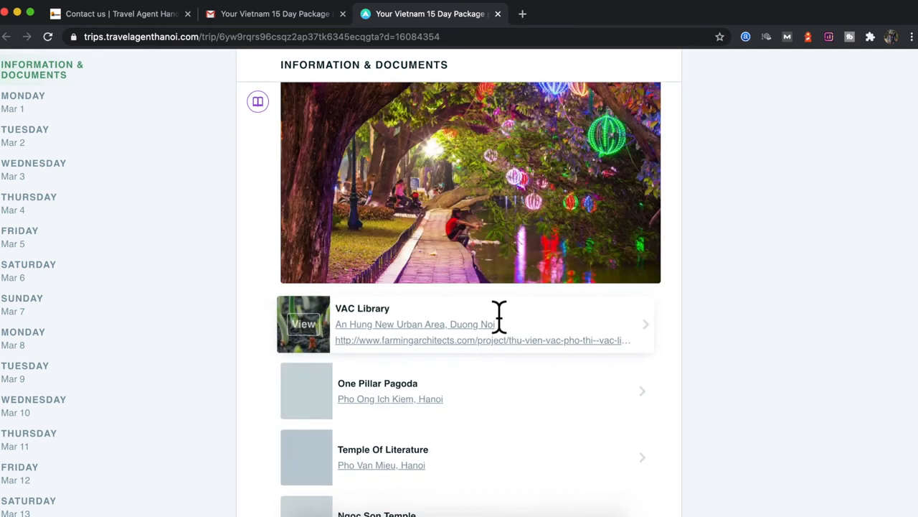
pyautogui.scroll(-3)
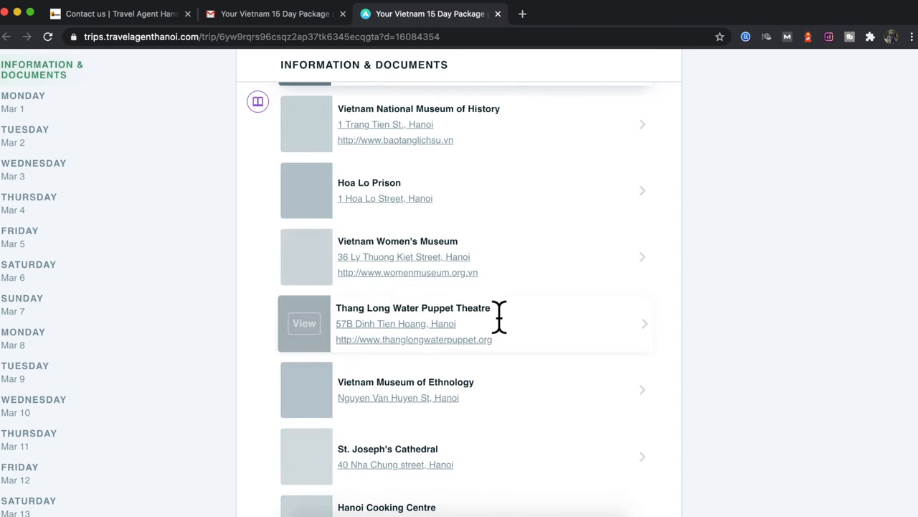
pyautogui.scroll(-3)
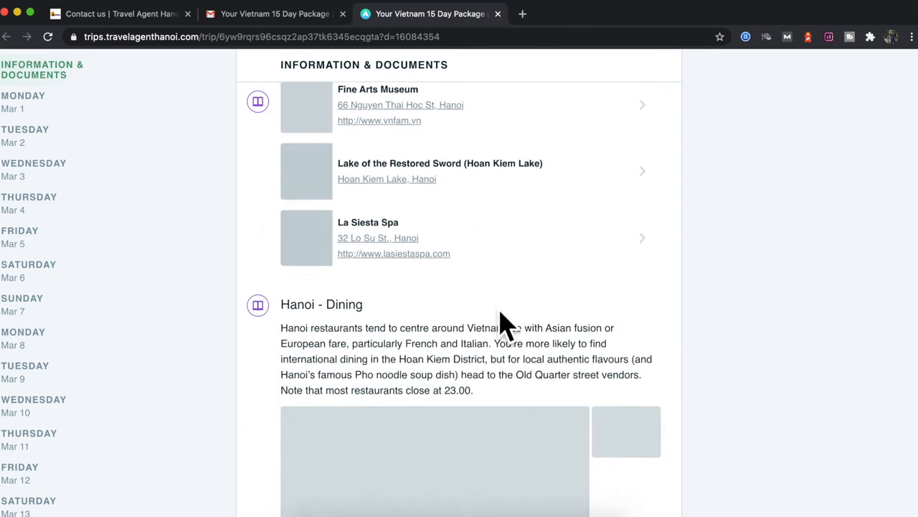
pyautogui.scroll(-3)
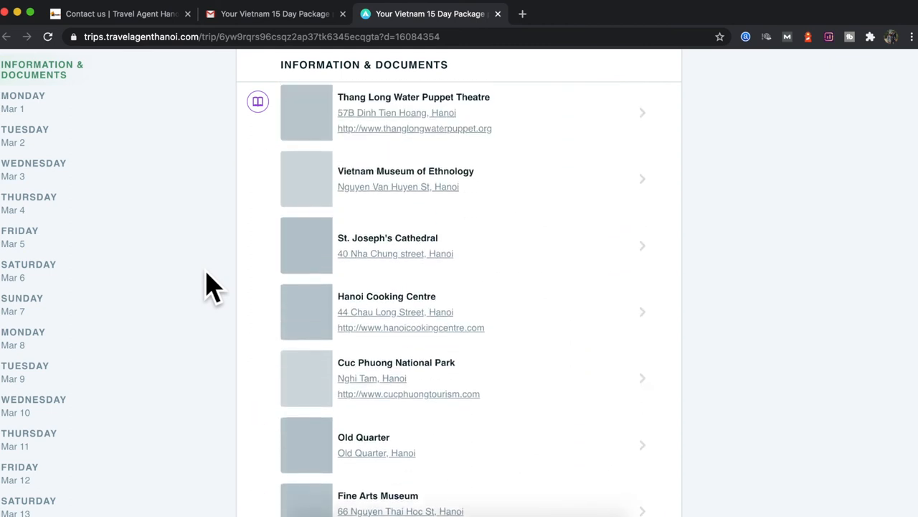
pyautogui.scroll(-3)
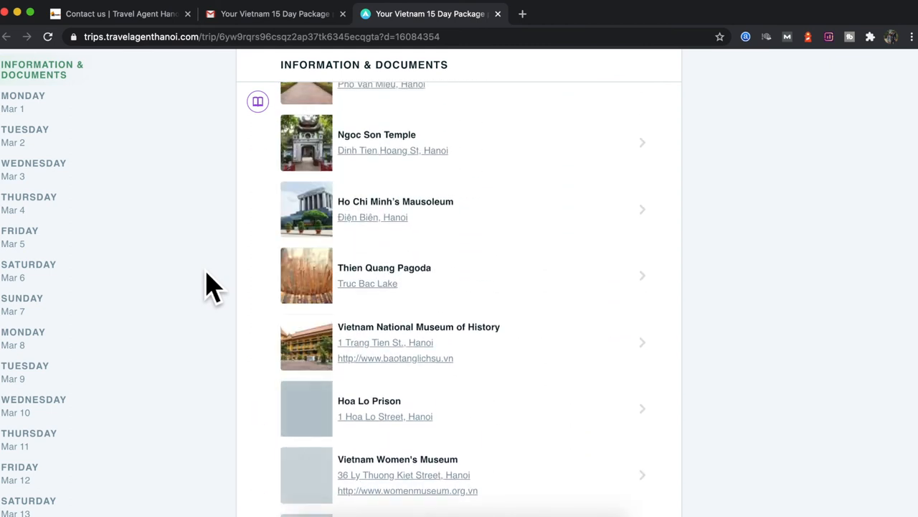
# Go from the Saturday Mar 6 day plan back to the proposal's quote details cover.
pyautogui.click(29, 270)
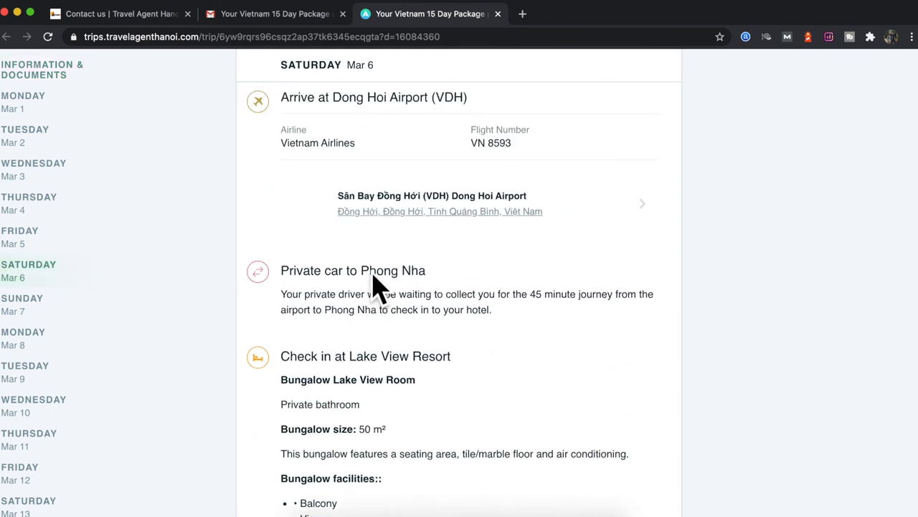
pyautogui.click(29, 203)
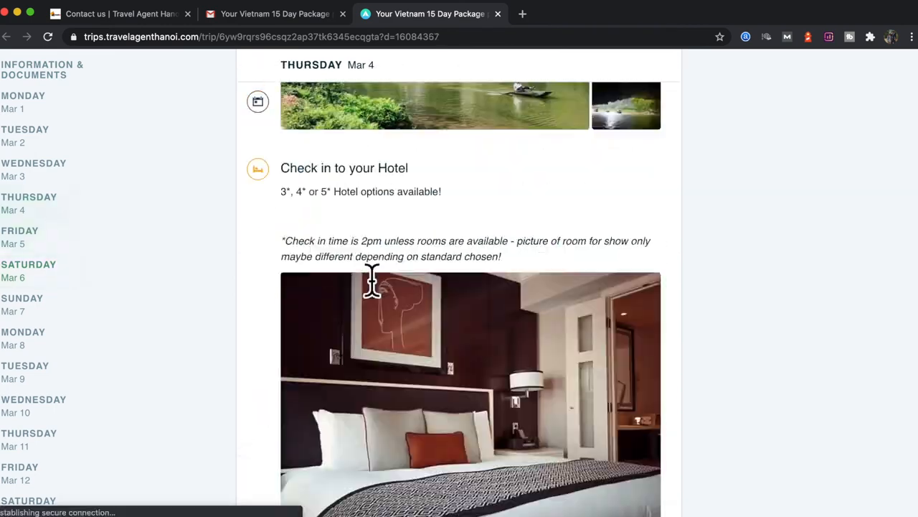
pyautogui.scroll(3)
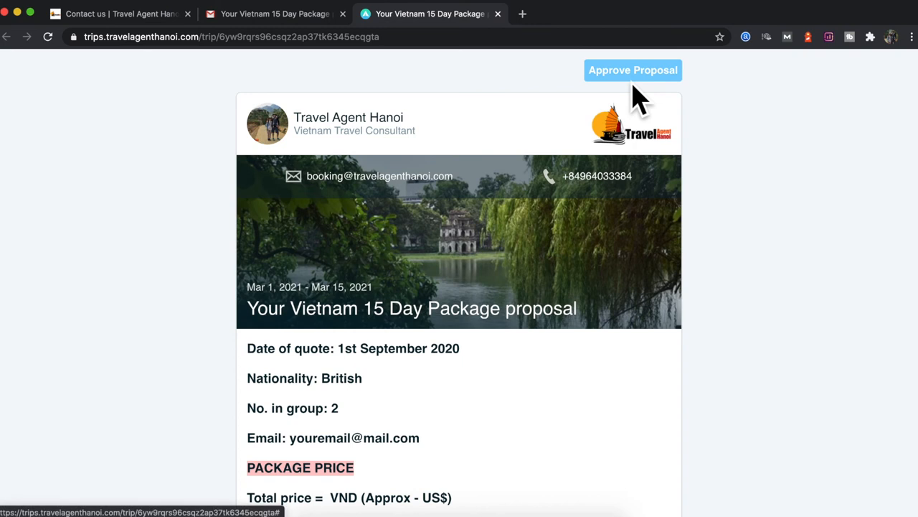
pyautogui.click(632, 70)
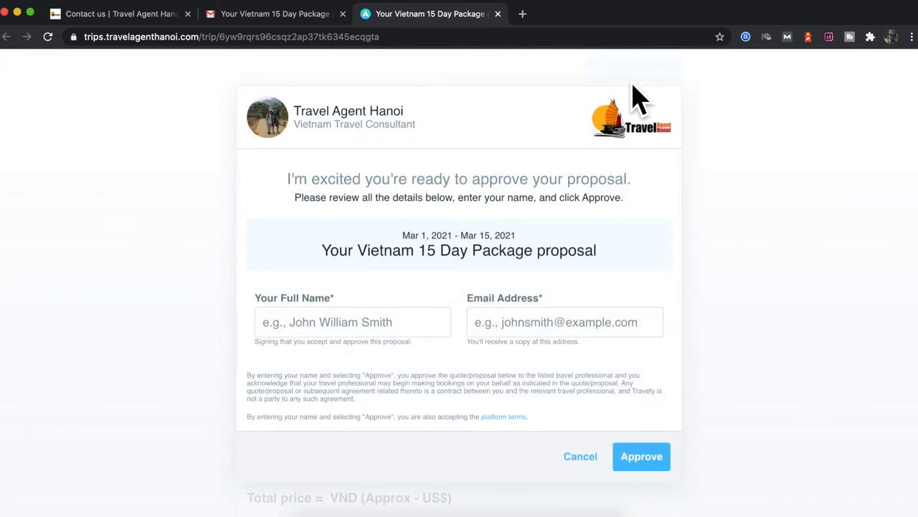
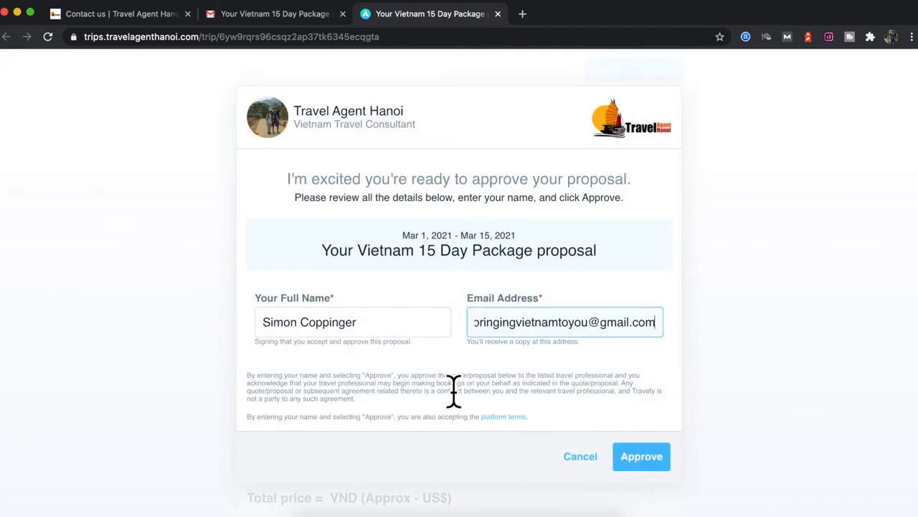
pyautogui.moveTo(513, 345)
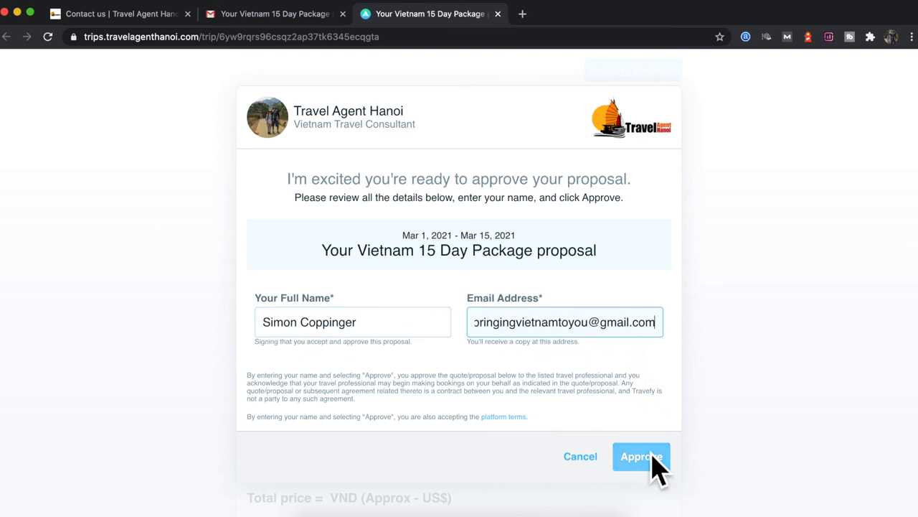
pyautogui.click(640, 456)
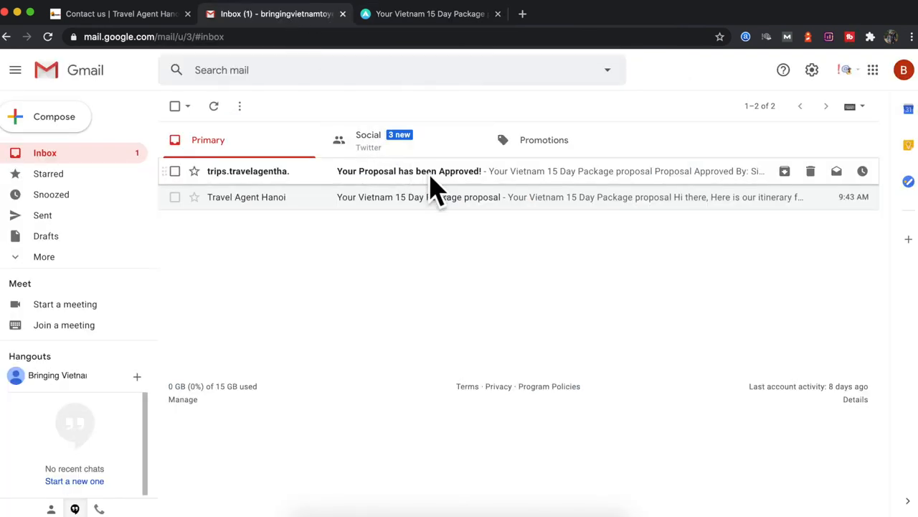
# Read the 'Your Proposal has been Approved!' email showing Approved status and PDF link.
pyautogui.click(409, 171)
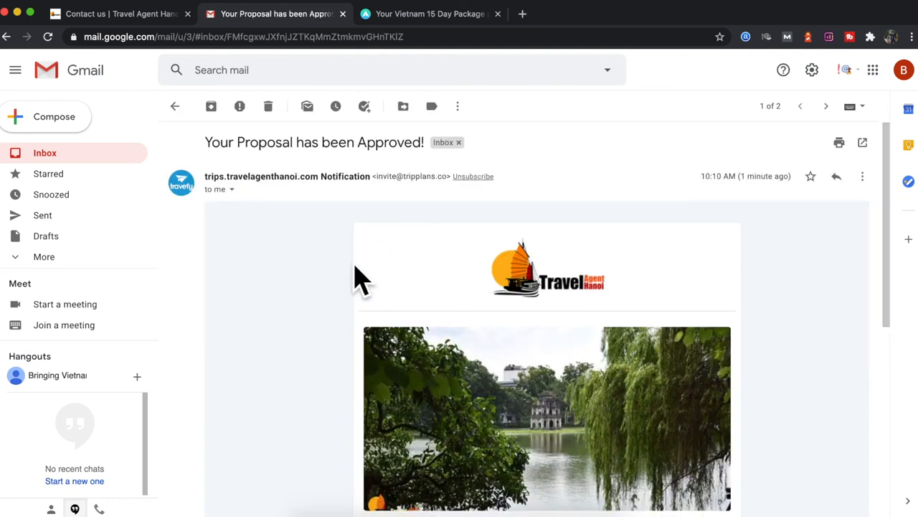
pyautogui.scroll(-3)
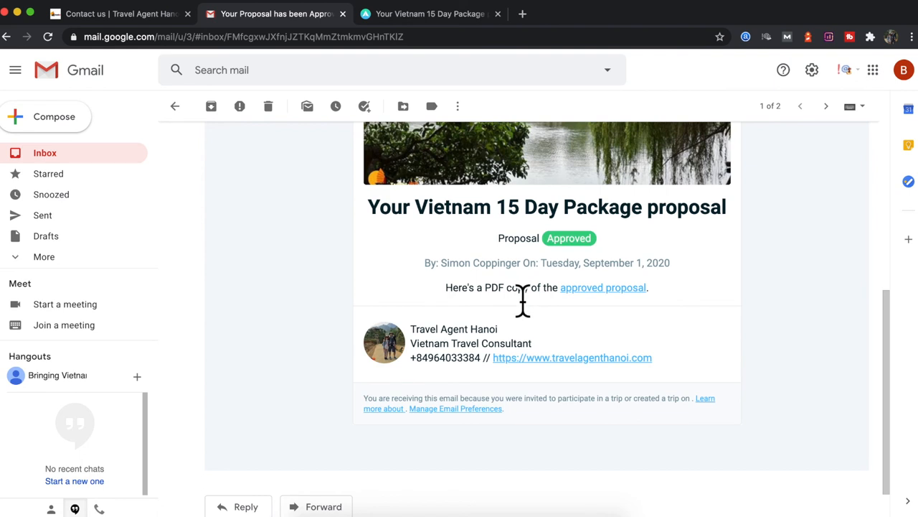
pyautogui.moveTo(599, 323)
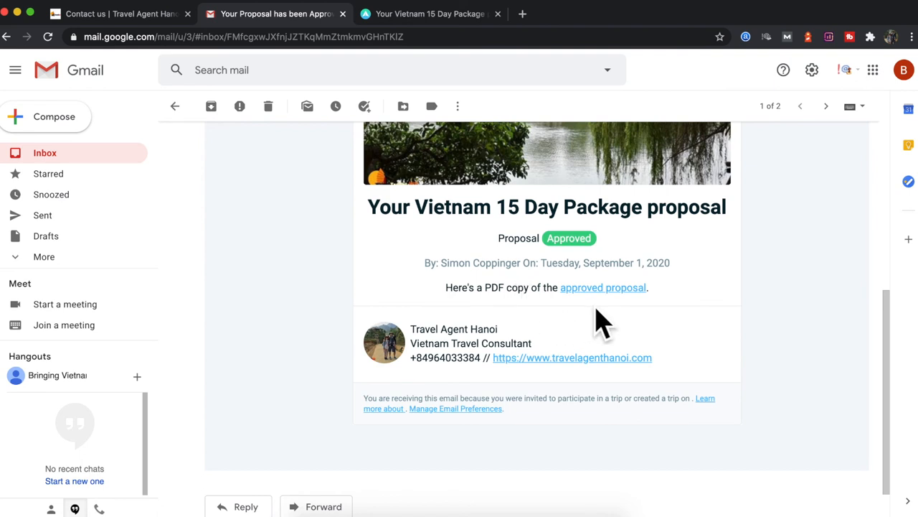
pyautogui.scroll(3)
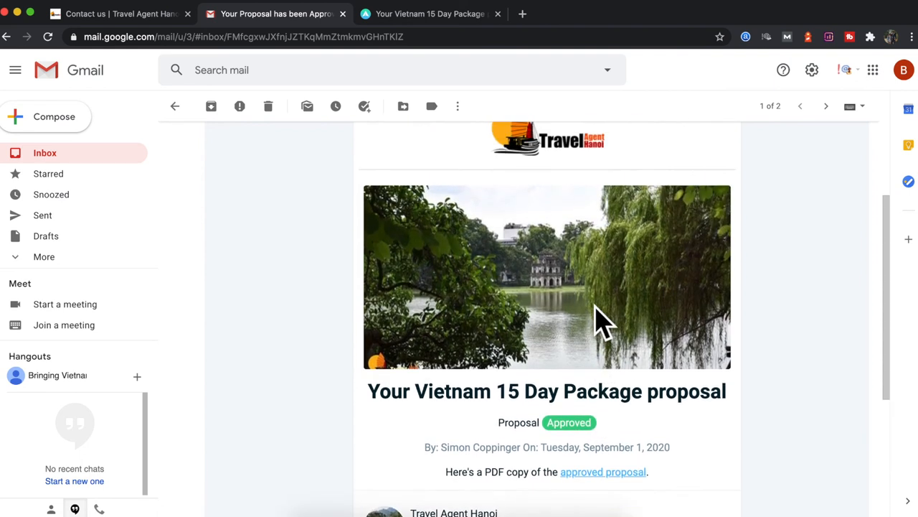
pyautogui.scroll(-3)
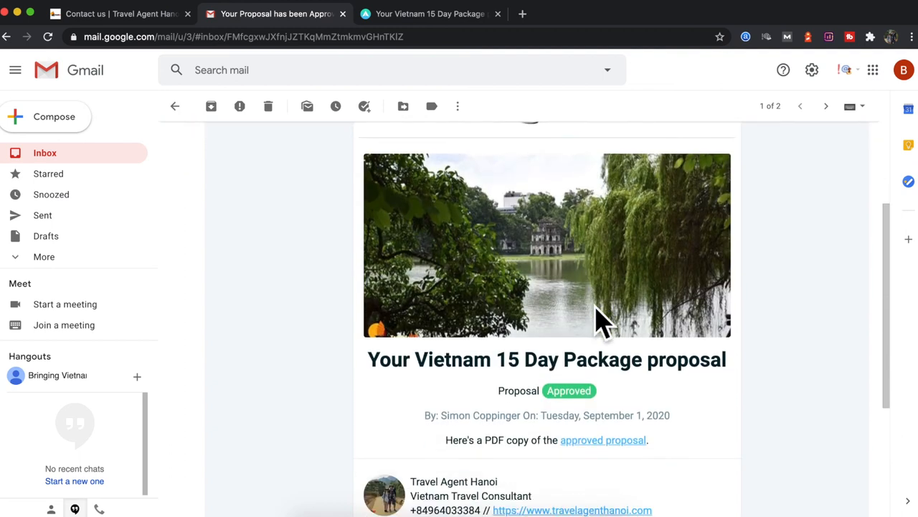
pyautogui.scroll(-3)
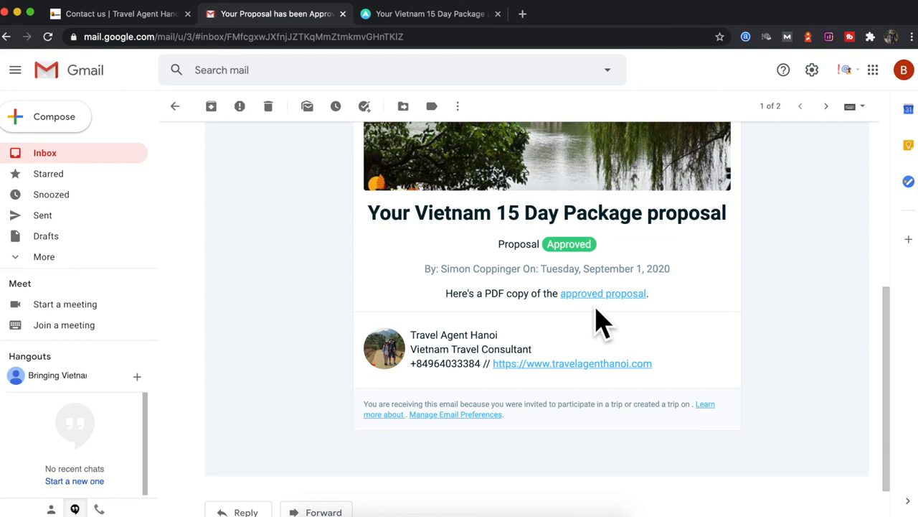
pyautogui.moveTo(588, 326)
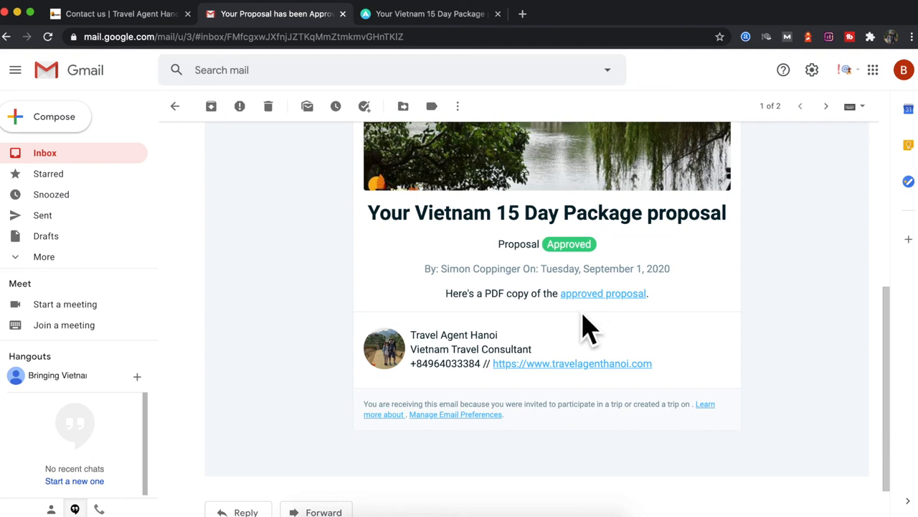